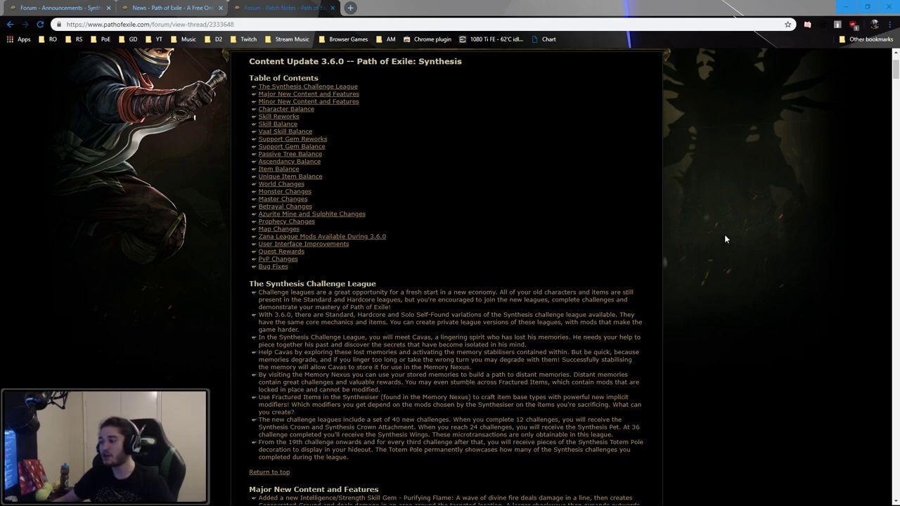
Scroll past the 3.6.0 table of contents to Synthesis Challenge League, zooming the page in
{"action": "scroll", "scroll_direction": "up", "scroll_amount": 3}
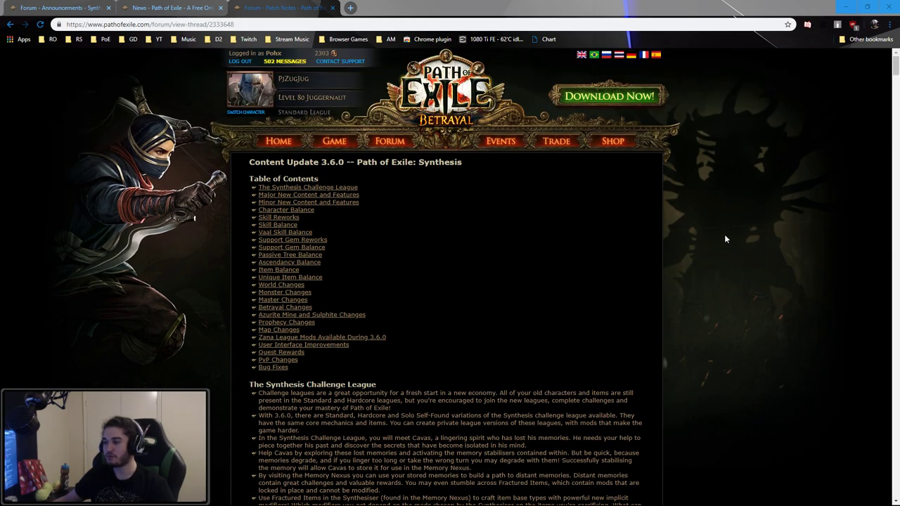
{"action": "scroll", "scroll_direction": "down", "scroll_amount": 3}
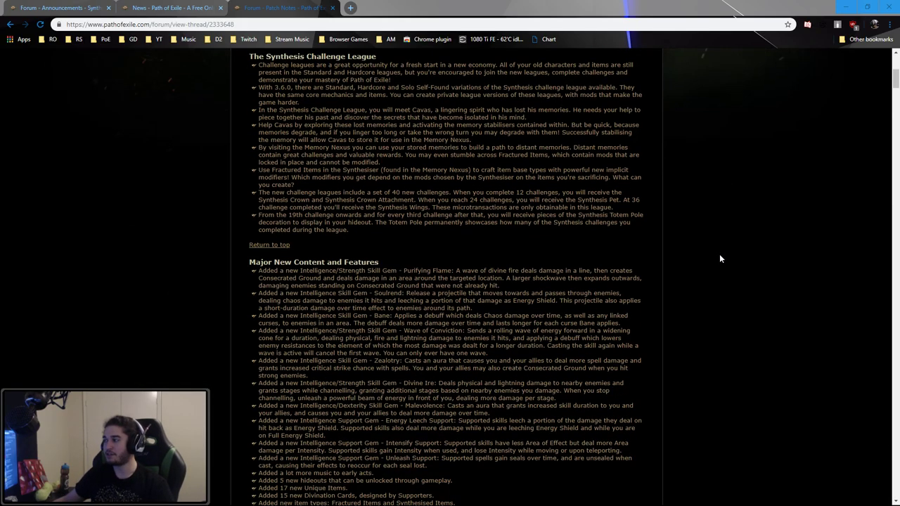
{"action": "scroll", "scroll_direction": "up", "scroll_amount": 3}
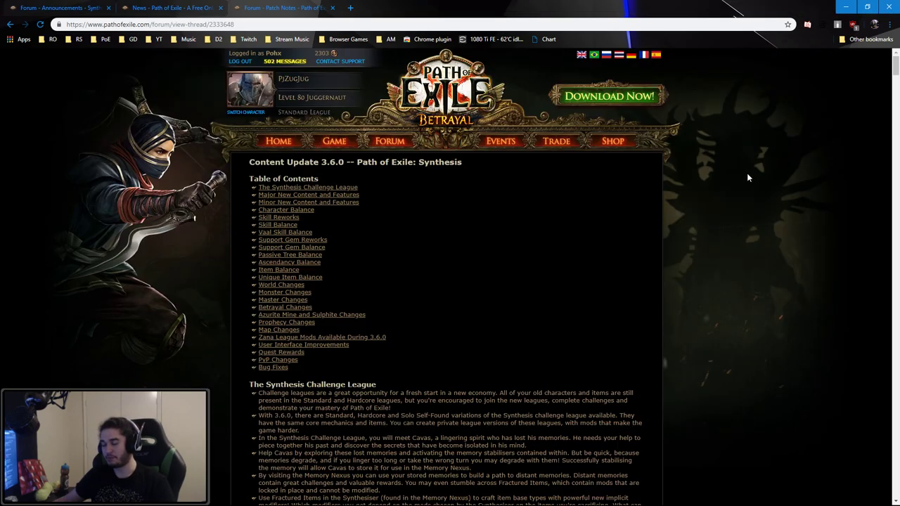
{"action": "mouse_move", "coordinate": [733, 200]}
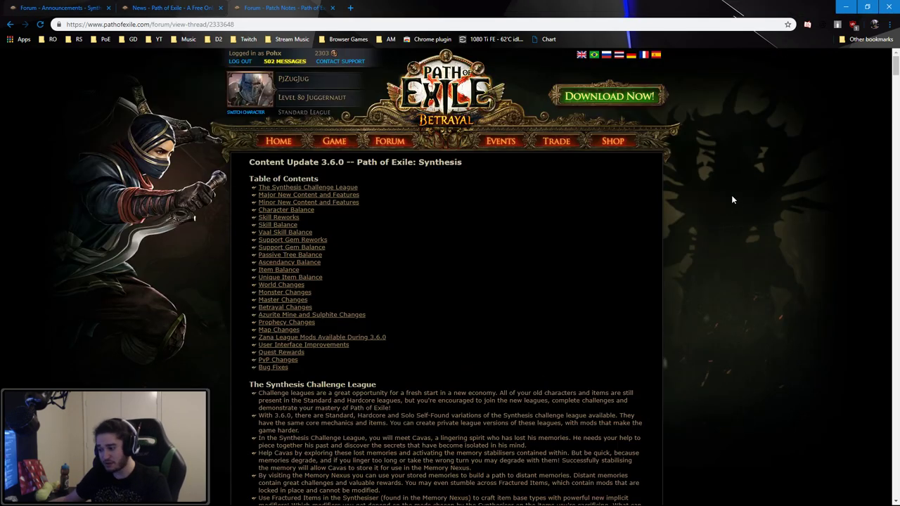
{"action": "scroll", "scroll_direction": "down", "scroll_amount": 3}
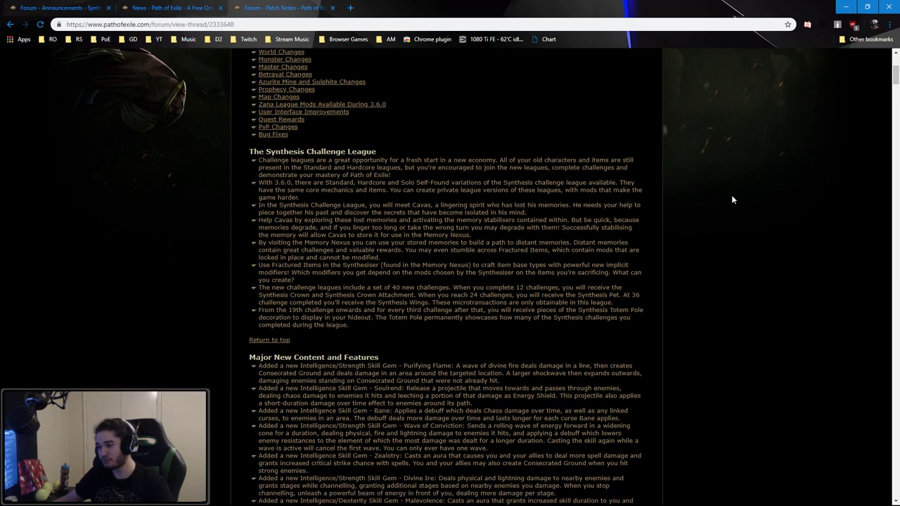
{"action": "key", "text": "ctrl+plus"}
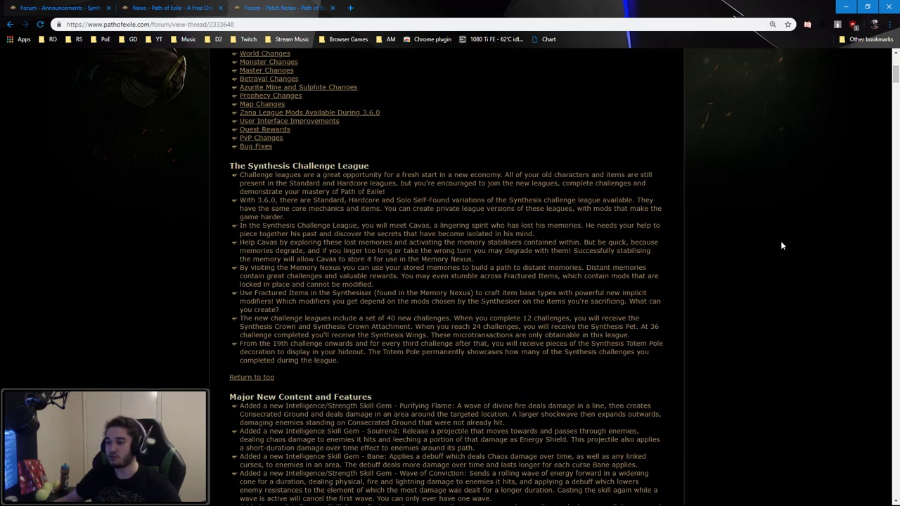
{"action": "mouse_move", "coordinate": [599, 88]}
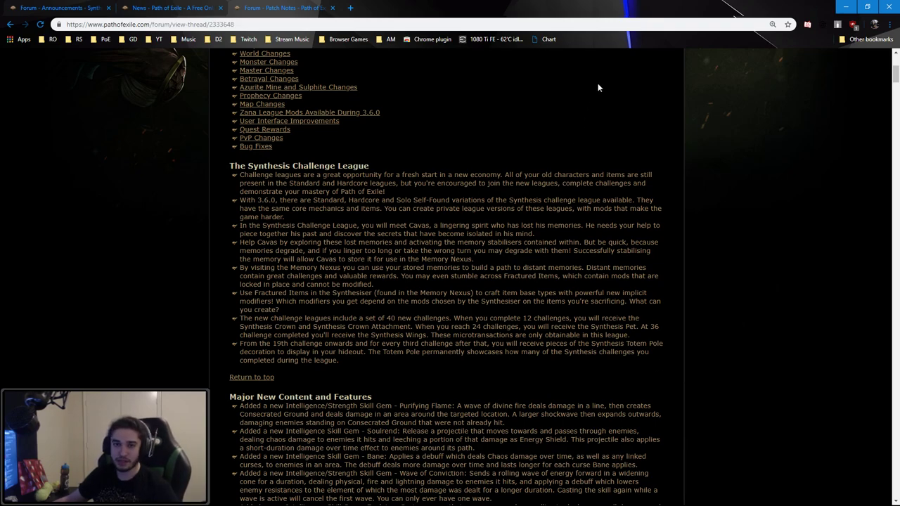
{"action": "mouse_move", "coordinate": [665, 212]}
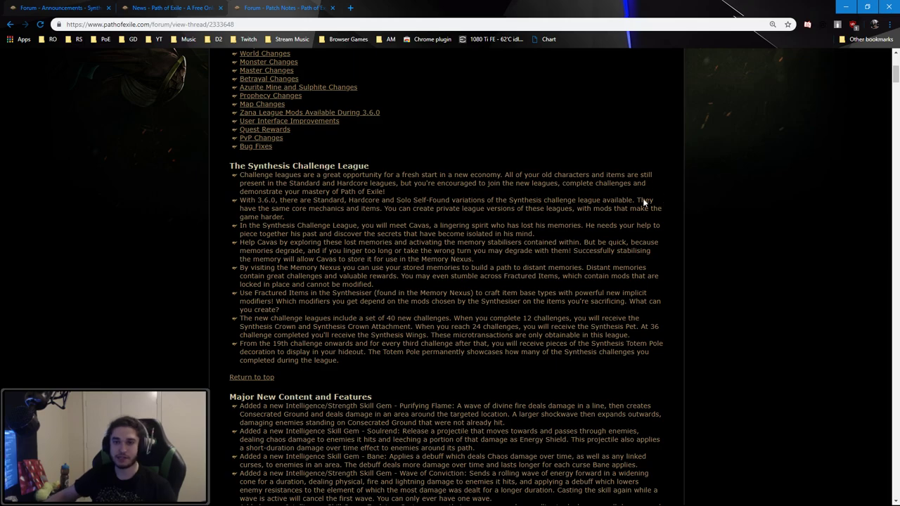
{"action": "scroll", "scroll_direction": "down", "scroll_amount": 3}
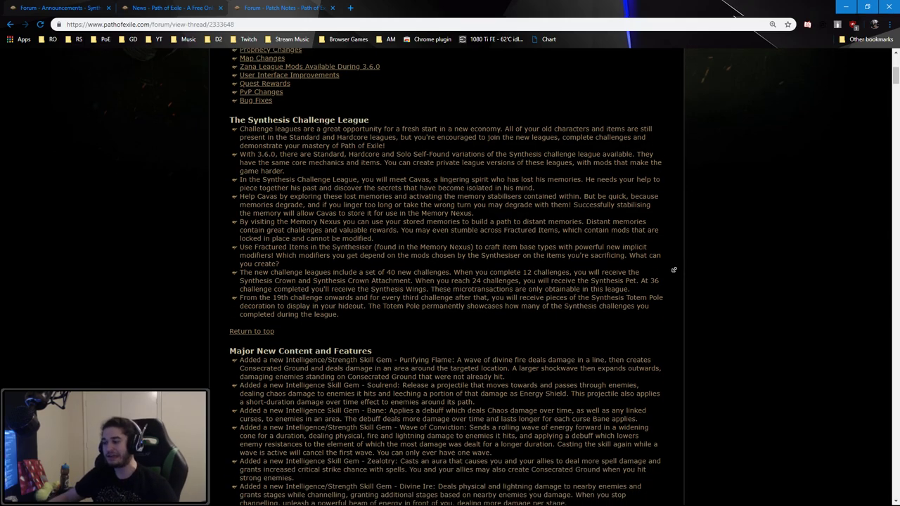
Scroll past Major New Content and Features down to Minor New Content and Character Balance
{"action": "scroll", "scroll_direction": "down", "scroll_amount": 3}
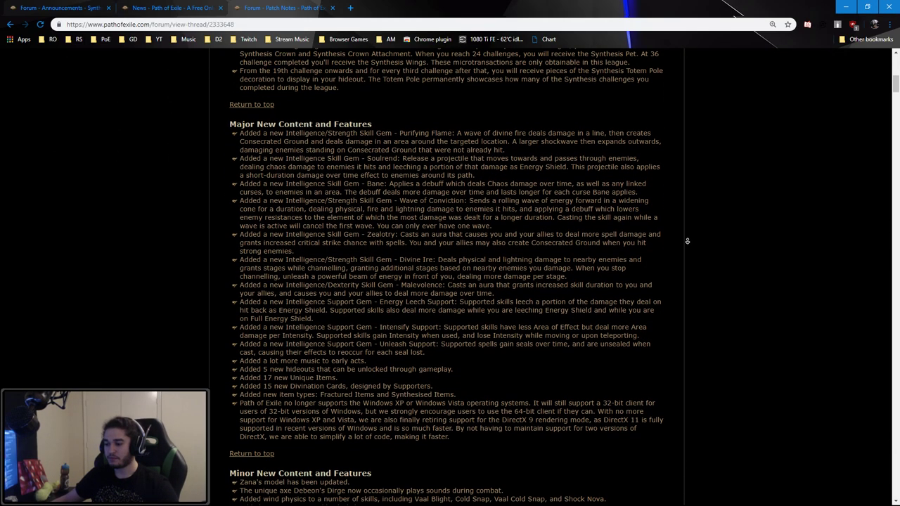
{"action": "scroll", "scroll_direction": "down", "scroll_amount": 3}
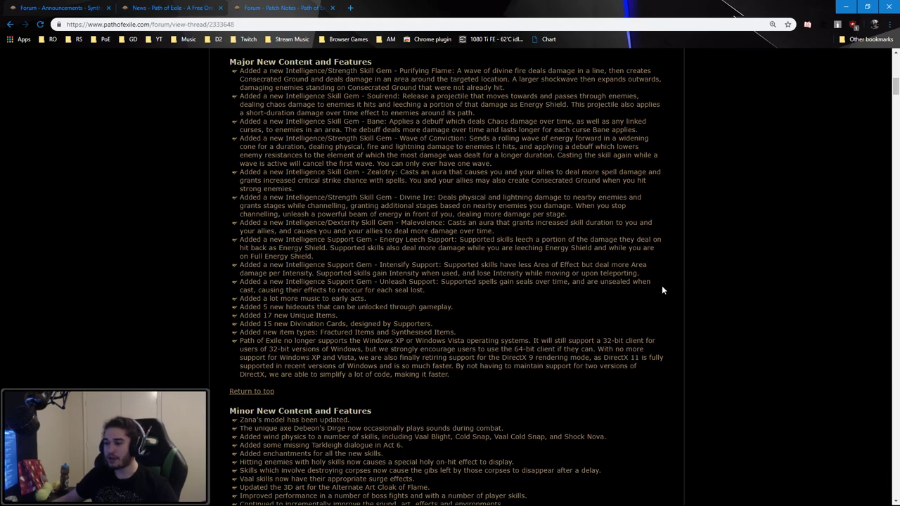
{"action": "scroll", "scroll_direction": "up", "scroll_amount": 3}
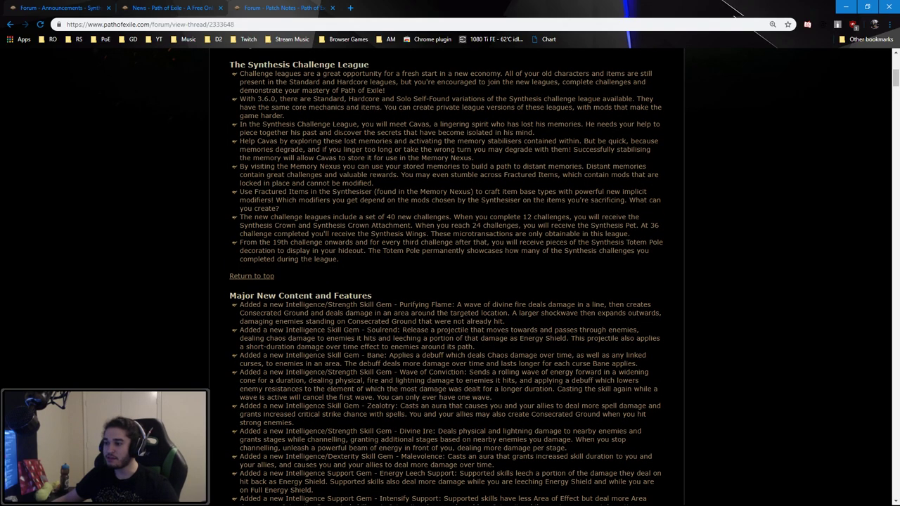
{"action": "scroll", "scroll_direction": "down", "scroll_amount": 3}
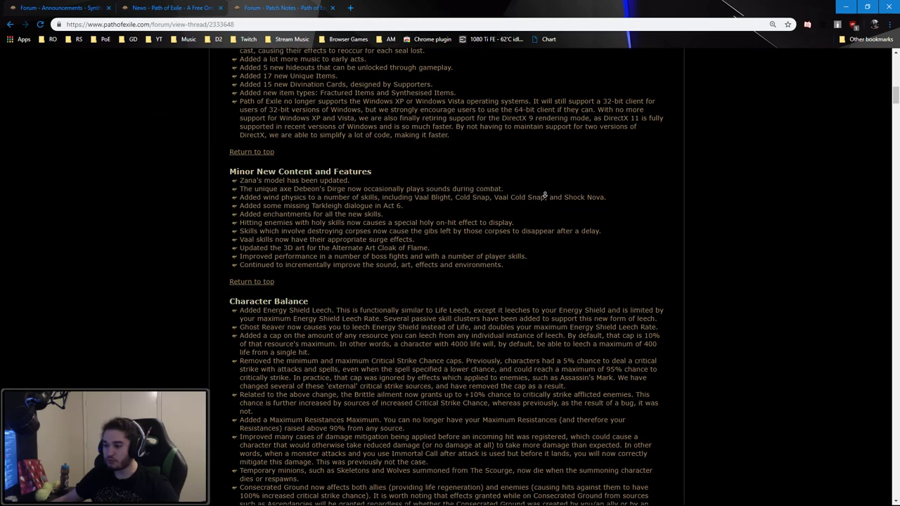
{"action": "scroll", "scroll_direction": "down", "scroll_amount": 3}
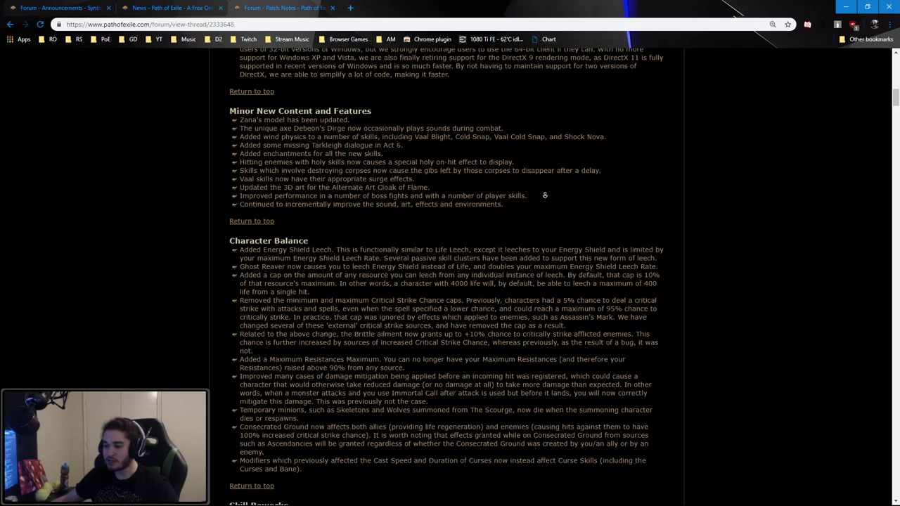
{"action": "scroll", "scroll_direction": "down", "scroll_amount": 3}
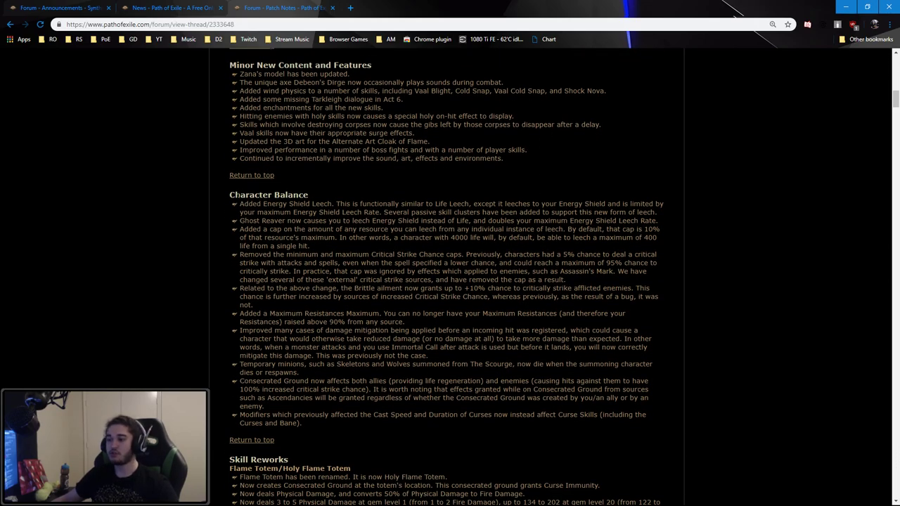
{"action": "mouse_move", "coordinate": [232, 324]}
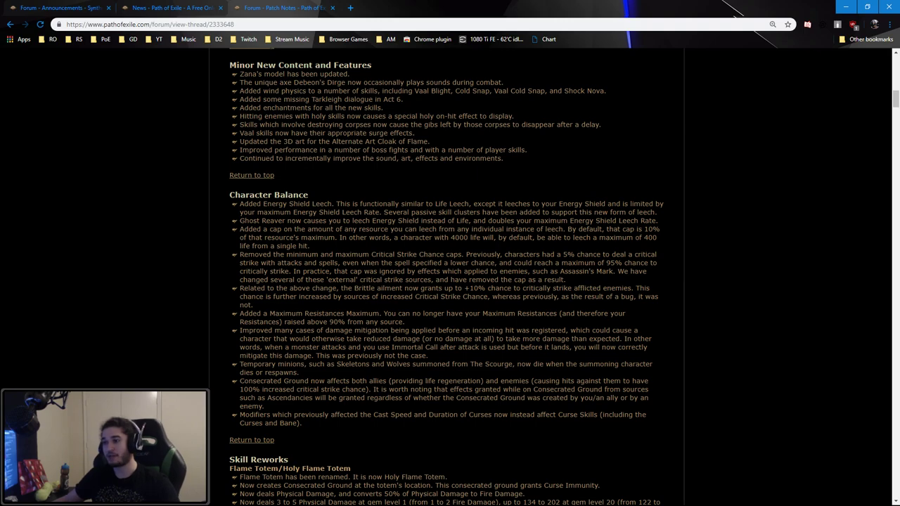
Select the 'Improved many cases of damage mitigation…' sentence in Character Balance
{"action": "scroll", "scroll_direction": "down", "scroll_amount": 3}
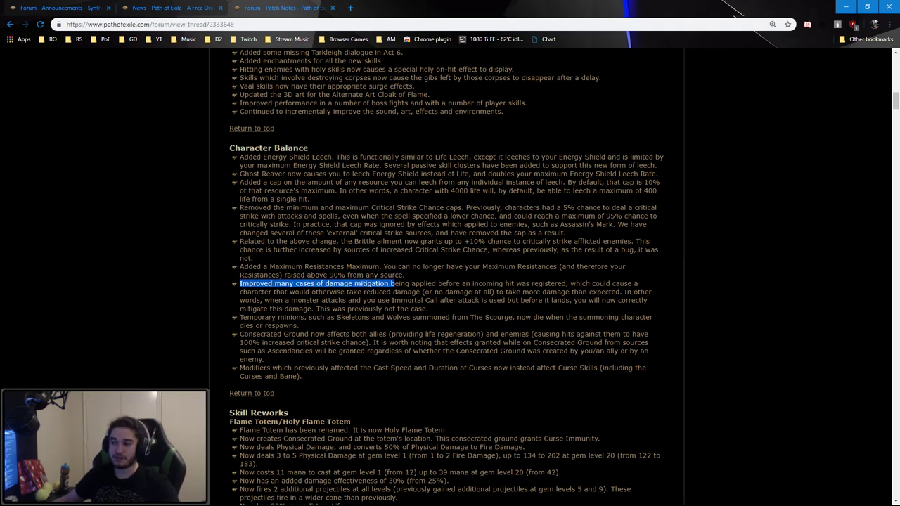
{"action": "left_click_drag", "start_coordinate": [394, 284], "coordinate": [482, 283]}
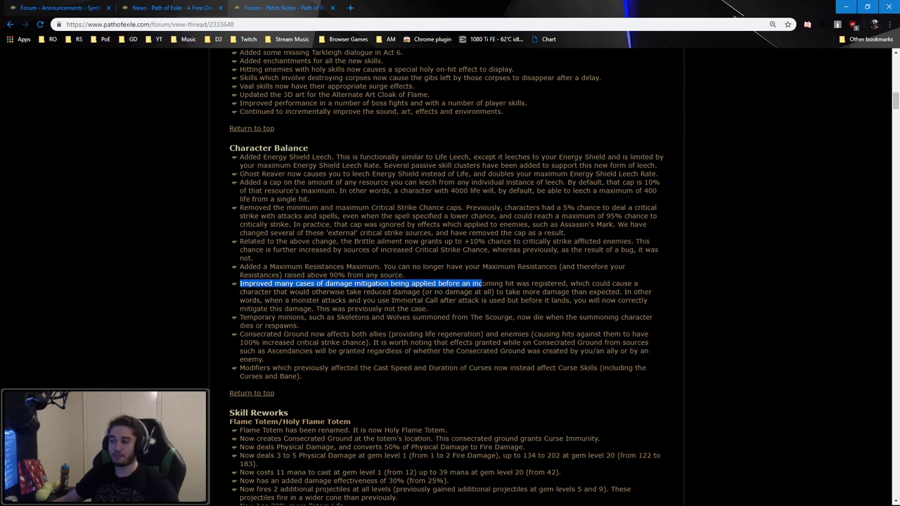
{"action": "left_click_drag", "start_coordinate": [481, 283], "coordinate": [573, 284]}
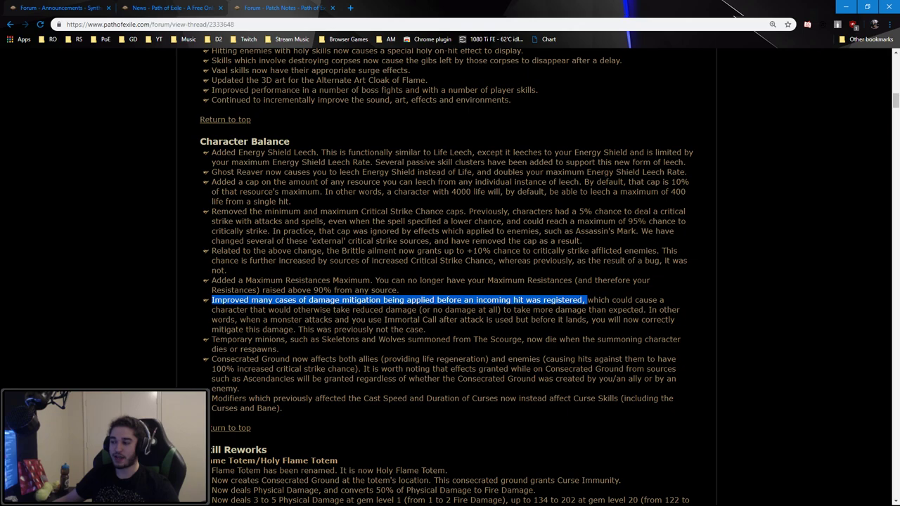
{"action": "scroll", "scroll_direction": "down", "scroll_amount": 3}
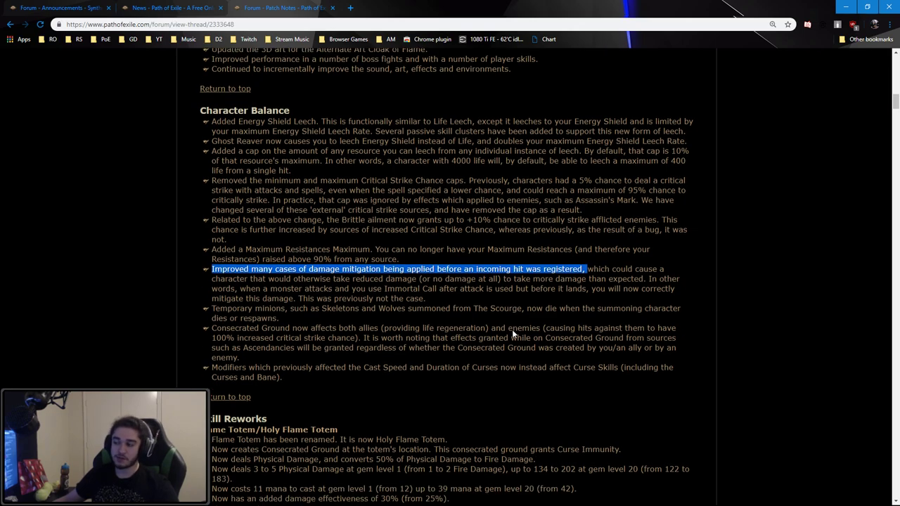
{"action": "scroll", "scroll_direction": "down", "scroll_amount": 3}
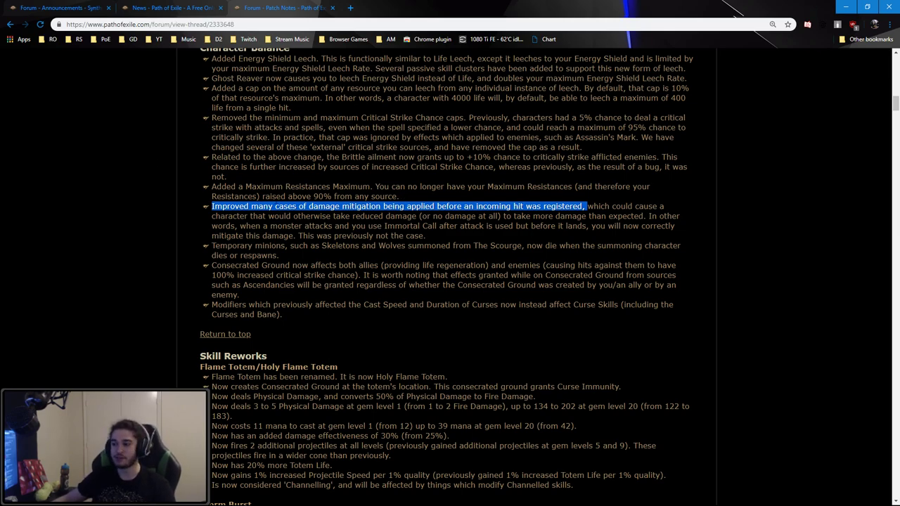
Scroll to Holy Flame Totem and Storm Burst, marking Storm Burst's no-projectiles line
{"action": "scroll", "scroll_direction": "down", "scroll_amount": 3}
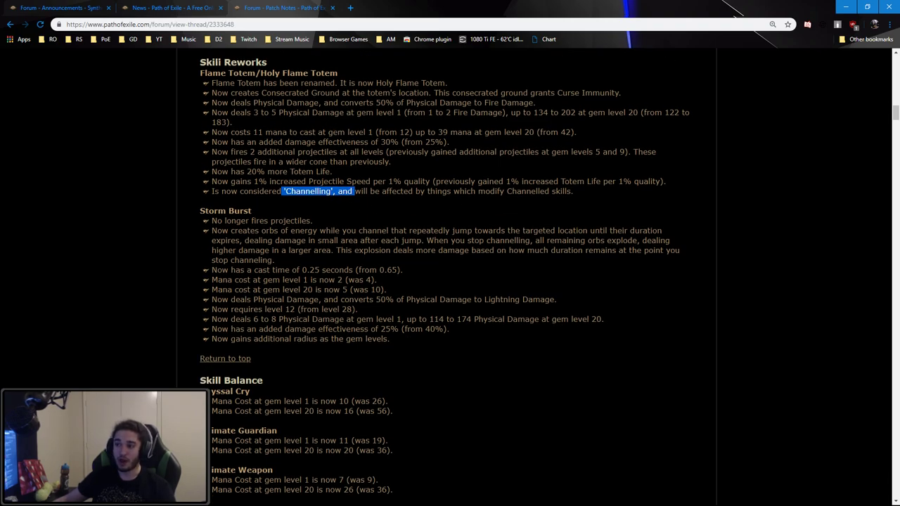
{"action": "scroll", "scroll_direction": "down", "scroll_amount": 3}
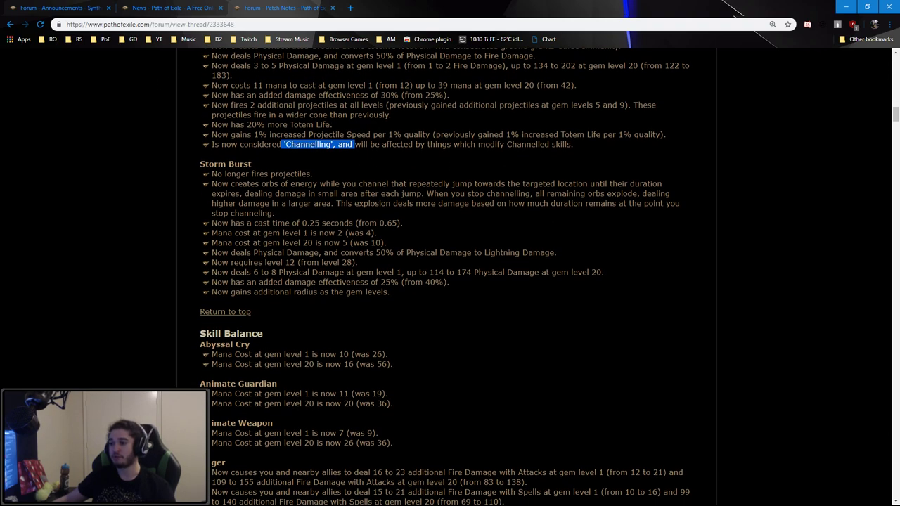
{"action": "double_click", "coordinate": [224, 164]}
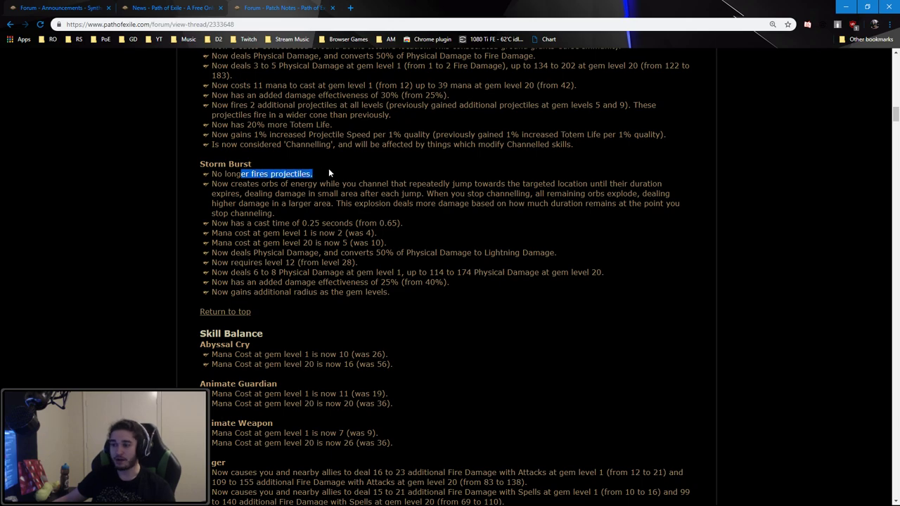
Read Skill Balance from Abyssal Cry, marking Arctic Breath and Assassin's Mark's critical strike change
{"action": "scroll", "scroll_direction": "down", "scroll_amount": 3}
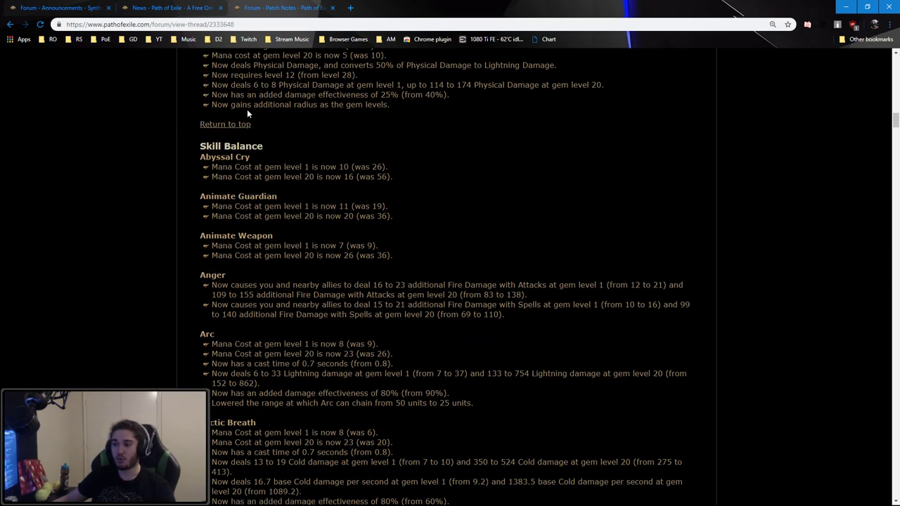
{"action": "scroll", "scroll_direction": "down", "scroll_amount": 3}
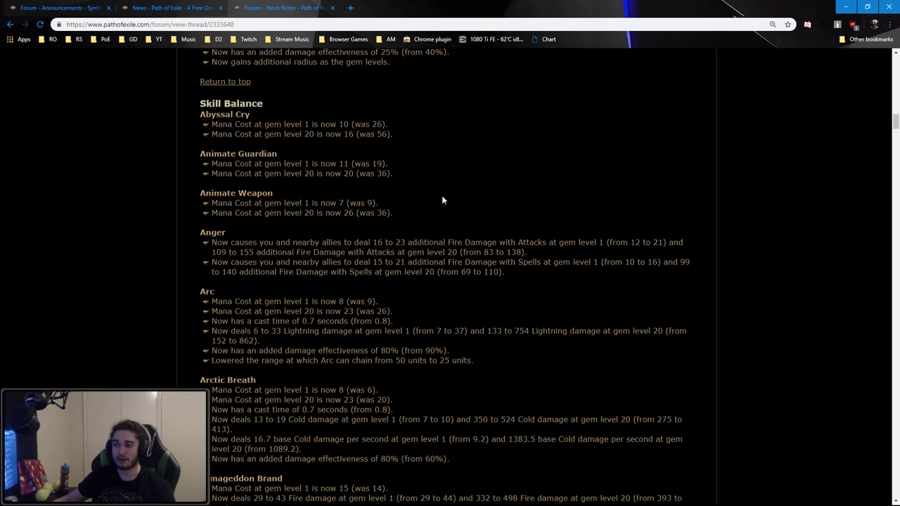
{"action": "scroll", "scroll_direction": "down", "scroll_amount": 3}
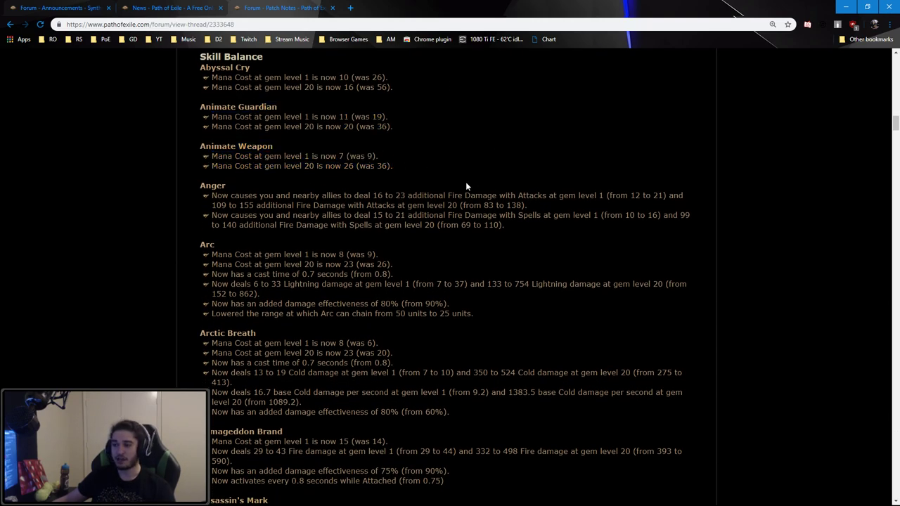
{"action": "scroll", "scroll_direction": "down", "scroll_amount": 3}
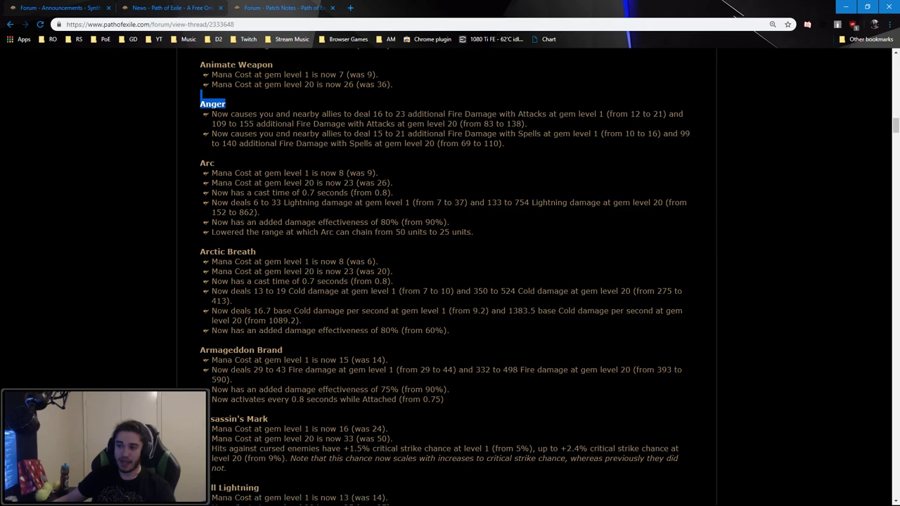
{"action": "scroll", "scroll_direction": "down", "scroll_amount": 3}
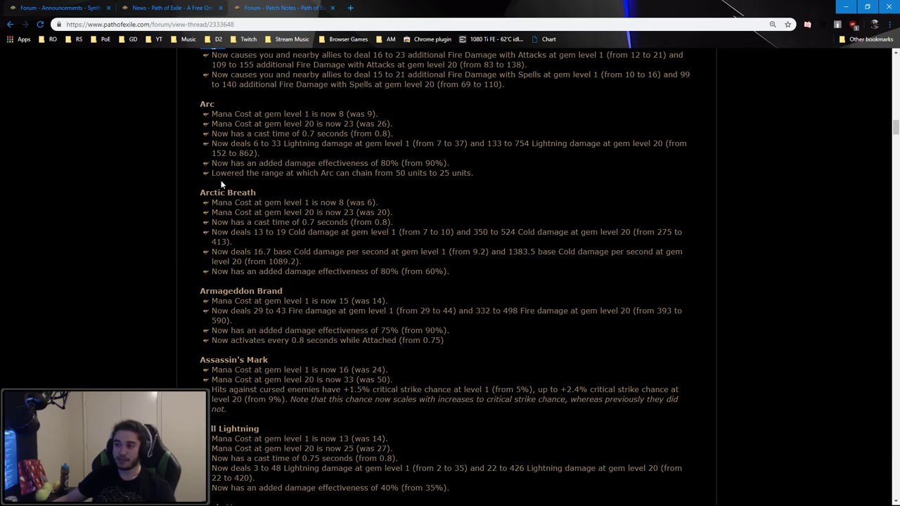
{"action": "triple_click", "coordinate": [342, 173]}
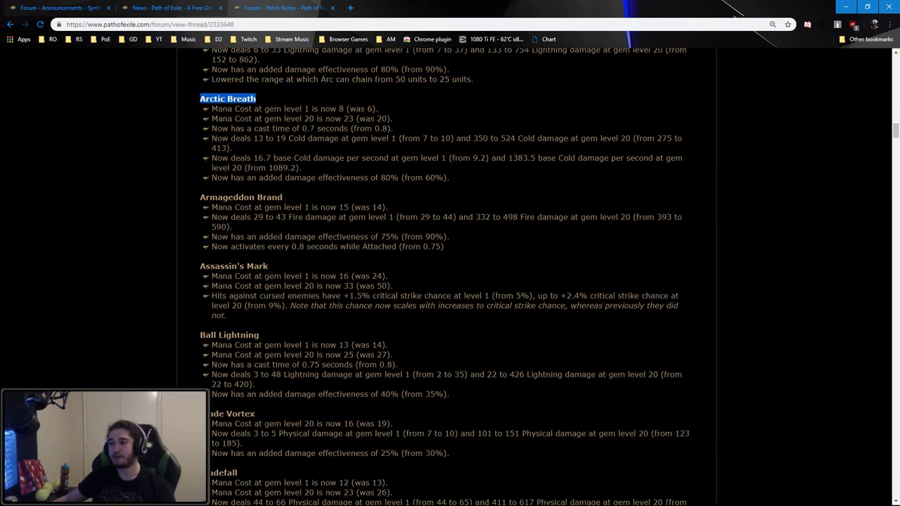
{"action": "scroll", "scroll_direction": "down", "scroll_amount": 3}
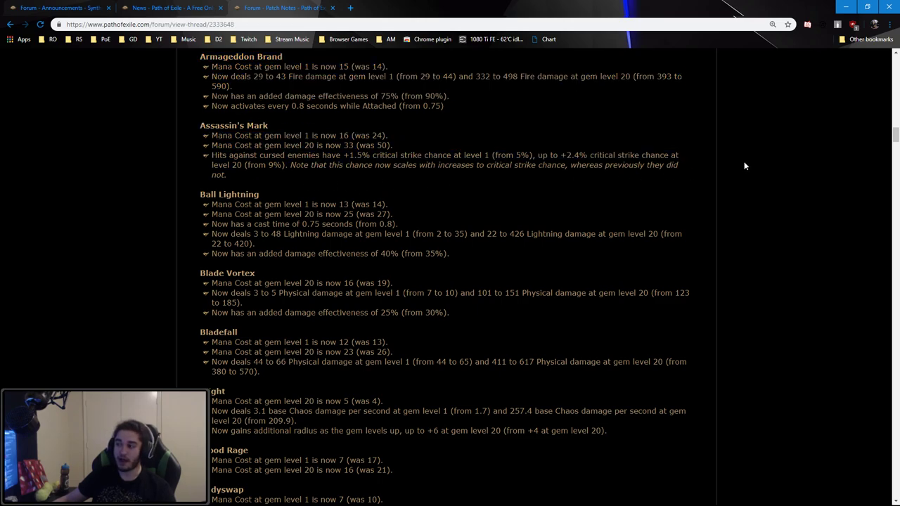
{"action": "left_click_drag", "start_coordinate": [211, 155], "coordinate": [679, 165]}
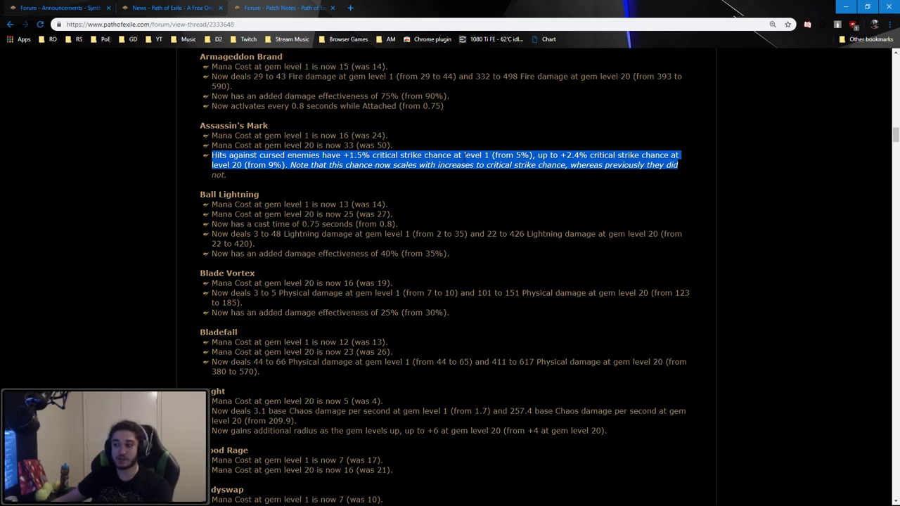
{"action": "mouse_move", "coordinate": [544, 178]}
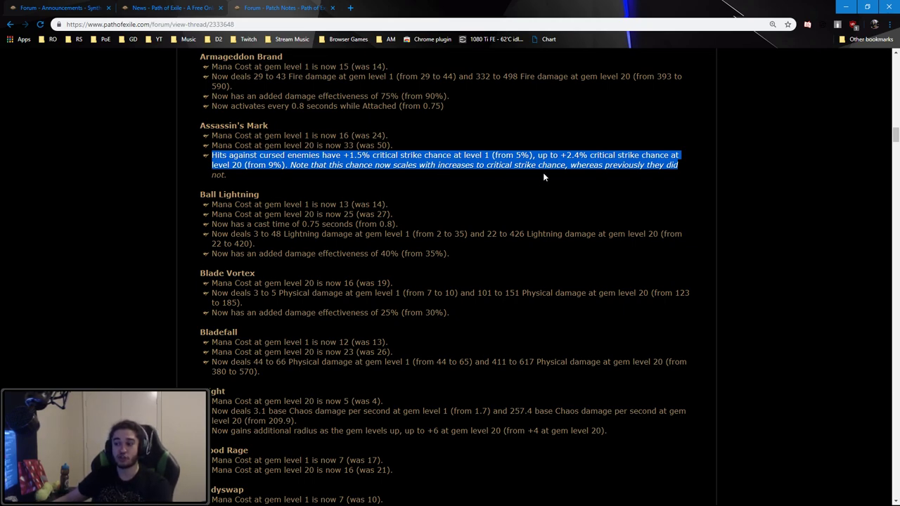
{"action": "mouse_move", "coordinate": [471, 213]}
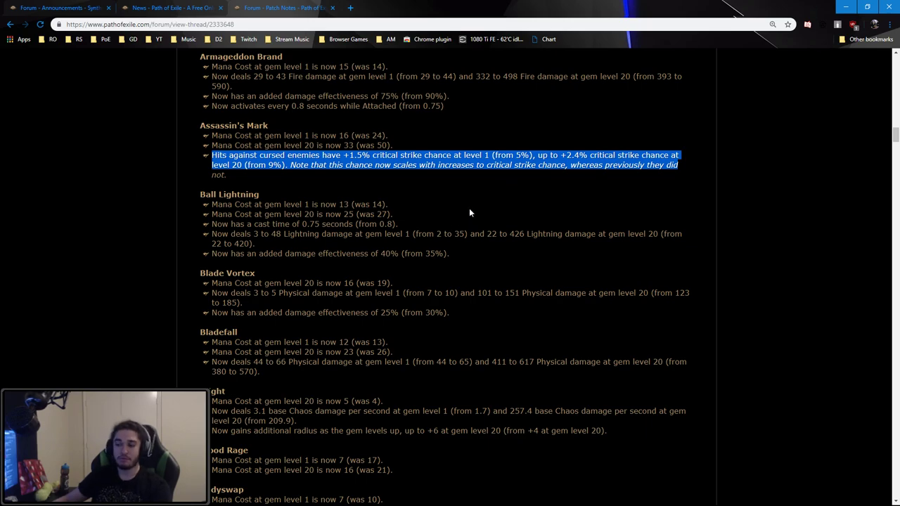
Scroll to Blade Vortex and mark its heading
{"action": "scroll", "scroll_direction": "down", "scroll_amount": 3}
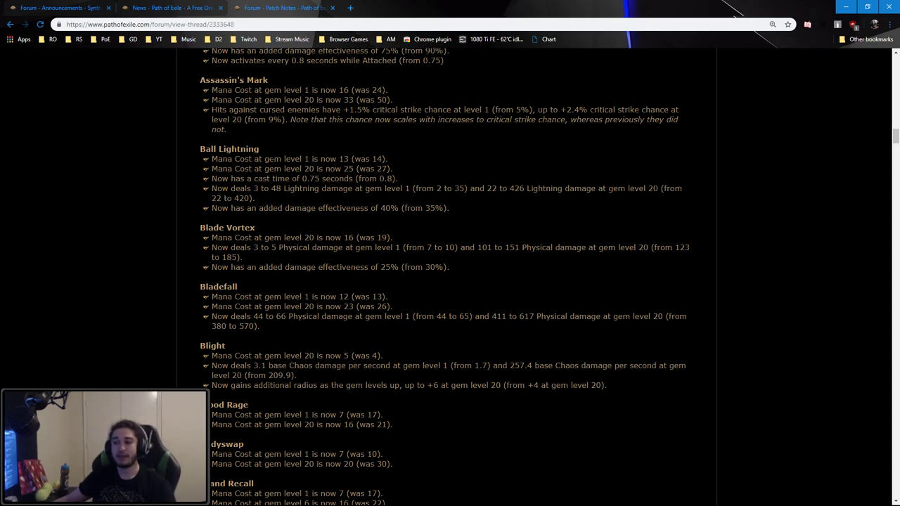
{"action": "double_click", "coordinate": [228, 228]}
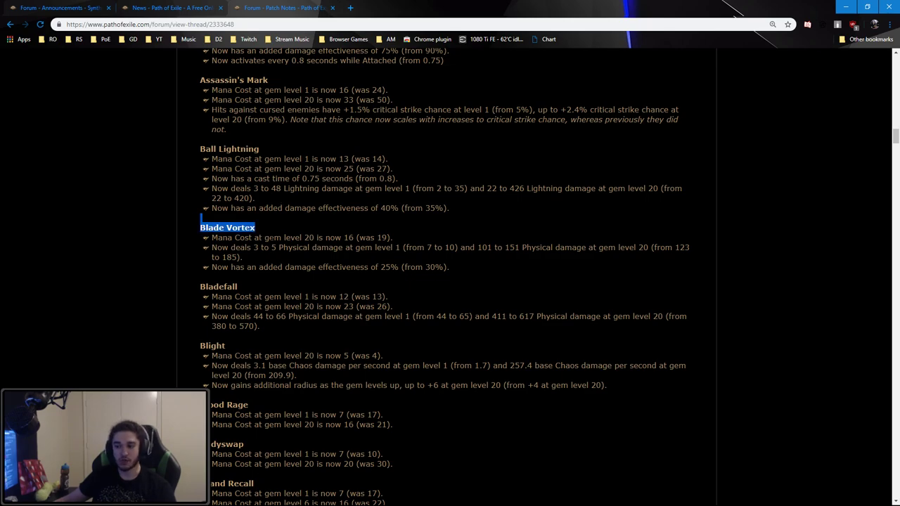
{"action": "scroll", "scroll_direction": "down", "scroll_amount": 3}
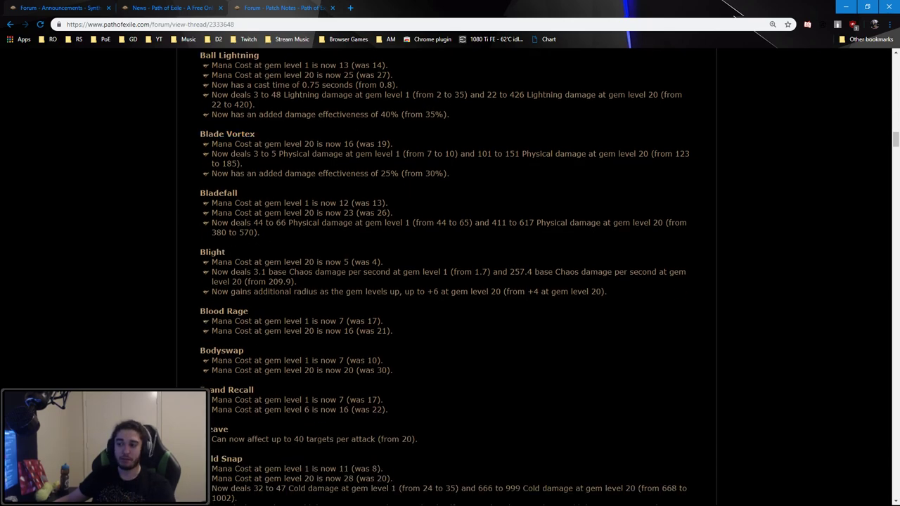
{"action": "scroll", "scroll_direction": "down", "scroll_amount": 3}
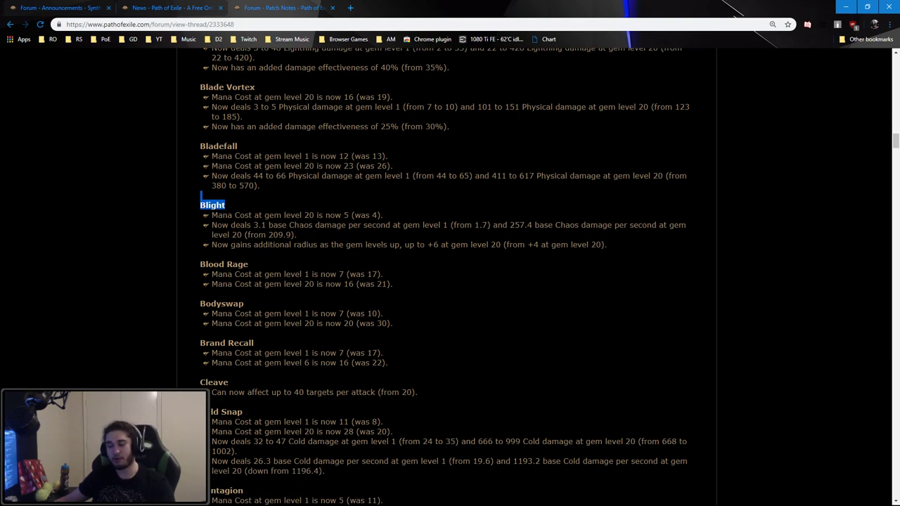
{"action": "mouse_move", "coordinate": [301, 189]}
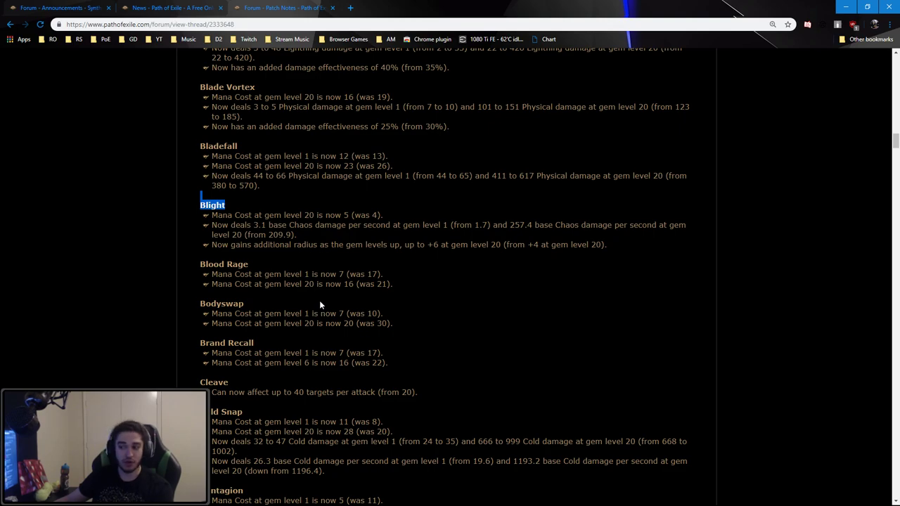
Scroll on to Discharge, select its 0.75 second cast time, and continue to Essence Drain
{"action": "scroll", "scroll_direction": "down", "scroll_amount": 3}
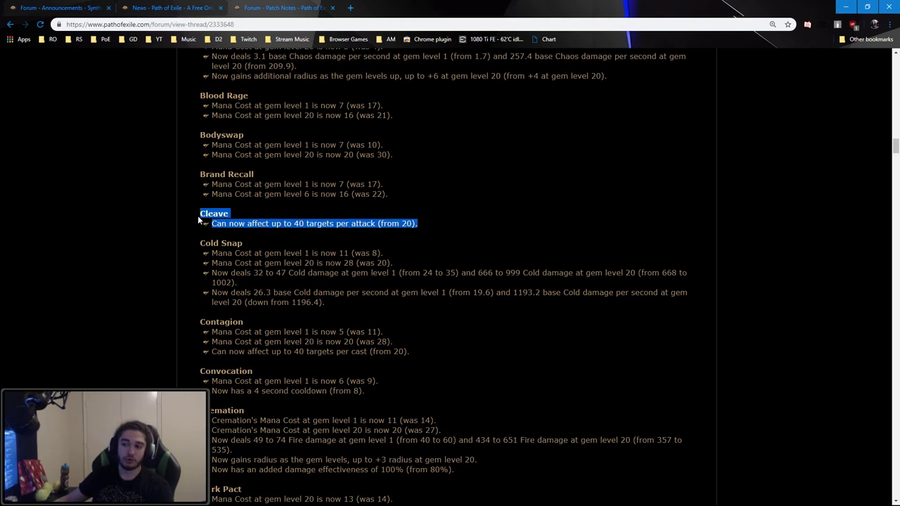
{"action": "mouse_move", "coordinate": [323, 241]}
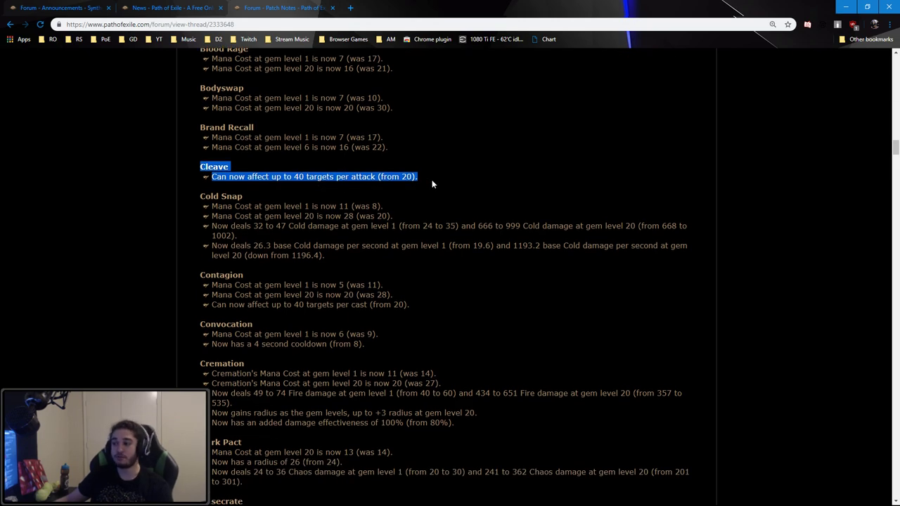
{"action": "scroll", "scroll_direction": "down", "scroll_amount": 3}
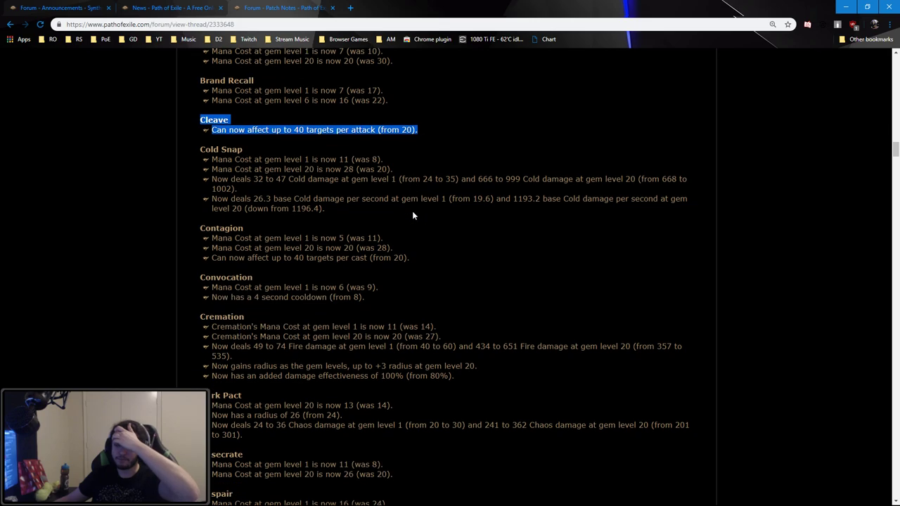
{"action": "scroll", "scroll_direction": "down", "scroll_amount": 3}
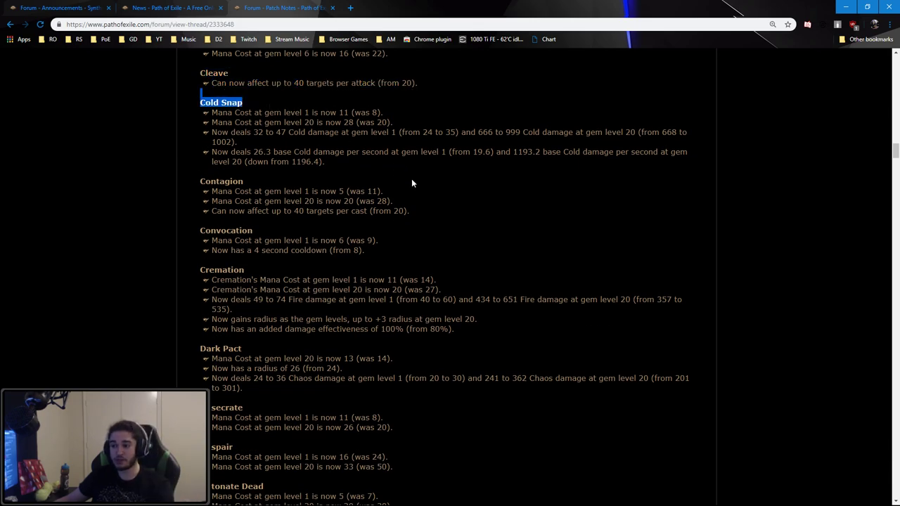
{"action": "scroll", "scroll_direction": "down", "scroll_amount": 3}
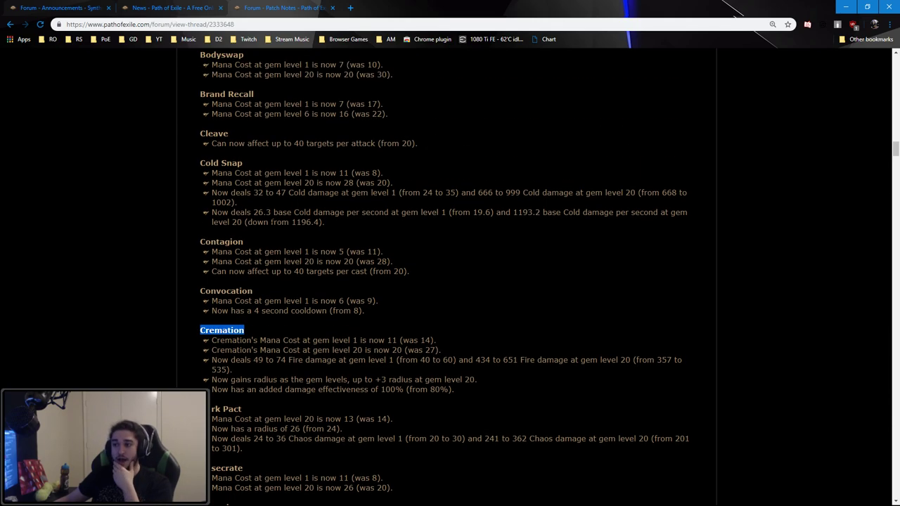
{"action": "scroll", "scroll_direction": "down", "scroll_amount": 3}
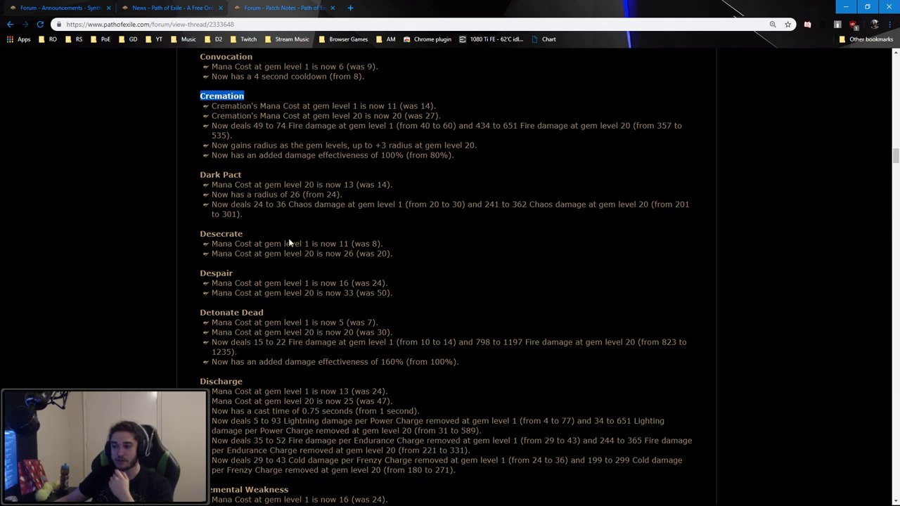
{"action": "scroll", "scroll_direction": "down", "scroll_amount": 3}
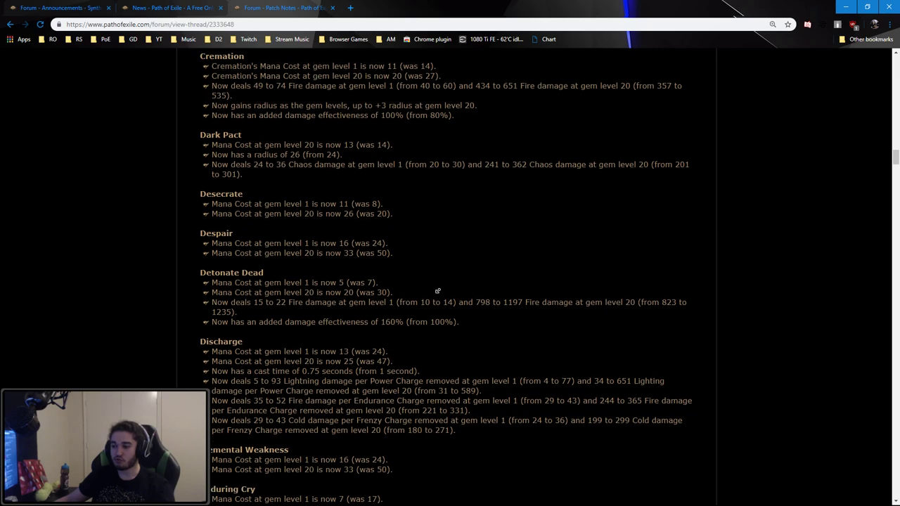
{"action": "scroll", "scroll_direction": "down", "scroll_amount": 3}
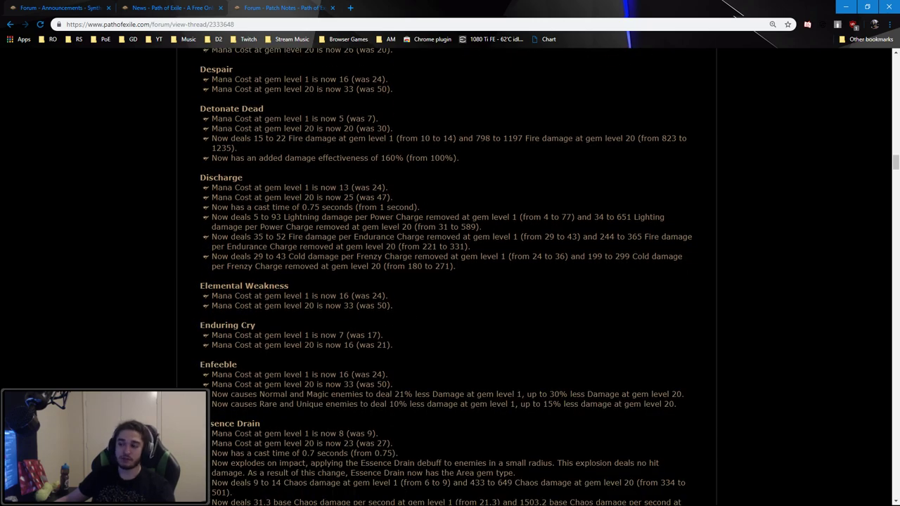
{"action": "double_click", "coordinate": [359, 207]}
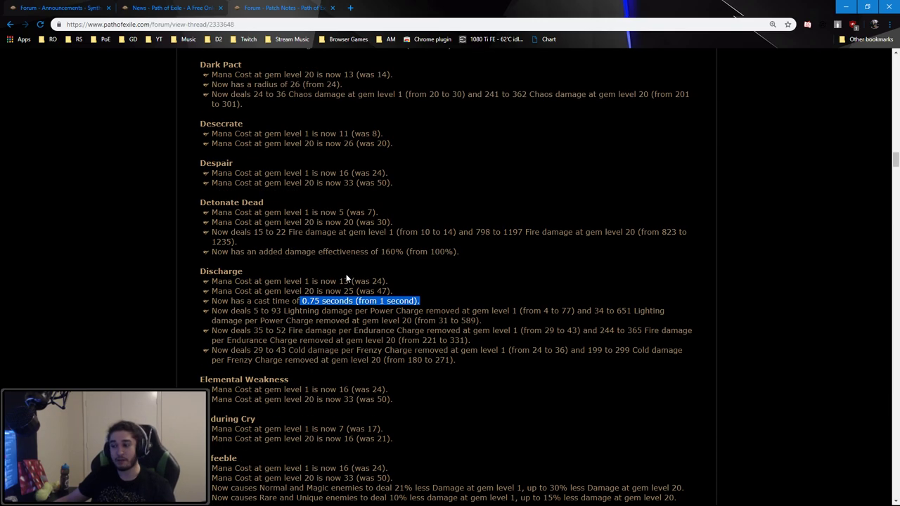
{"action": "scroll", "scroll_direction": "down", "scroll_amount": 3}
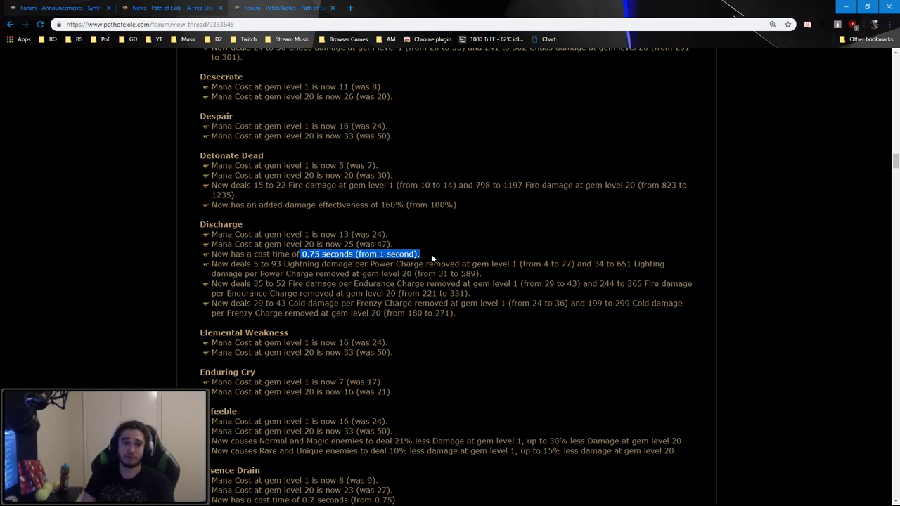
{"action": "mouse_move", "coordinate": [563, 220]}
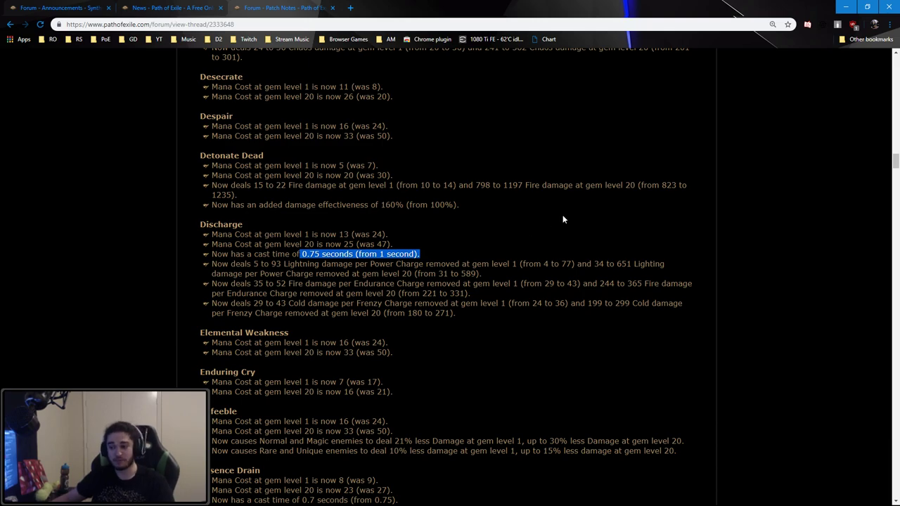
{"action": "scroll", "scroll_direction": "down", "scroll_amount": 3}
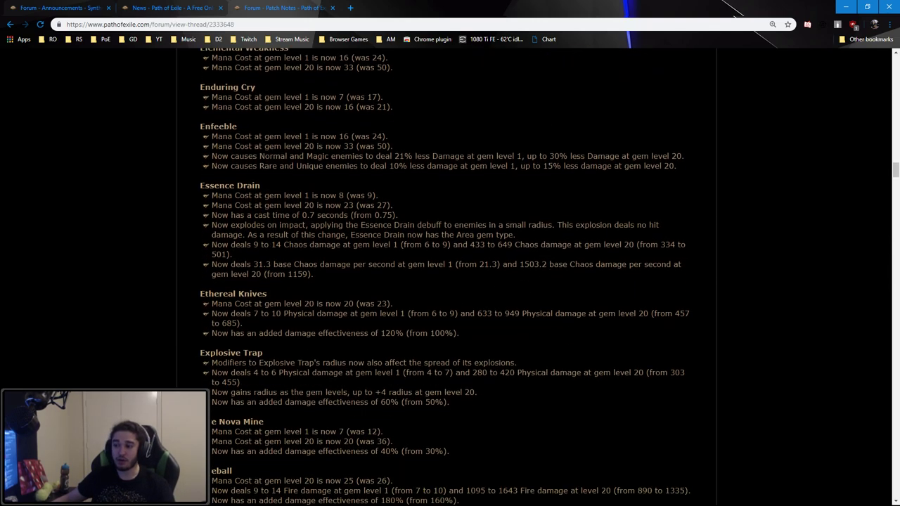
Highlight Essence Drain's explode-on-impact change, then clear the selection
{"action": "left_click_drag", "start_coordinate": [270, 225], "coordinate": [496, 224]}
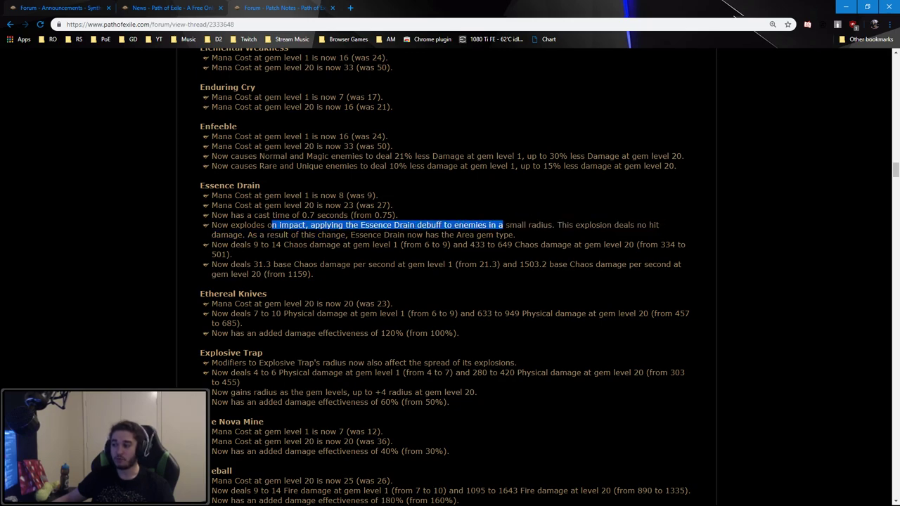
{"action": "left_click_drag", "start_coordinate": [495, 225], "coordinate": [515, 235]}
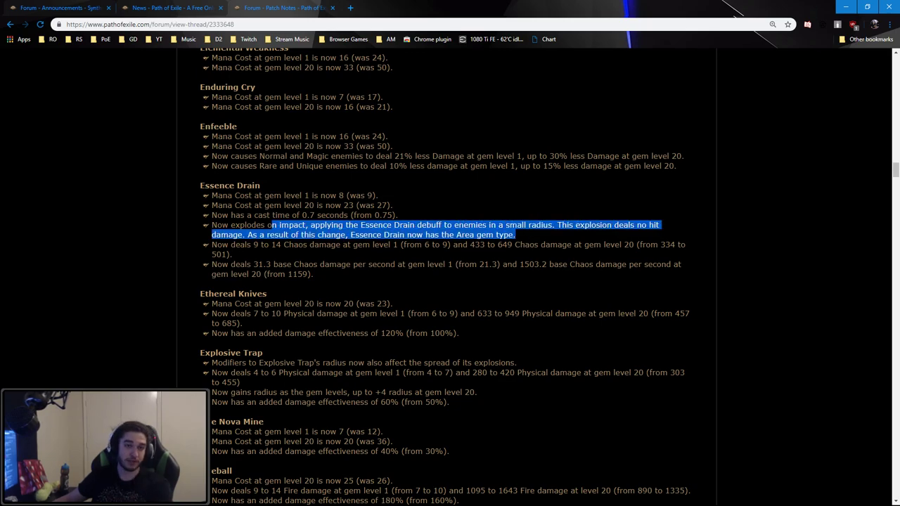
{"action": "scroll", "scroll_direction": "down", "scroll_amount": 3}
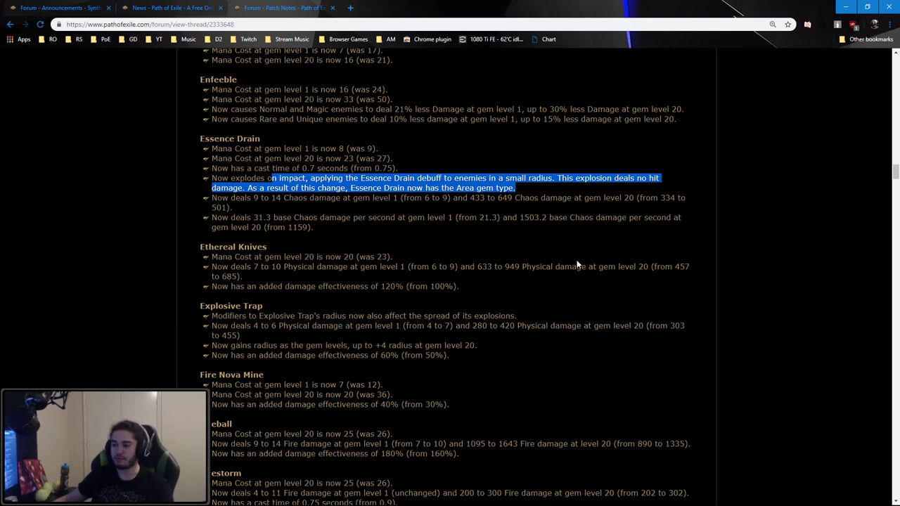
{"action": "left_click", "coordinate": [588, 232]}
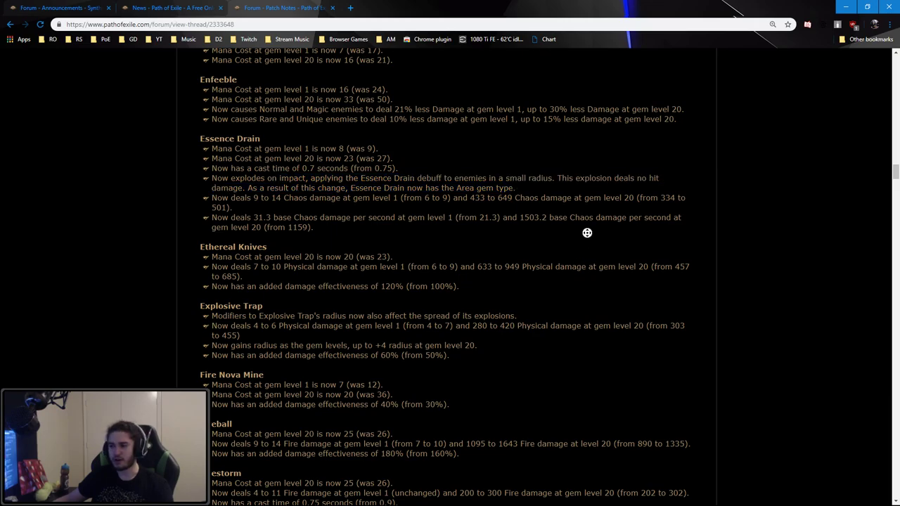
Scroll down to Hatred and mark its 18% more Cold Damage aura note
{"action": "scroll", "scroll_direction": "down", "scroll_amount": 3}
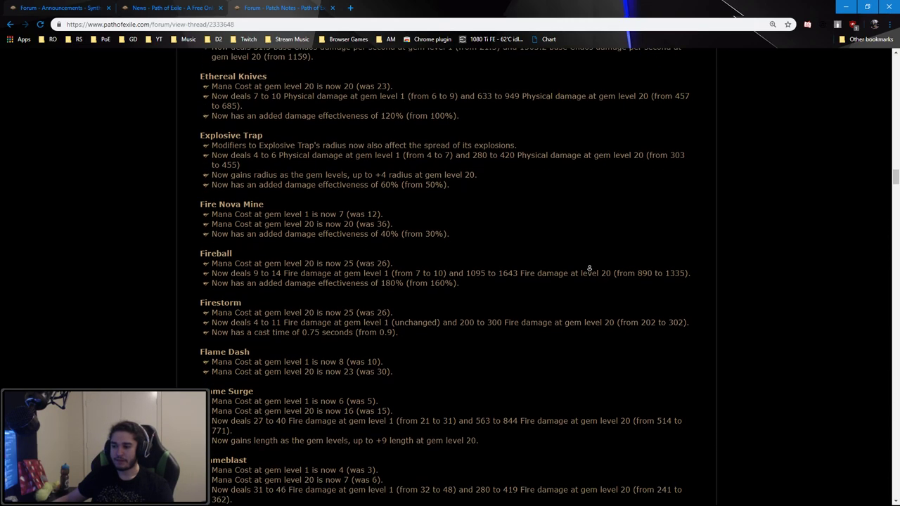
{"action": "scroll", "scroll_direction": "down", "scroll_amount": 3}
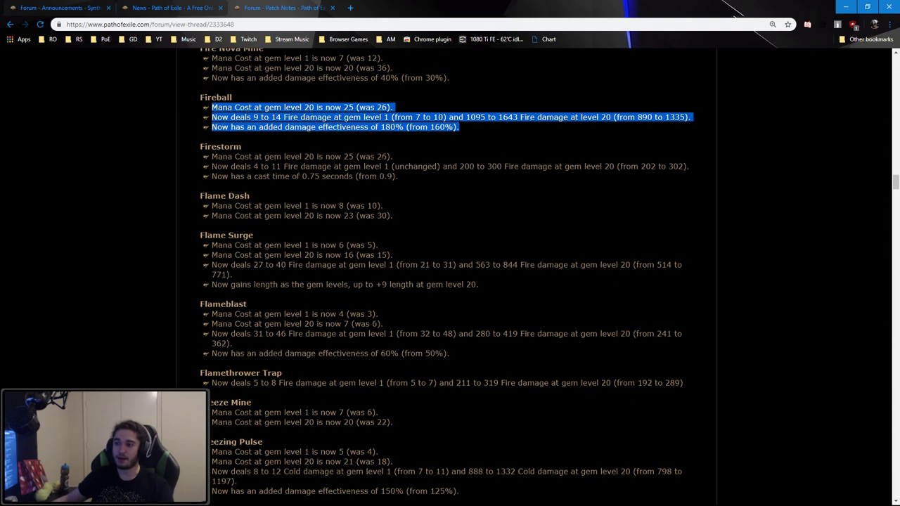
{"action": "scroll", "scroll_direction": "down", "scroll_amount": 3}
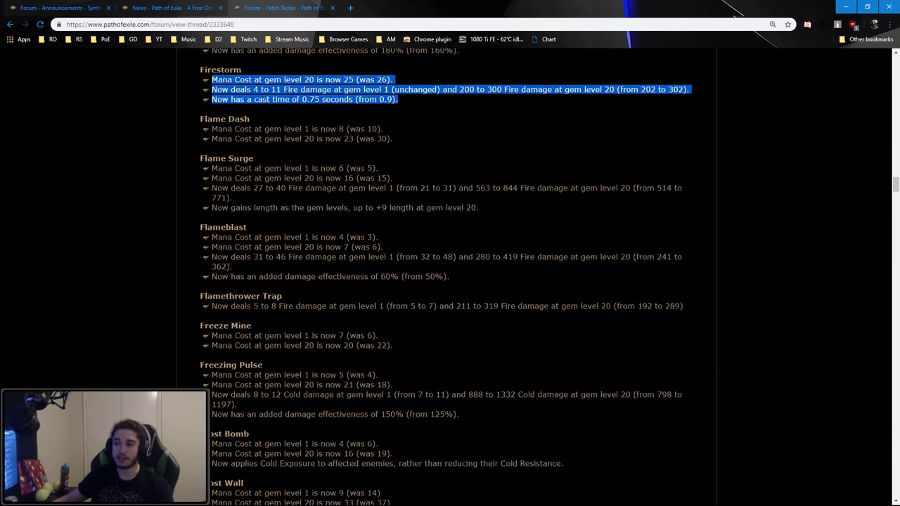
{"action": "scroll", "scroll_direction": "down", "scroll_amount": 3}
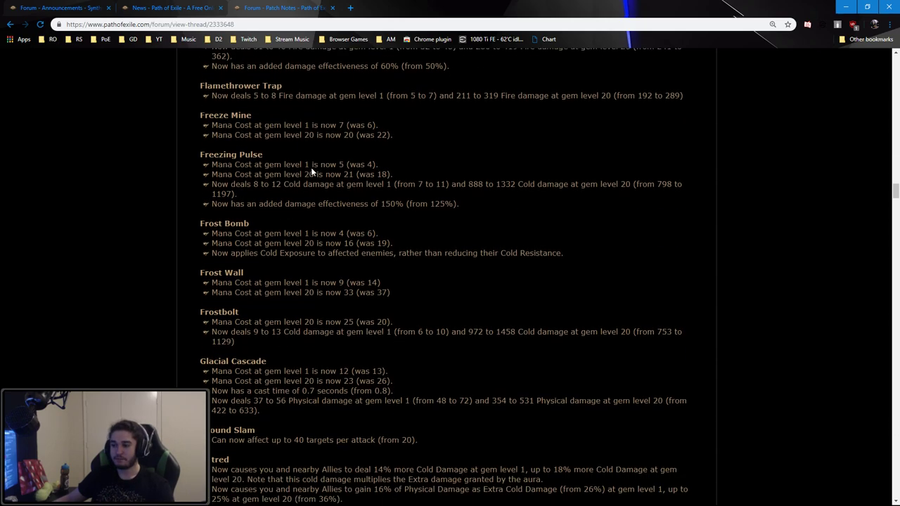
{"action": "scroll", "scroll_direction": "down", "scroll_amount": 3}
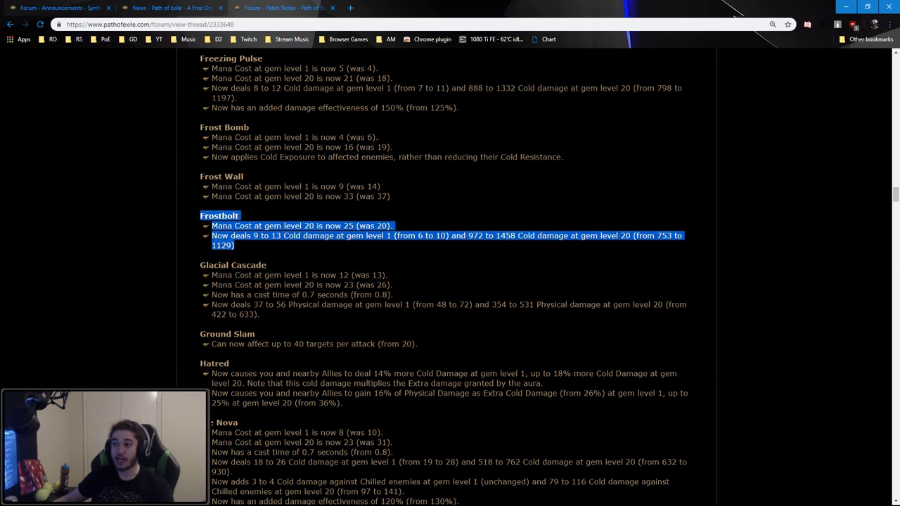
{"action": "scroll", "scroll_direction": "down", "scroll_amount": 3}
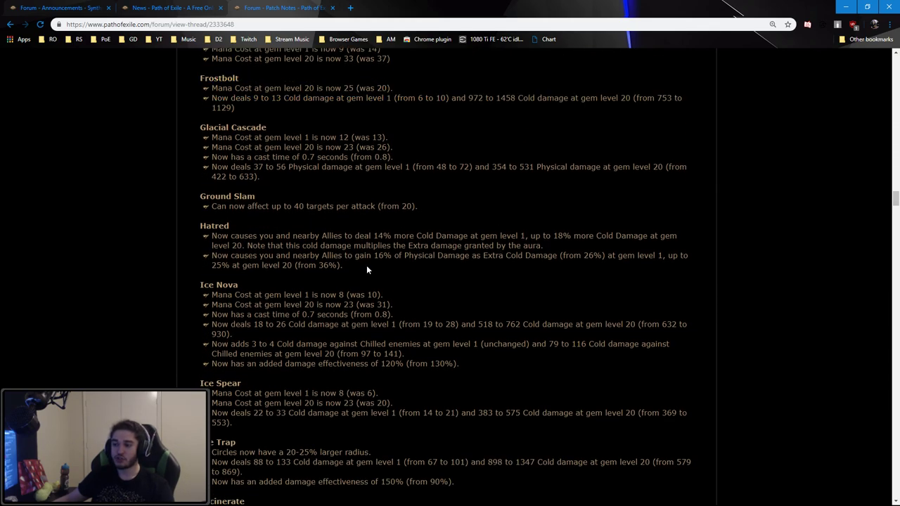
{"action": "scroll", "scroll_direction": "down", "scroll_amount": 3}
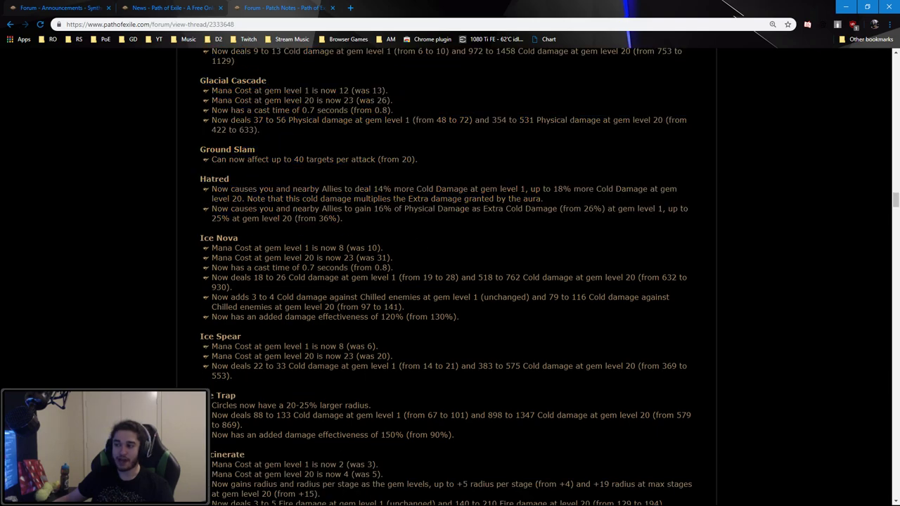
{"action": "mouse_move", "coordinate": [567, 218]}
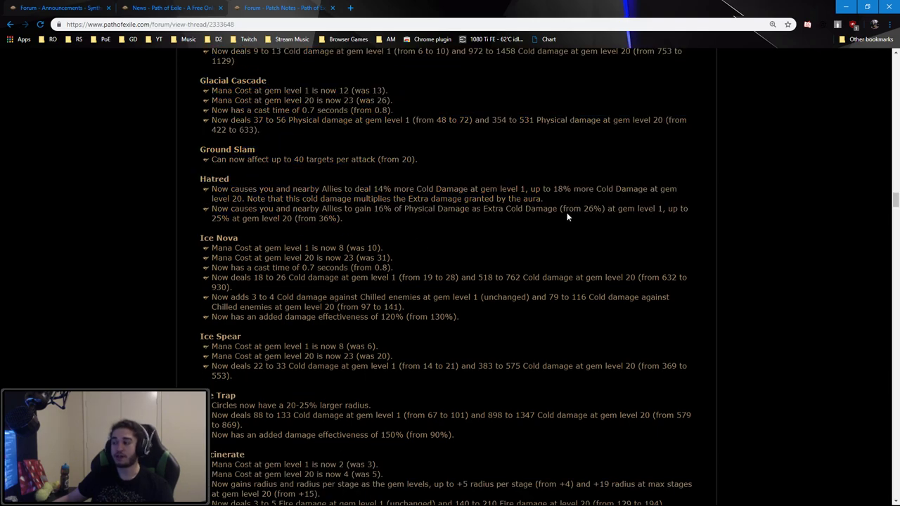
{"action": "left_click_drag", "start_coordinate": [542, 189], "coordinate": [671, 188]}
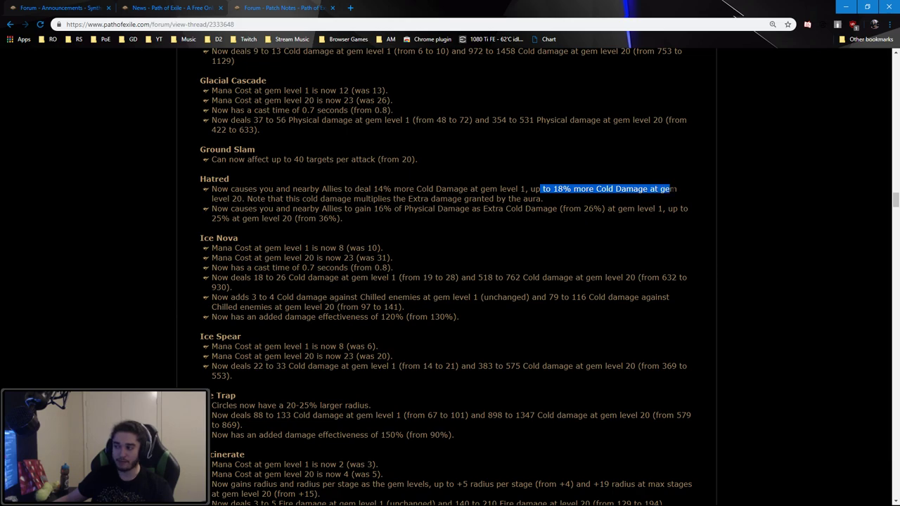
{"action": "left_click_drag", "start_coordinate": [668, 188], "coordinate": [542, 198]}
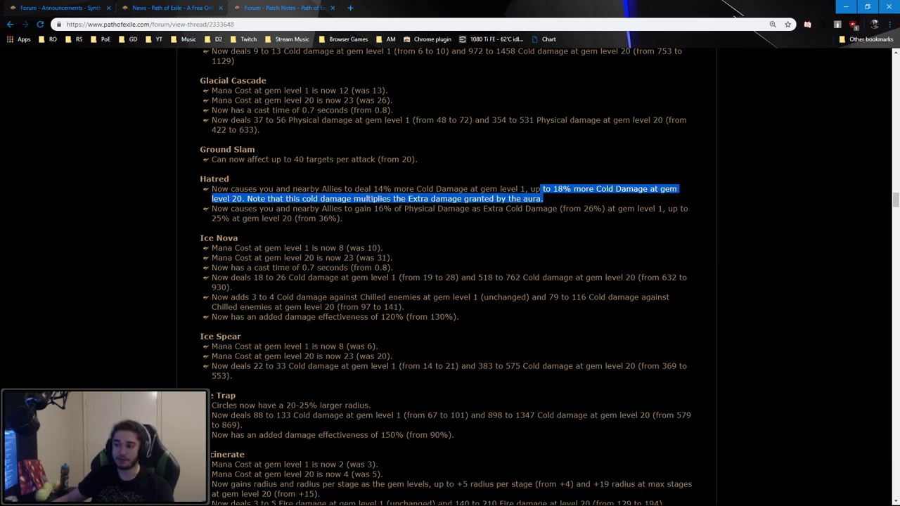
{"action": "scroll", "scroll_direction": "down", "scroll_amount": 3}
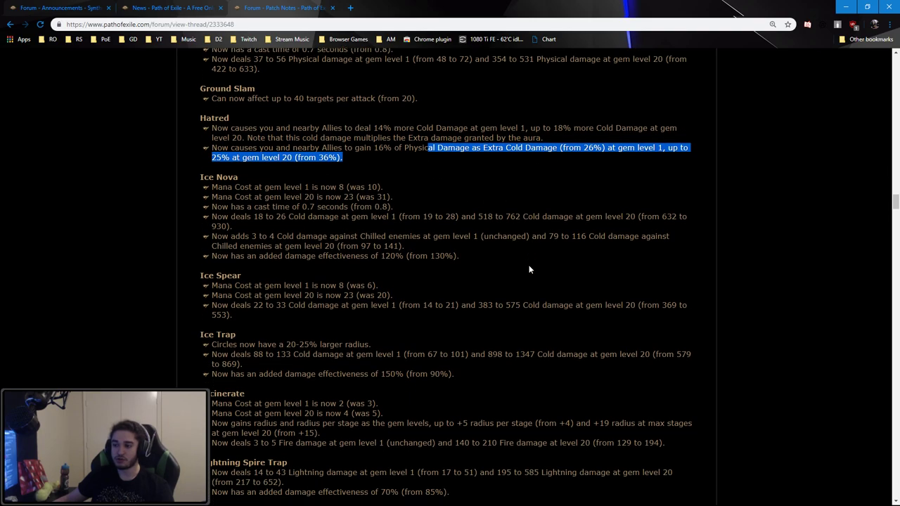
{"action": "scroll", "scroll_direction": "down", "scroll_amount": 3}
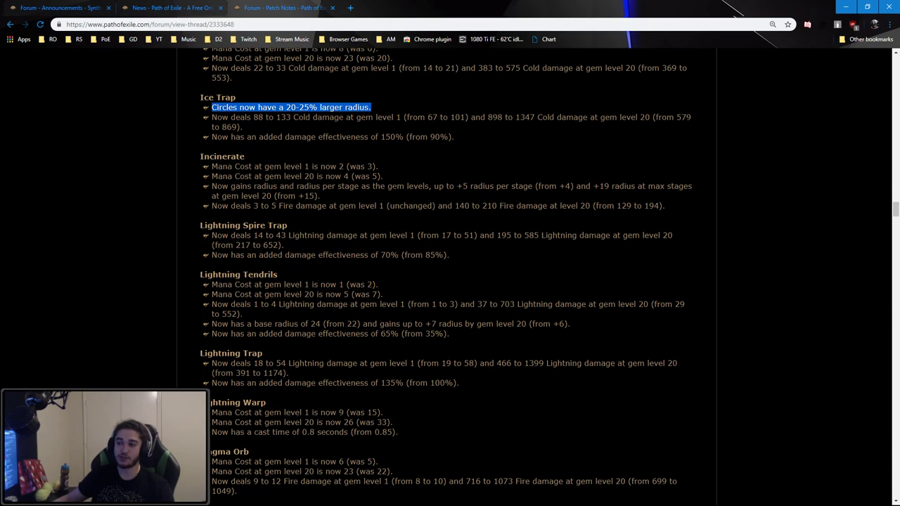
Scroll from Ice Trap past Winter Orb toward the Vaal Skill Balance section
{"action": "scroll", "scroll_direction": "down", "scroll_amount": 3}
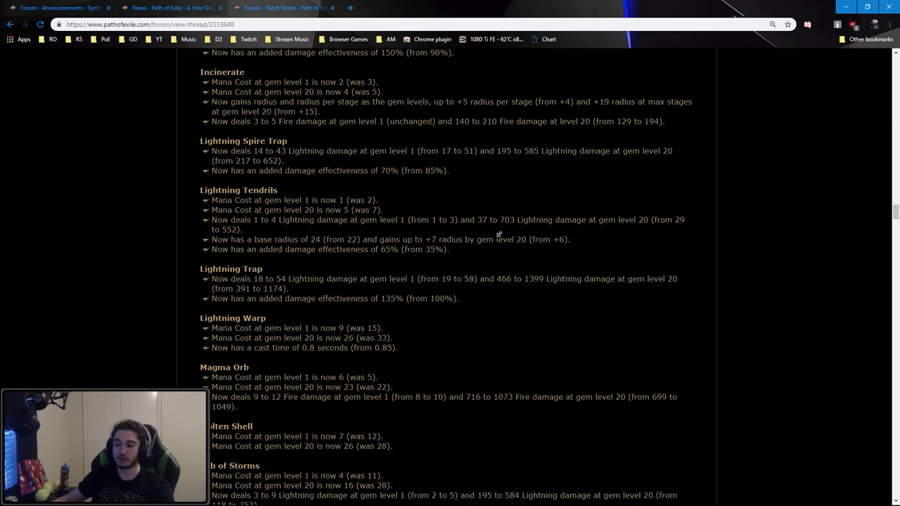
{"action": "scroll", "scroll_direction": "down", "scroll_amount": 3}
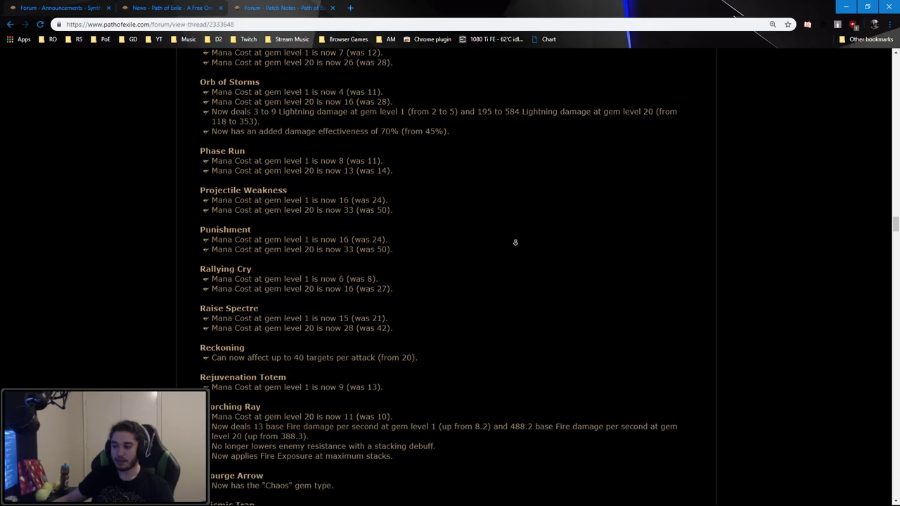
{"action": "scroll", "scroll_direction": "down", "scroll_amount": 3}
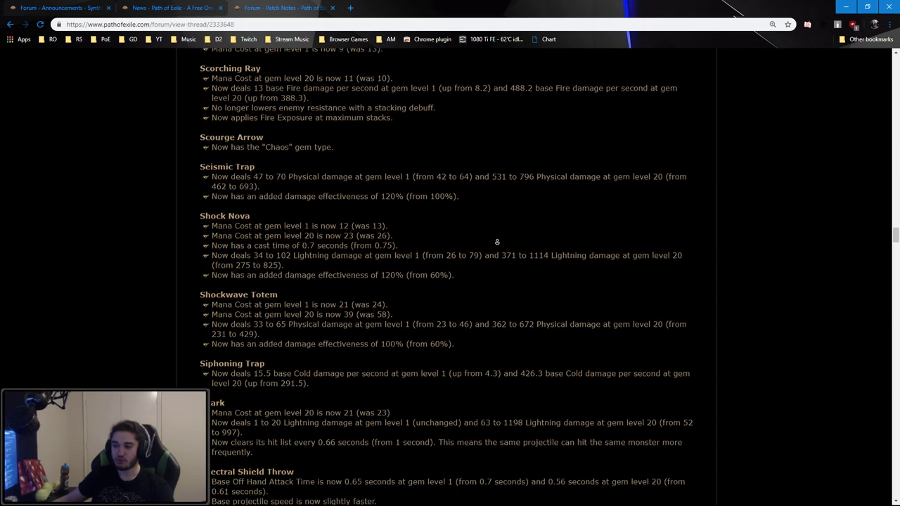
{"action": "scroll", "scroll_direction": "down", "scroll_amount": 3}
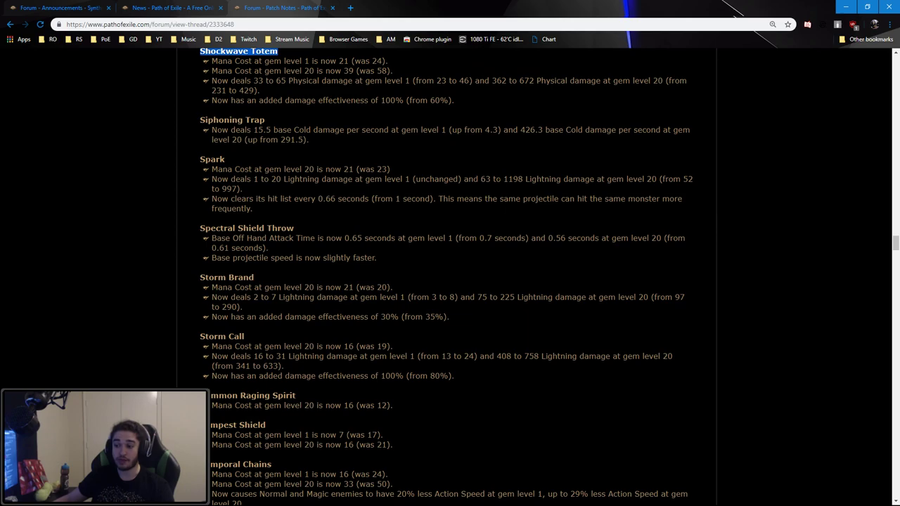
{"action": "scroll", "scroll_direction": "down", "scroll_amount": 3}
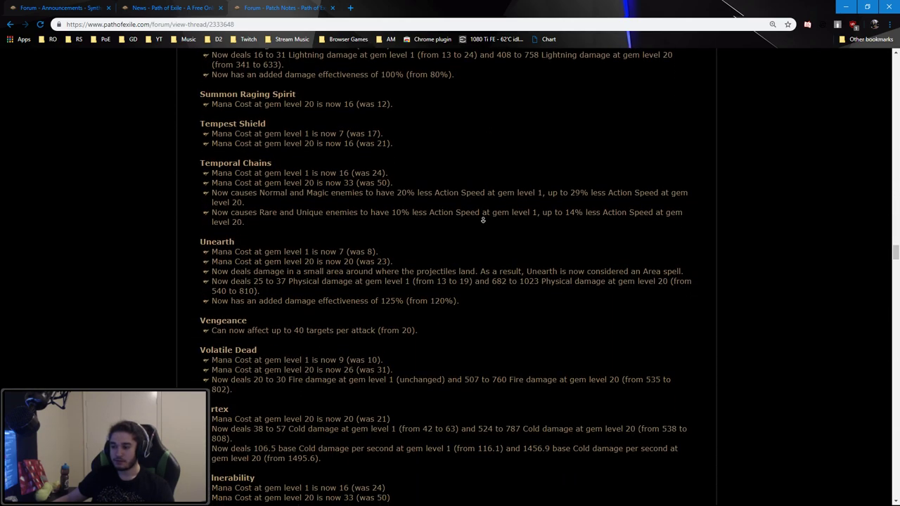
{"action": "scroll", "scroll_direction": "down", "scroll_amount": 3}
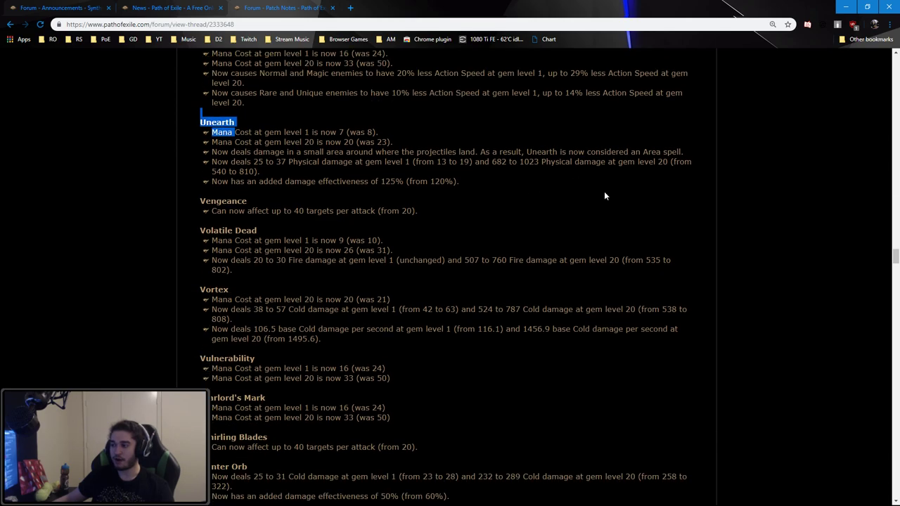
{"action": "scroll", "scroll_direction": "down", "scroll_amount": 3}
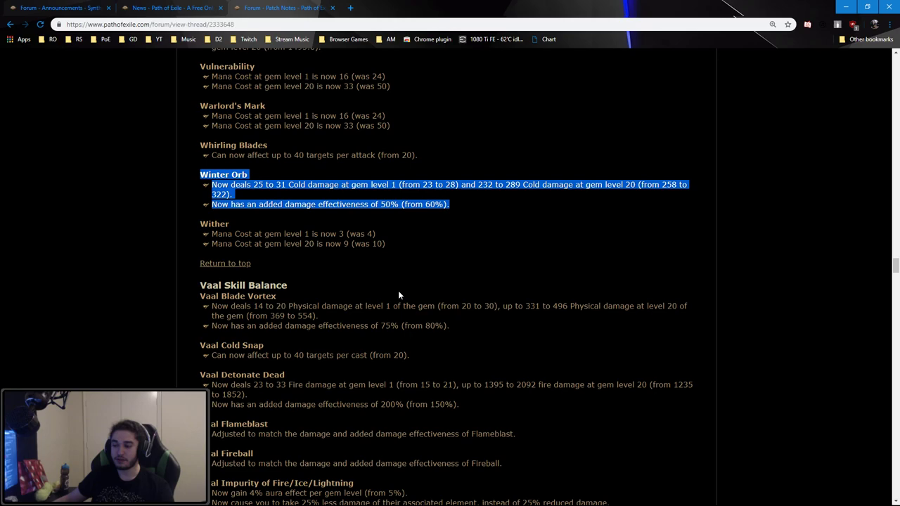
{"action": "scroll", "scroll_direction": "down", "scroll_amount": 3}
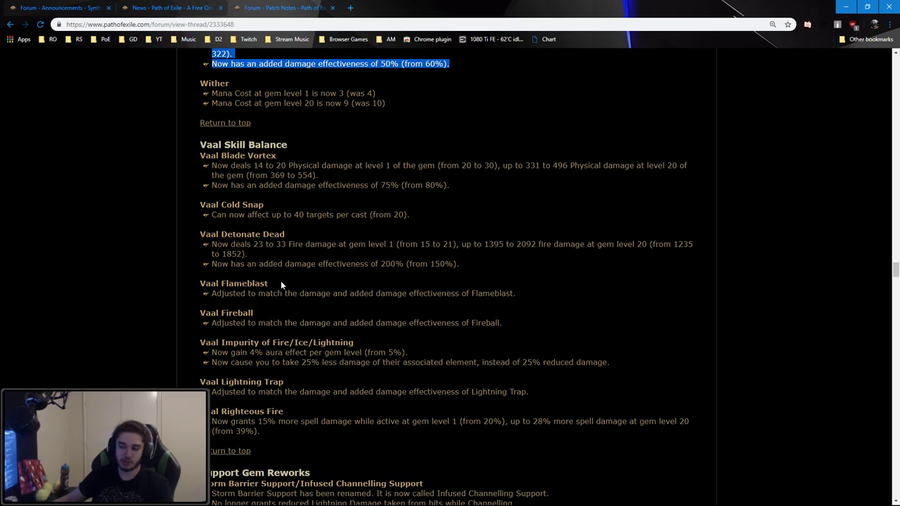
Mark the Vaal Flameblast entry and scroll on to Support Gem Reworks
{"action": "double_click", "coordinate": [233, 283]}
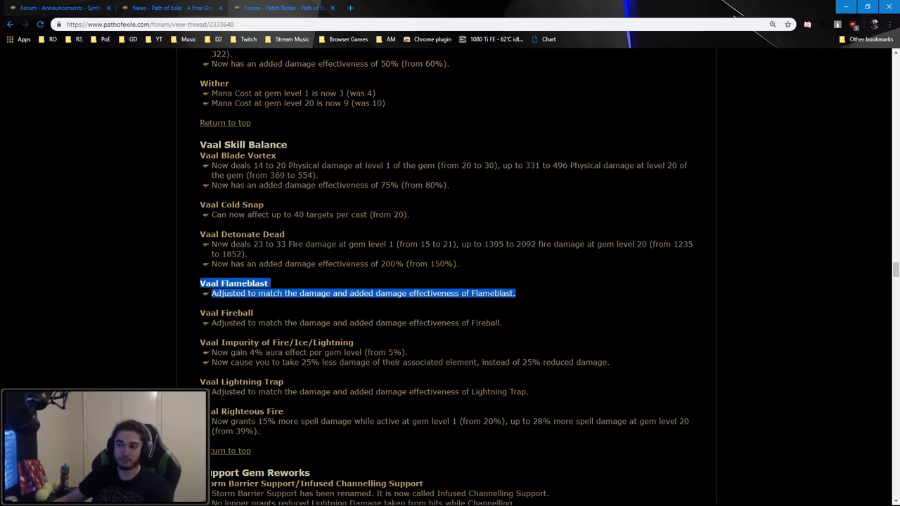
{"action": "mouse_move", "coordinate": [296, 275]}
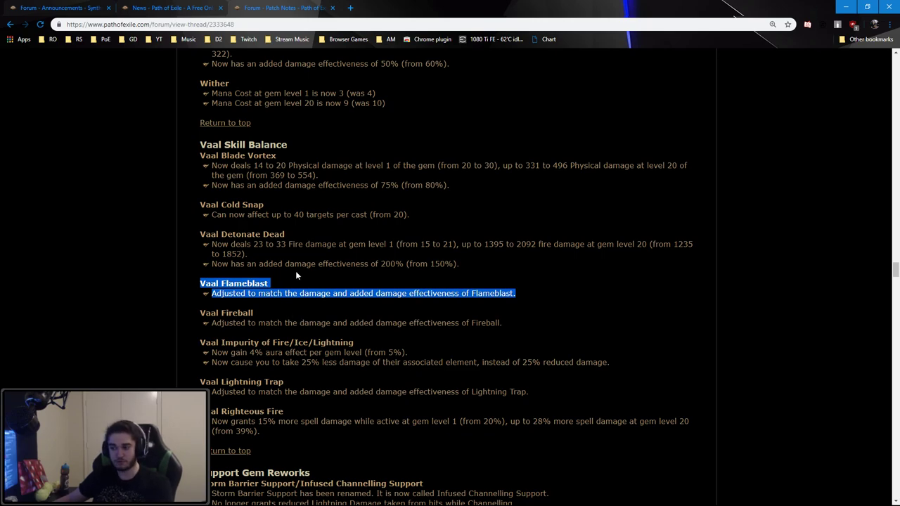
{"action": "scroll", "scroll_direction": "down", "scroll_amount": 3}
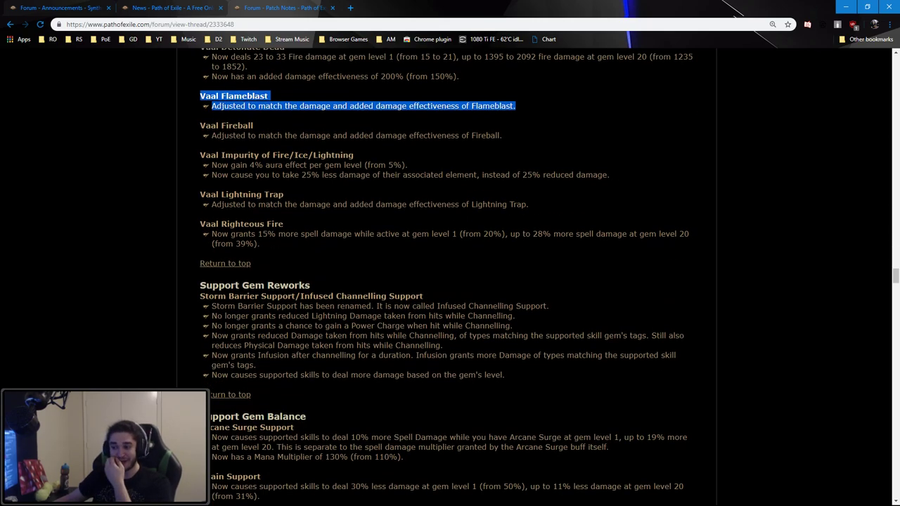
{"action": "scroll", "scroll_direction": "down", "scroll_amount": 3}
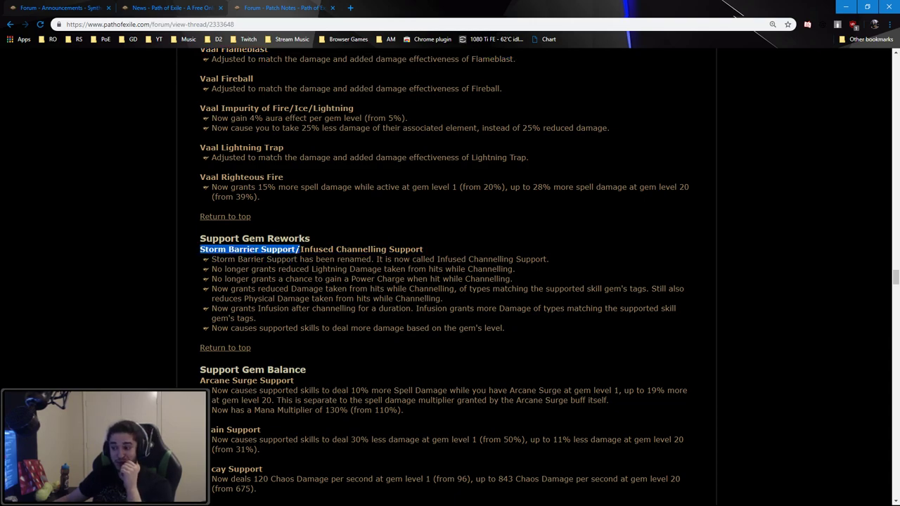
{"action": "scroll", "scroll_direction": "down", "scroll_amount": 3}
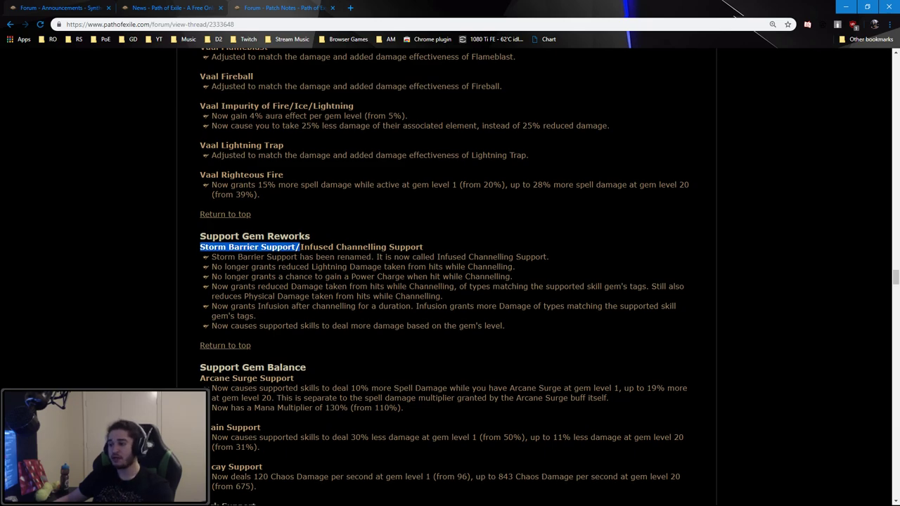
{"action": "scroll", "scroll_direction": "down", "scroll_amount": 3}
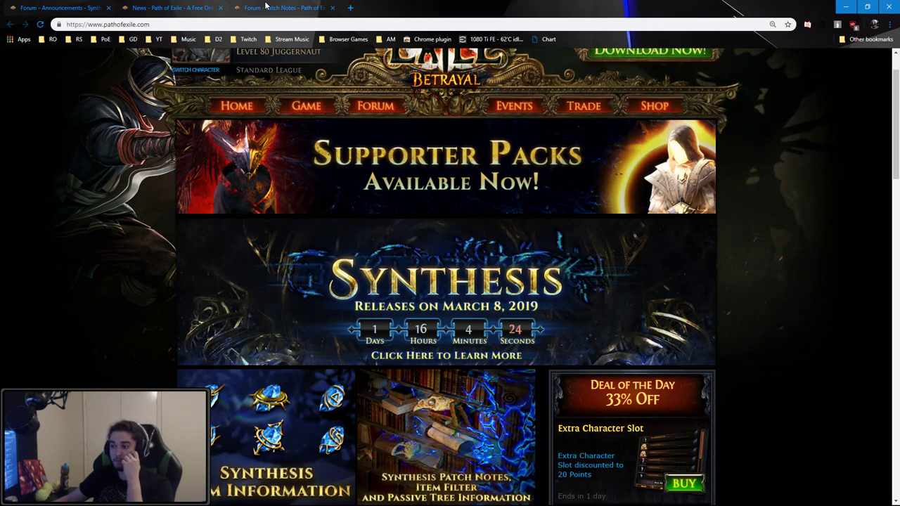
Open the 'Synthesis Patch Notes, Item Filter and Passive Tree Information' thread from the homepage
{"action": "left_click", "coordinate": [282, 8]}
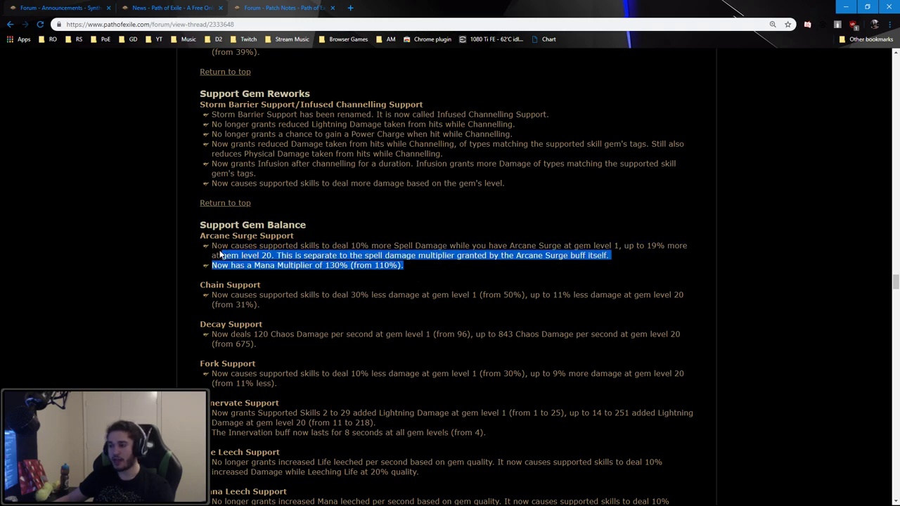
Highlight Arcane Surge Support's changes and scroll through the Support Gem Balance entries
{"action": "left_click_drag", "start_coordinate": [218, 255], "coordinate": [211, 245]}
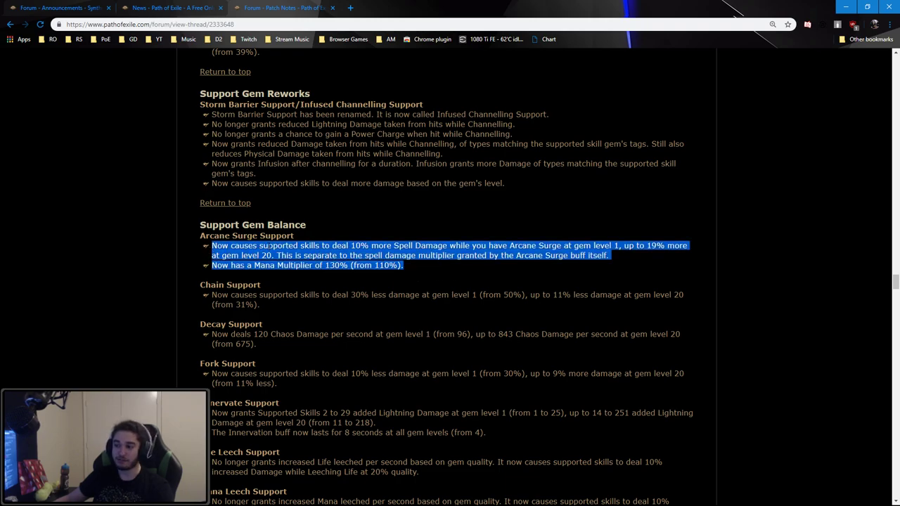
{"action": "scroll", "scroll_direction": "down", "scroll_amount": 3}
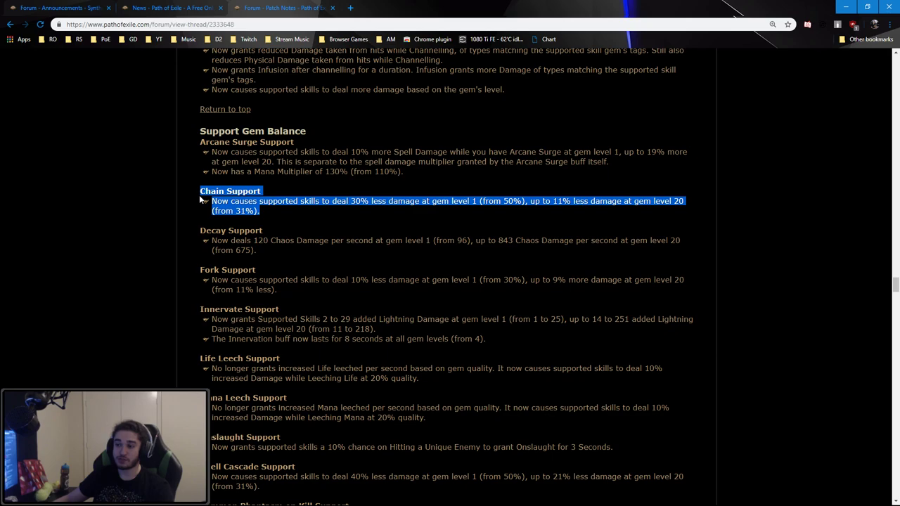
{"action": "scroll", "scroll_direction": "down", "scroll_amount": 3}
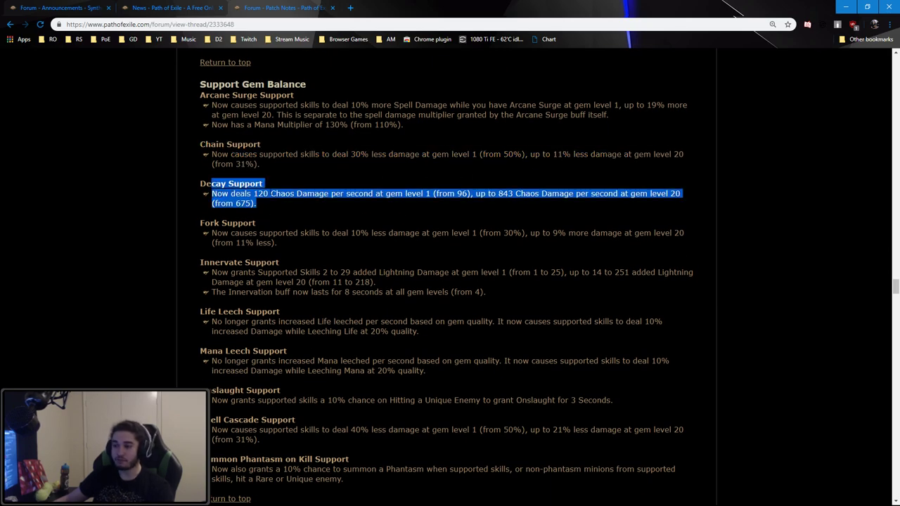
{"action": "scroll", "scroll_direction": "down", "scroll_amount": 3}
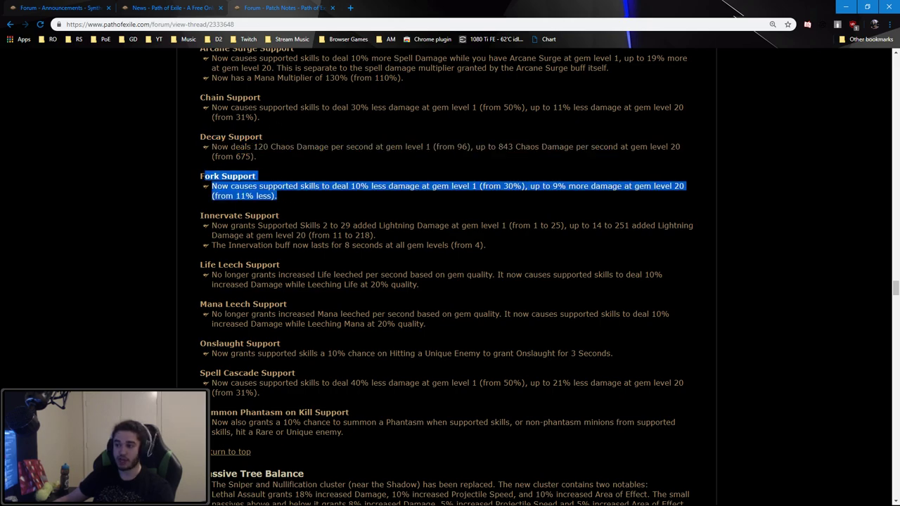
{"action": "scroll", "scroll_direction": "down", "scroll_amount": 3}
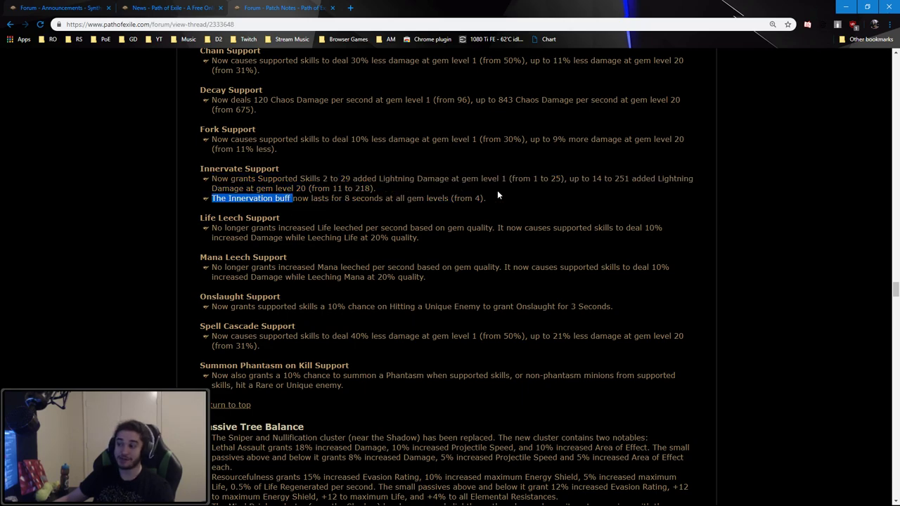
{"action": "scroll", "scroll_direction": "down", "scroll_amount": 3}
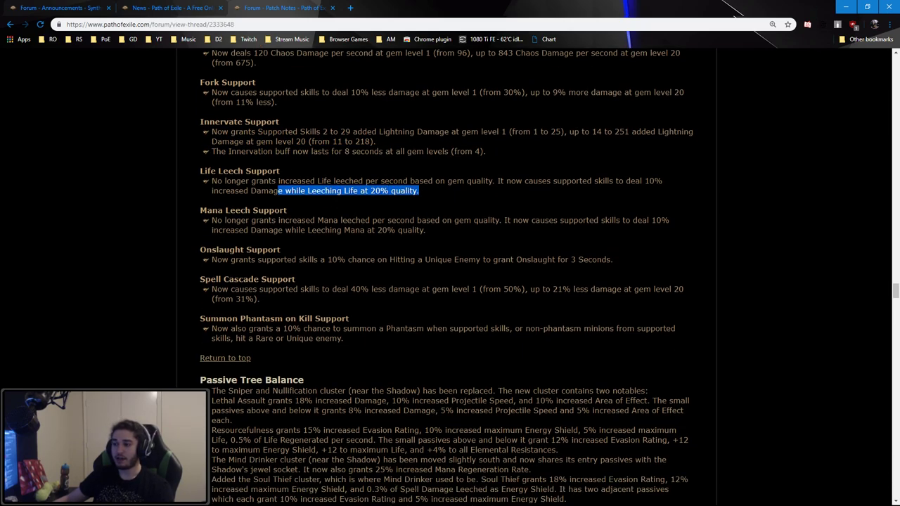
{"action": "scroll", "scroll_direction": "down", "scroll_amount": 3}
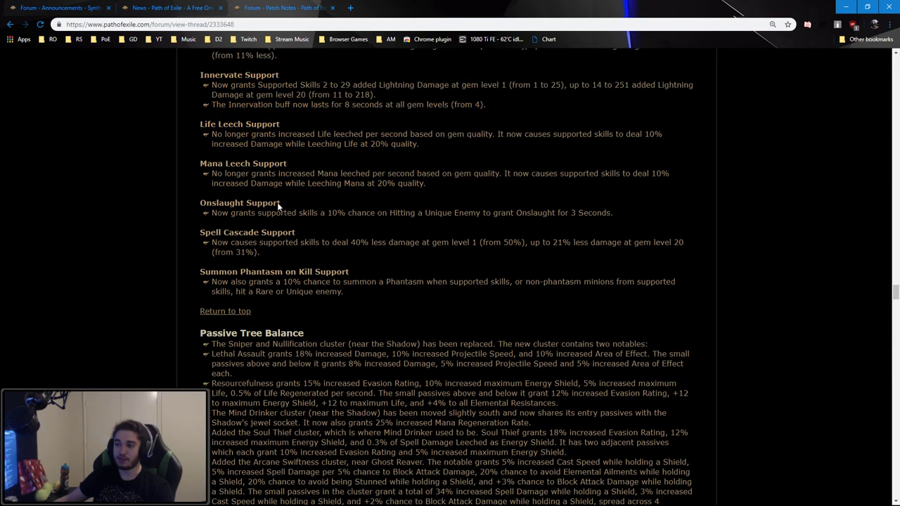
{"action": "mouse_move", "coordinate": [394, 226]}
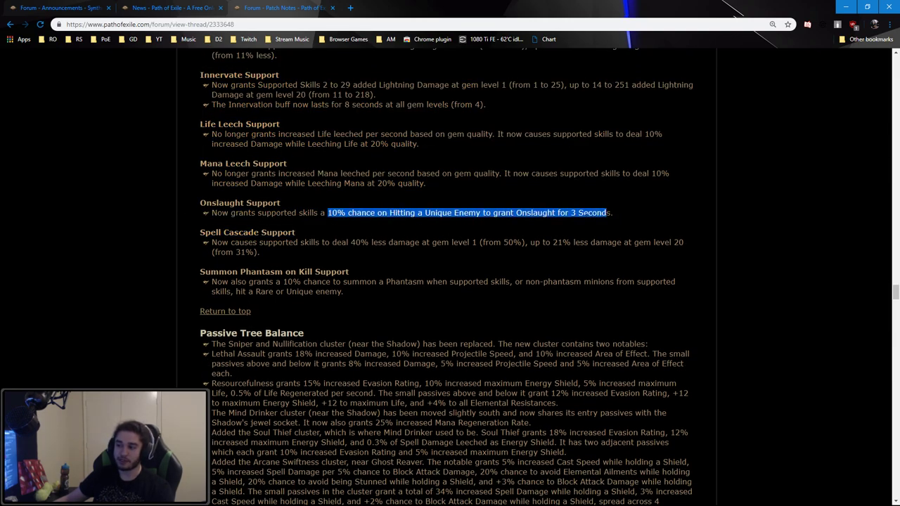
{"action": "mouse_move", "coordinate": [631, 216]}
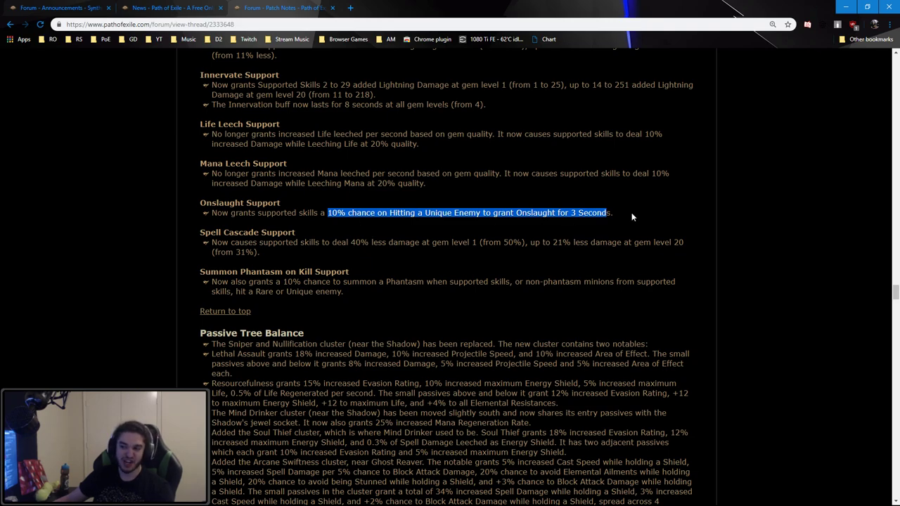
Clear the Onslaught Support highlight and scroll into Passive Tree Balance
{"action": "left_click", "coordinate": [338, 239]}
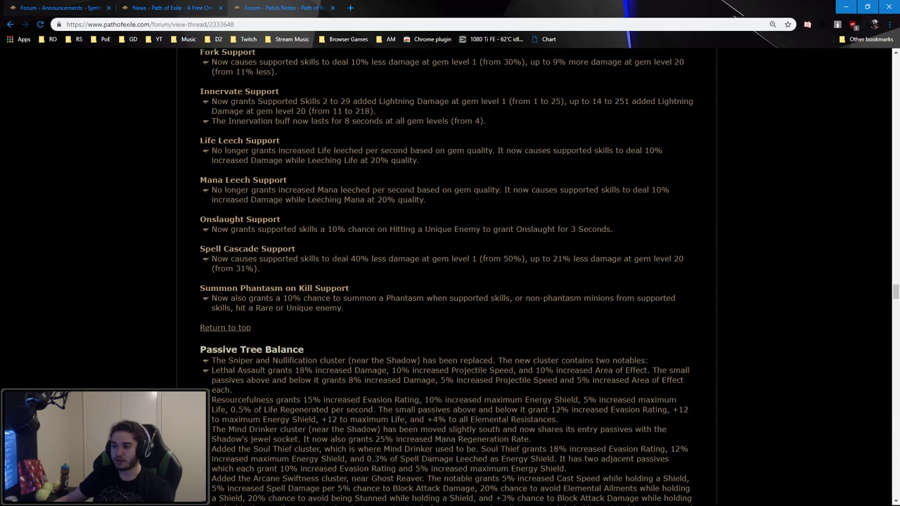
{"action": "scroll", "scroll_direction": "down", "scroll_amount": 3}
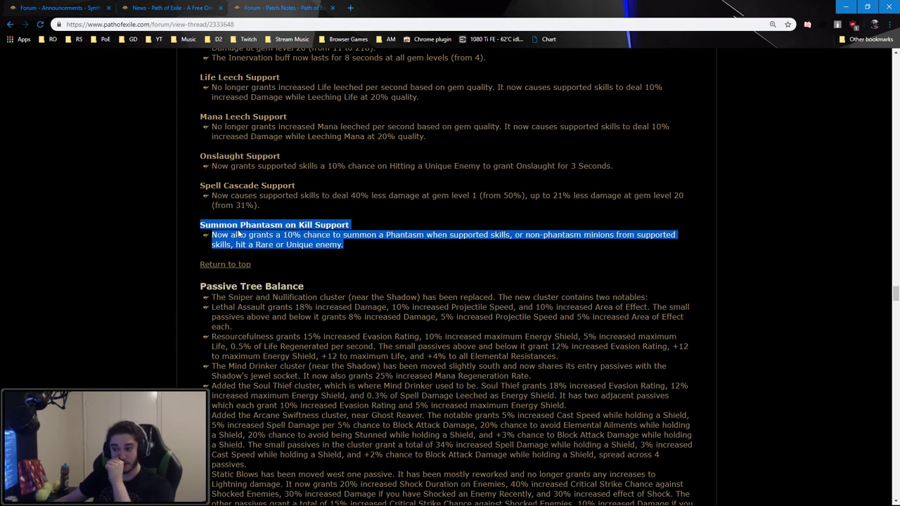
{"action": "mouse_move", "coordinate": [325, 218]}
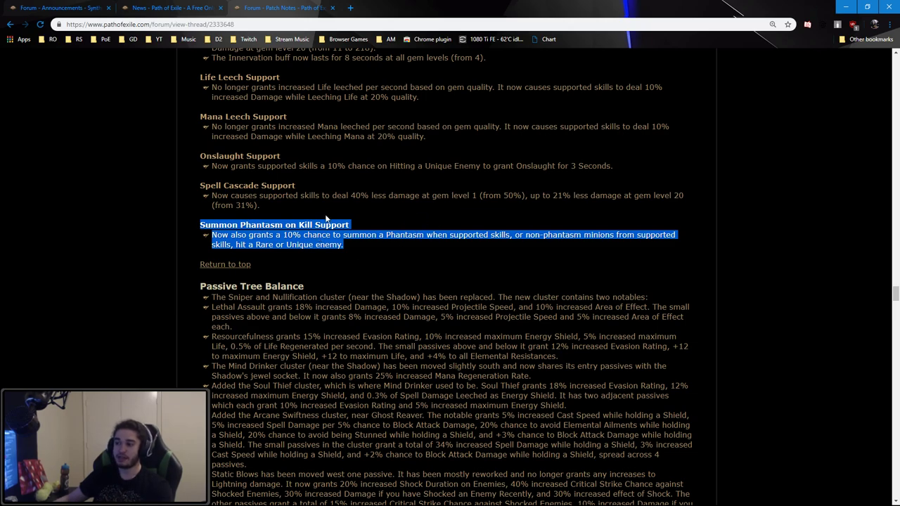
{"action": "mouse_move", "coordinate": [405, 287]}
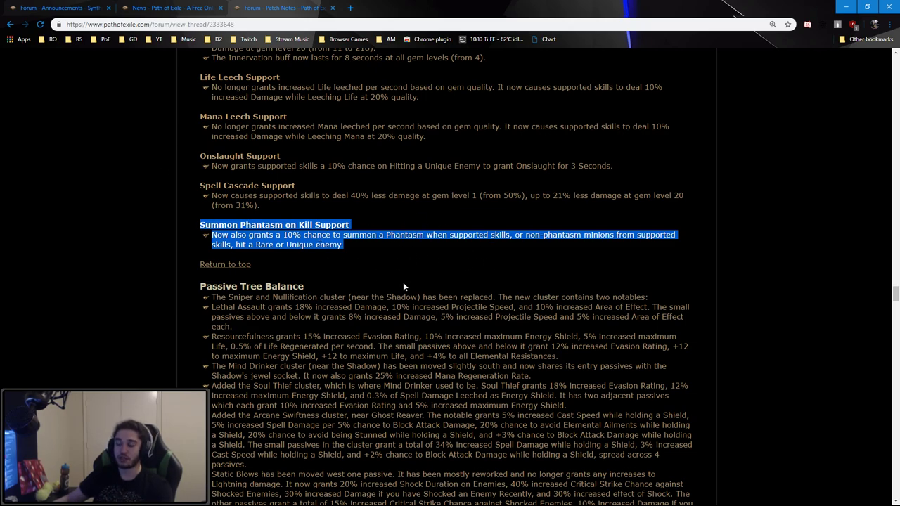
{"action": "scroll", "scroll_direction": "down", "scroll_amount": 3}
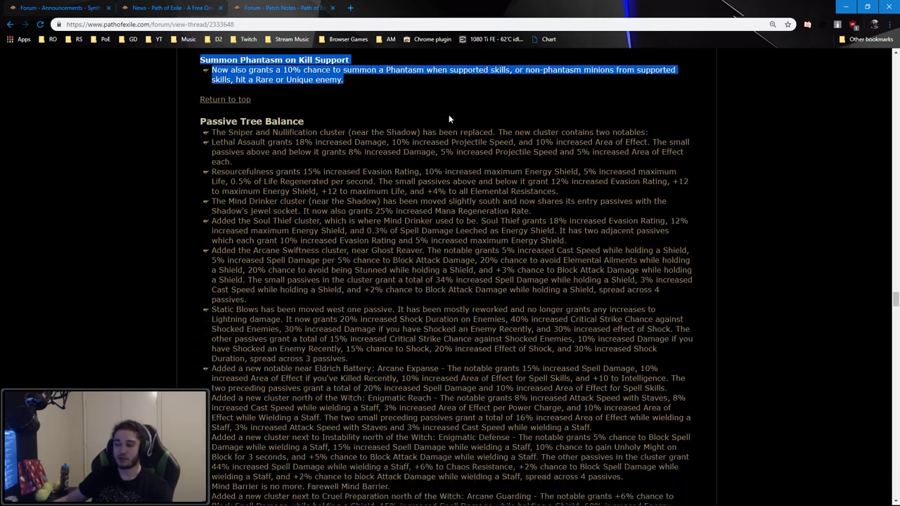
{"action": "scroll", "scroll_direction": "down", "scroll_amount": 3}
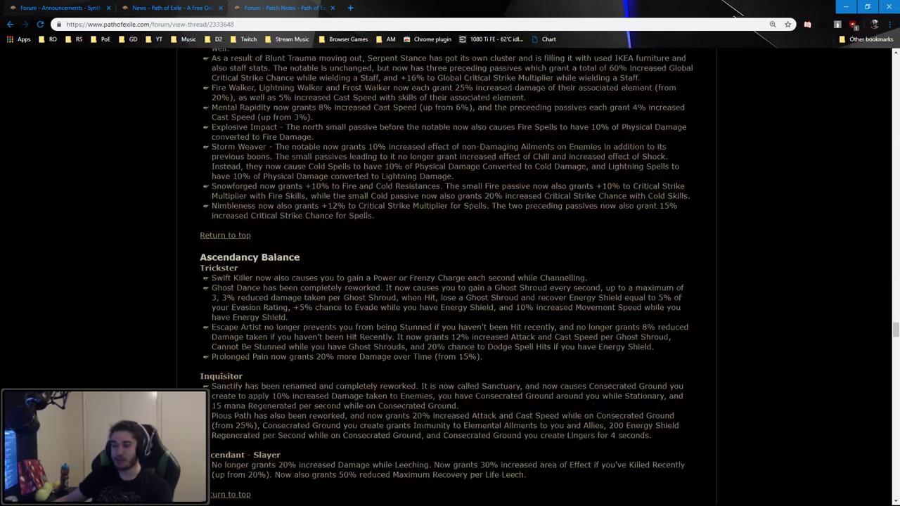
{"action": "scroll", "scroll_direction": "up", "scroll_amount": 3}
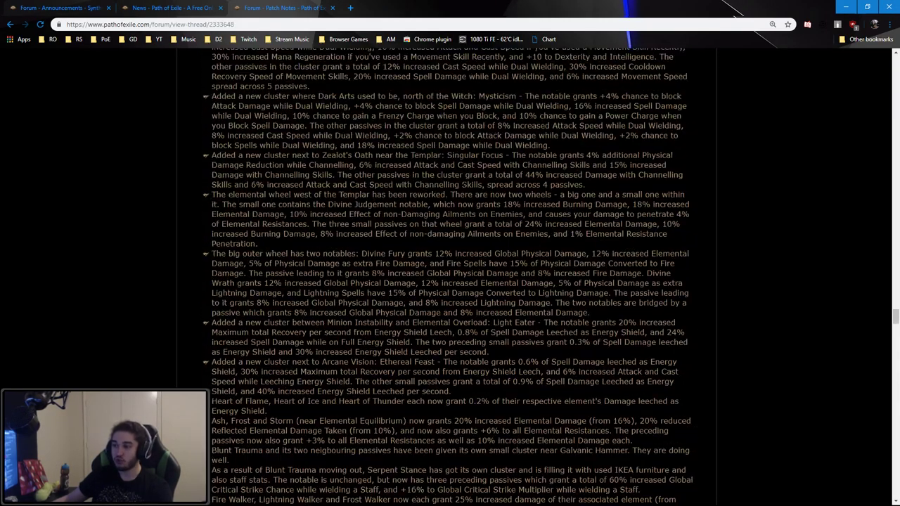
Zoom and pan the Freeze Pulse tree to the Evasion, Energy Shield and Life cluster near Shadow
{"action": "scroll", "scroll_direction": "down", "scroll_amount": 3}
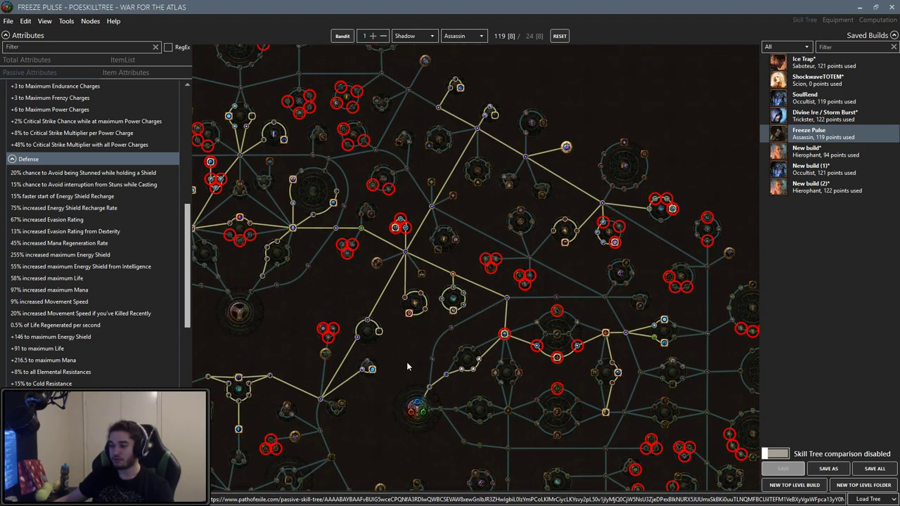
{"action": "scroll", "scroll_direction": "down", "scroll_amount": 3}
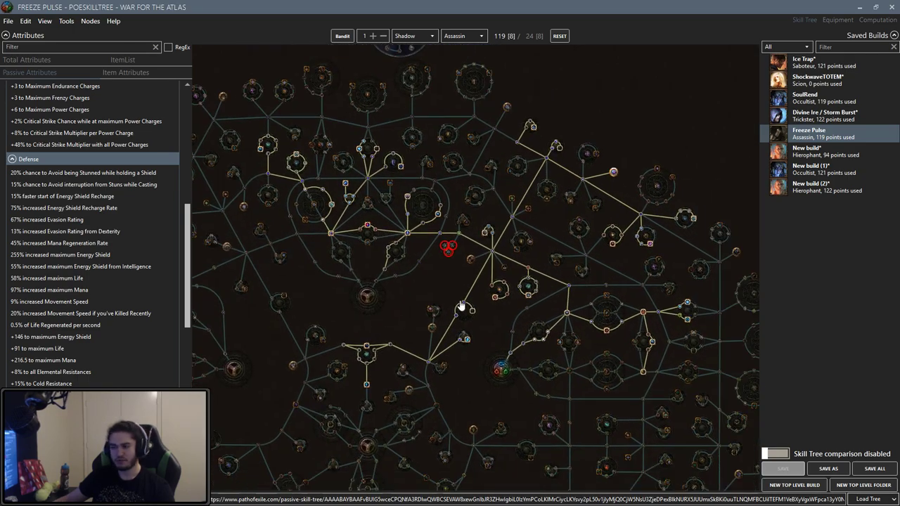
{"action": "left_click_drag", "start_coordinate": [461, 306], "coordinate": [376, 165]}
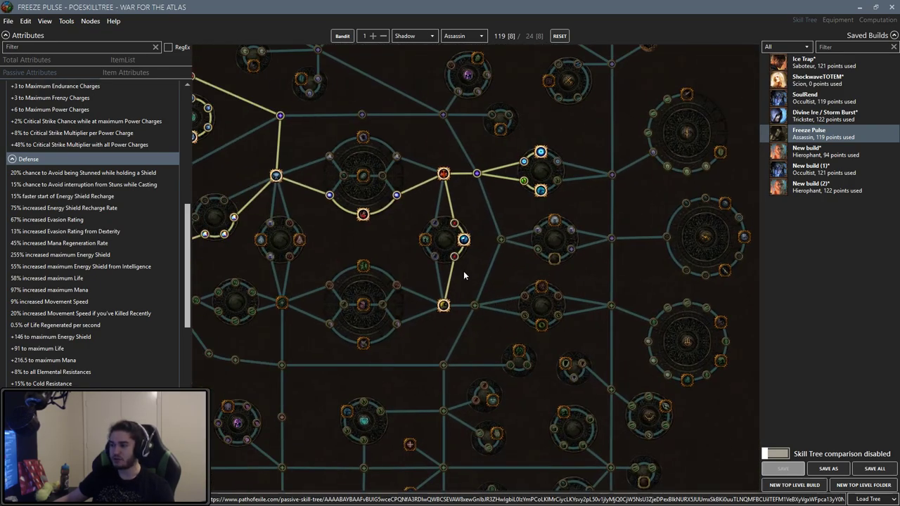
{"action": "left_click_drag", "start_coordinate": [465, 274], "coordinate": [531, 288]}
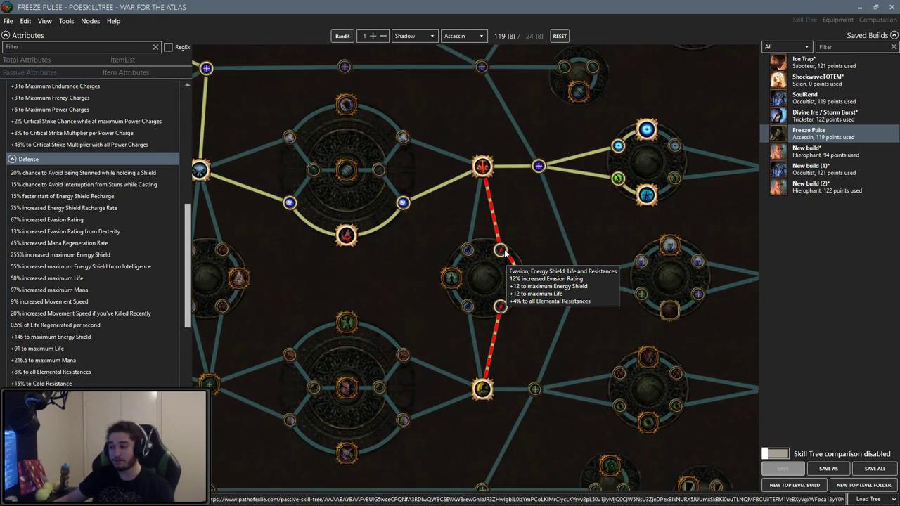
{"action": "left_click", "coordinate": [517, 278]}
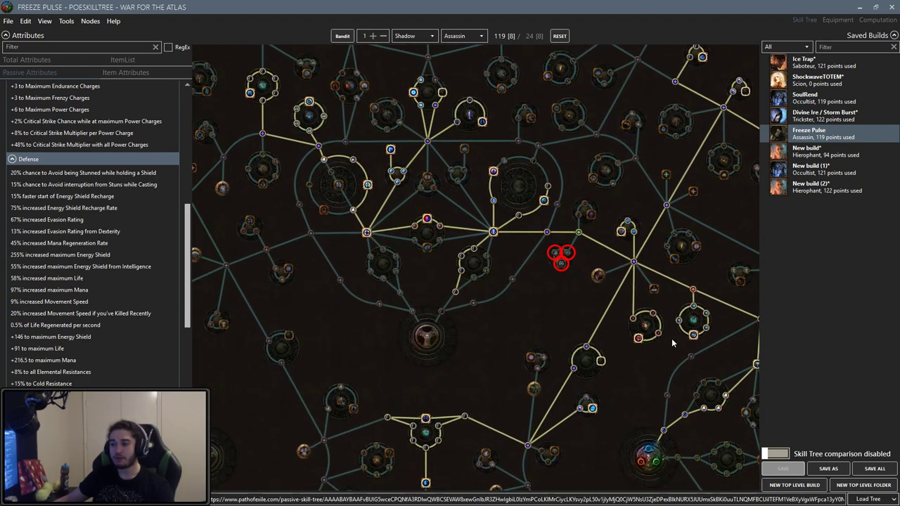
Zoom around the Freeze Pulse tree to inspect shield spell damage clusters and Ghost Reaver
{"action": "scroll", "scroll_direction": "down", "scroll_amount": 3}
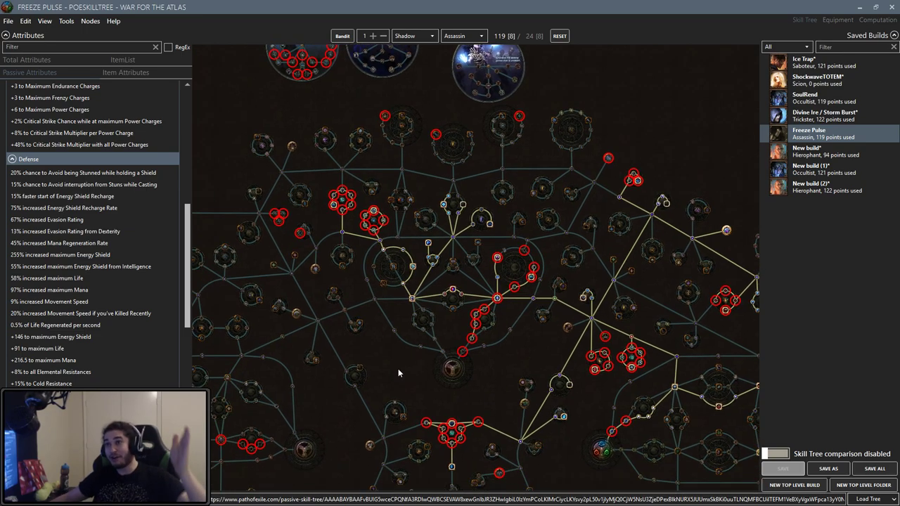
{"action": "mouse_move", "coordinate": [391, 384]}
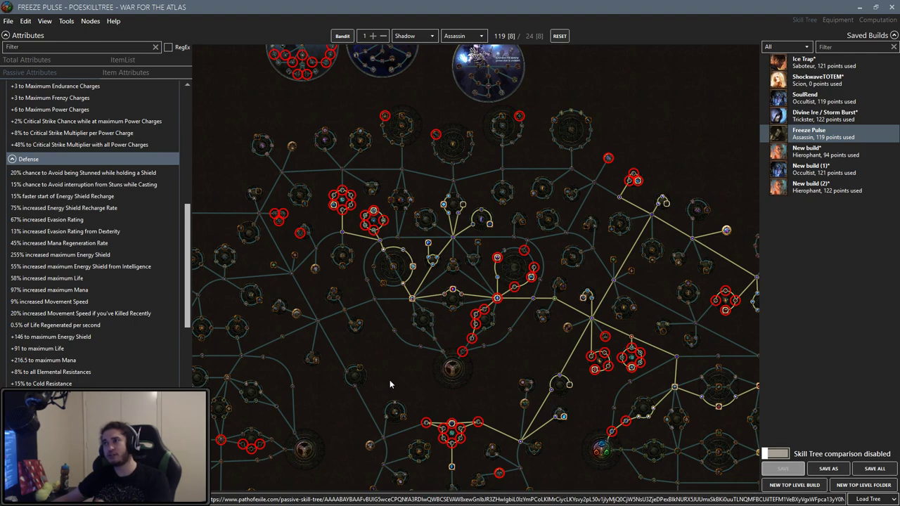
{"action": "scroll", "scroll_direction": "up", "scroll_amount": 3}
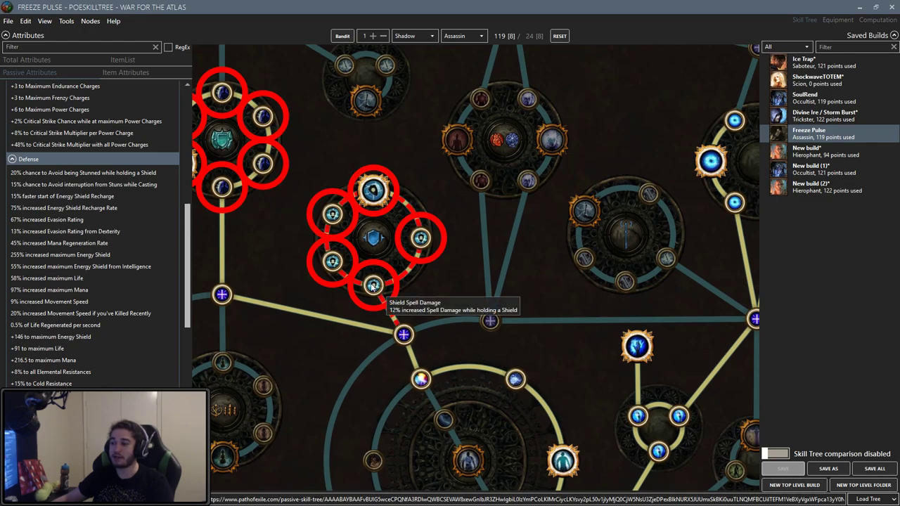
{"action": "mouse_move", "coordinate": [374, 190]}
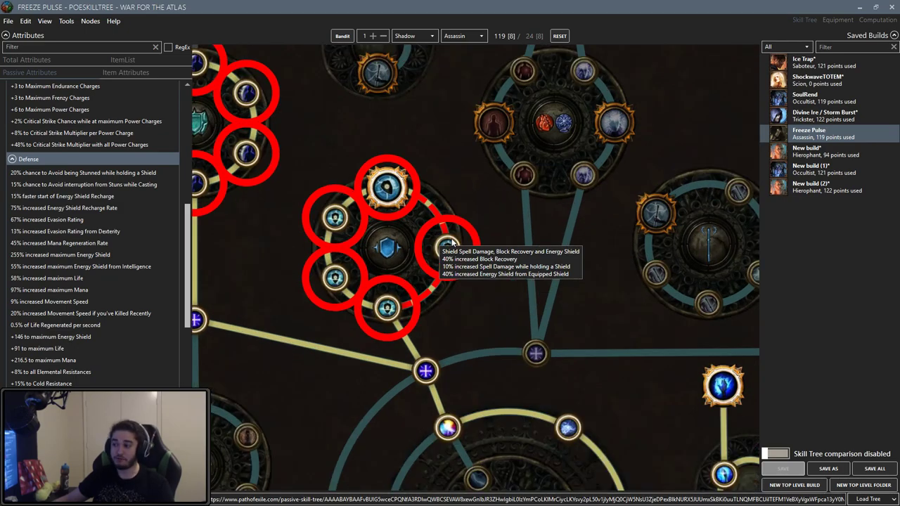
{"action": "scroll", "scroll_direction": "down", "scroll_amount": 3}
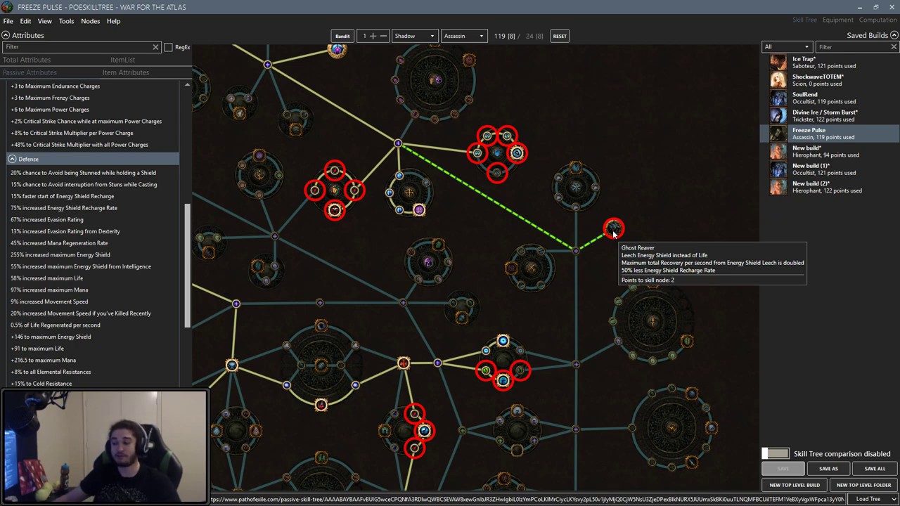
{"action": "scroll", "scroll_direction": "down", "scroll_amount": 3}
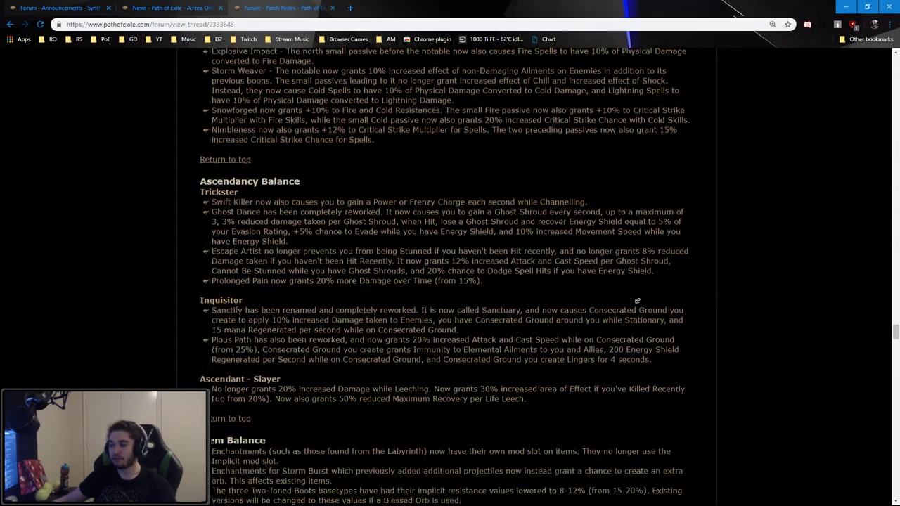
Scroll the patch notes to Ascendancy Balance and highlight the Trickster and Inquisitor lines
{"action": "scroll", "scroll_direction": "down", "scroll_amount": 3}
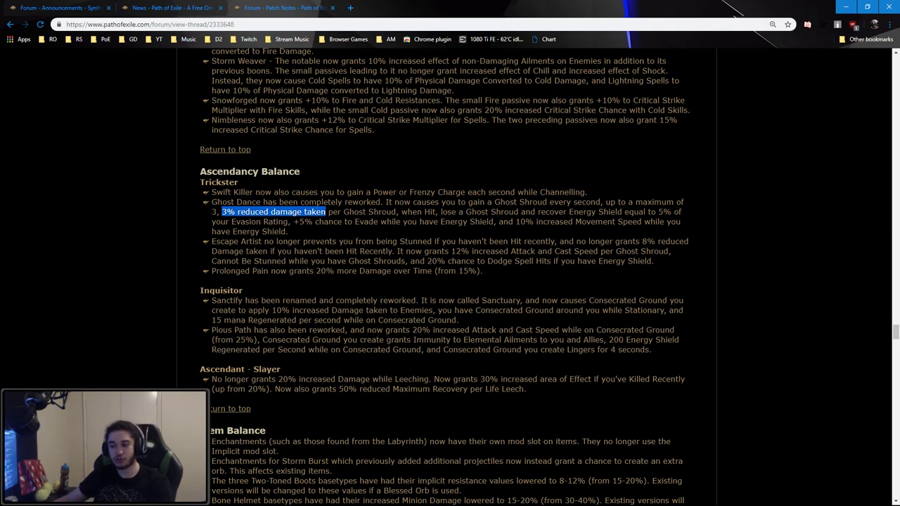
{"action": "scroll", "scroll_direction": "down", "scroll_amount": 3}
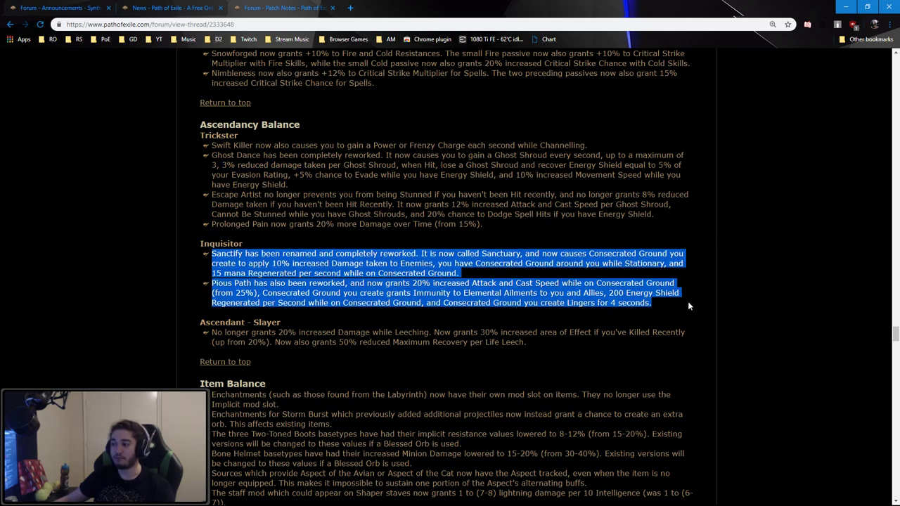
{"action": "mouse_move", "coordinate": [690, 306]}
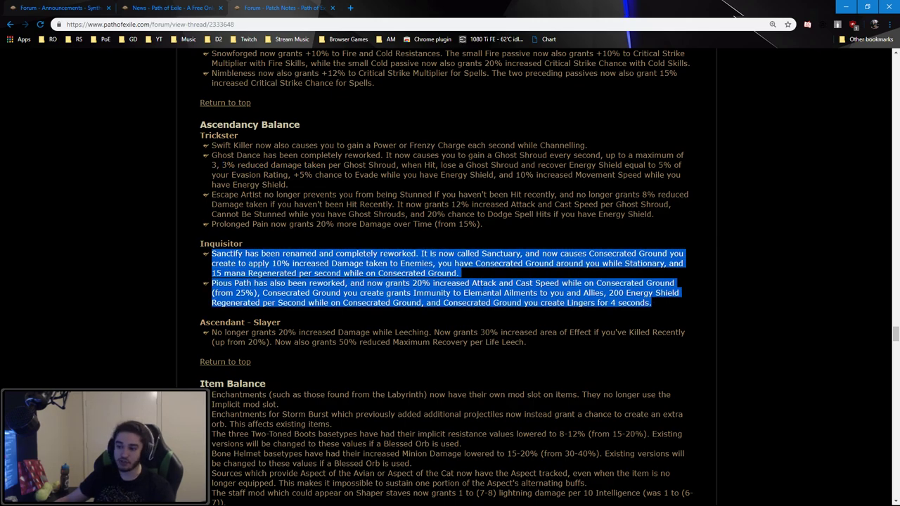
{"action": "scroll", "scroll_direction": "down", "scroll_amount": 3}
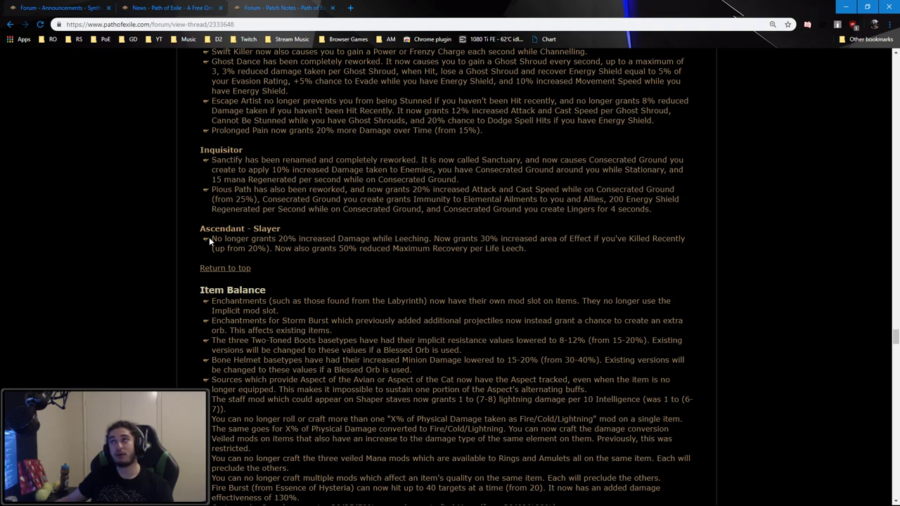
{"action": "mouse_move", "coordinate": [340, 282]}
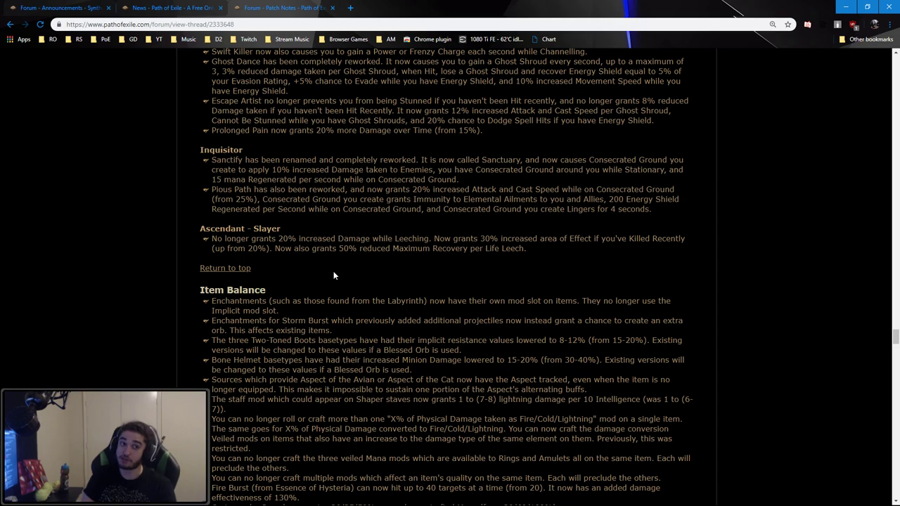
{"action": "mouse_move", "coordinate": [503, 233]}
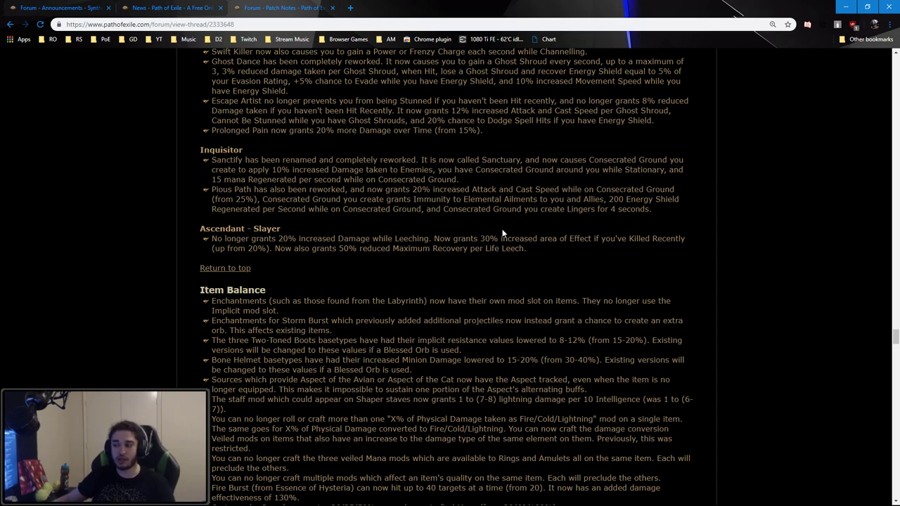
{"action": "left_click_drag", "start_coordinate": [211, 238], "coordinate": [526, 248]}
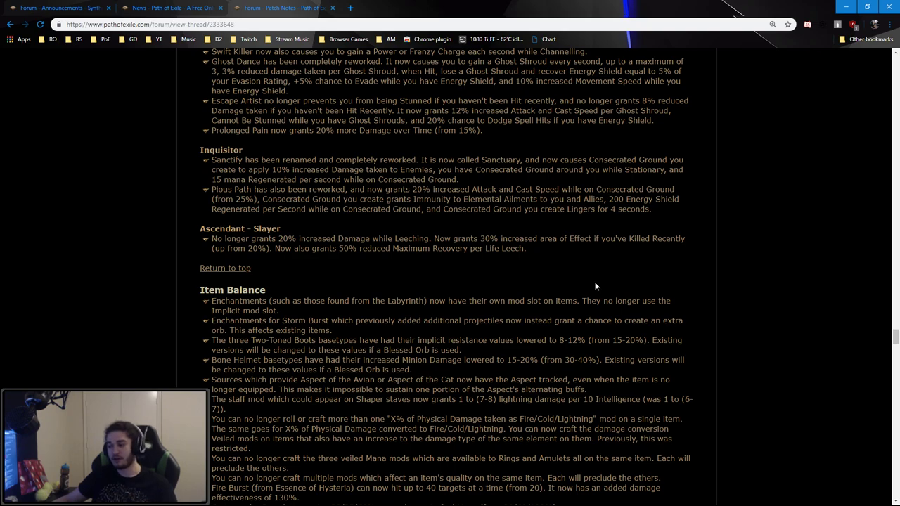
Scroll through Item, Unique Item and Betrayal changes, then back up to World Changes
{"action": "scroll", "scroll_direction": "down", "scroll_amount": 3}
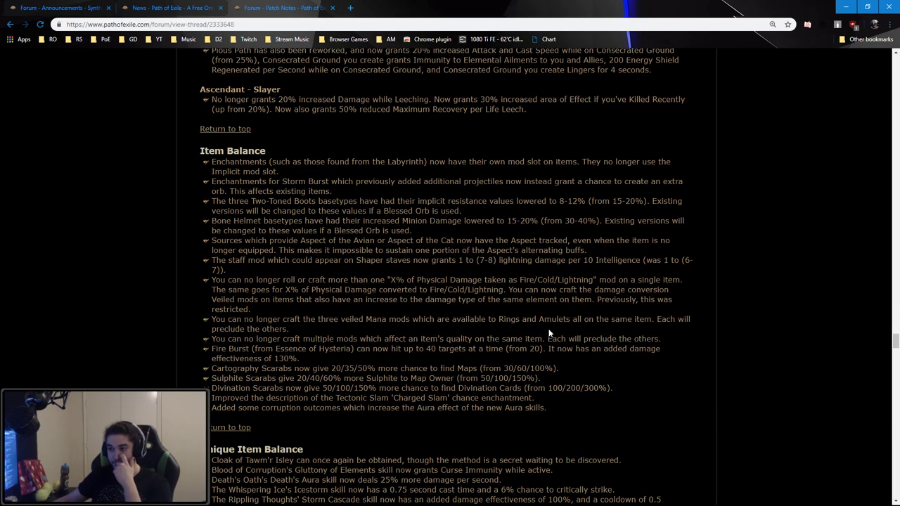
{"action": "scroll", "scroll_direction": "down", "scroll_amount": 3}
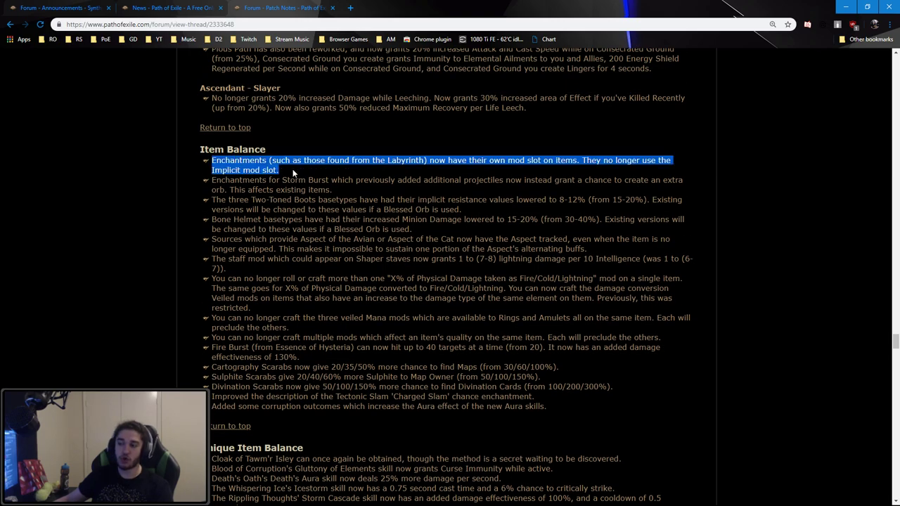
{"action": "mouse_move", "coordinate": [458, 312]}
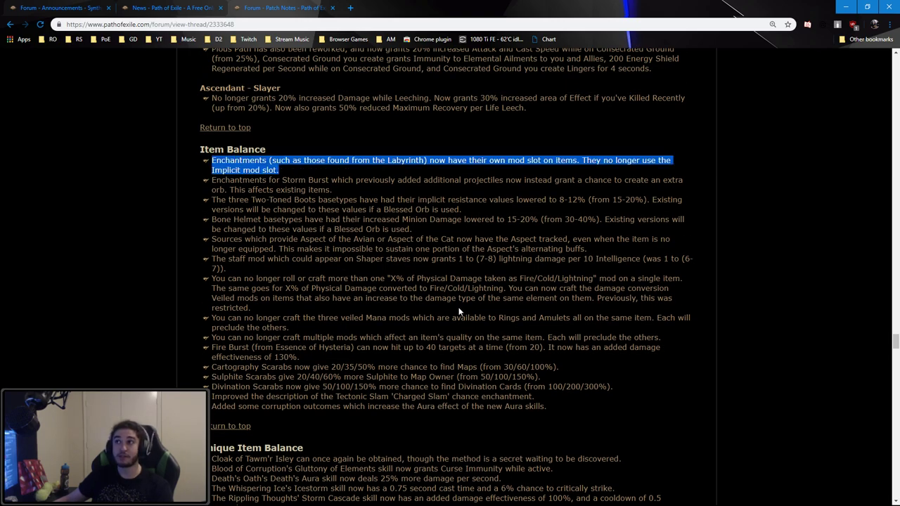
{"action": "mouse_move", "coordinate": [204, 192]}
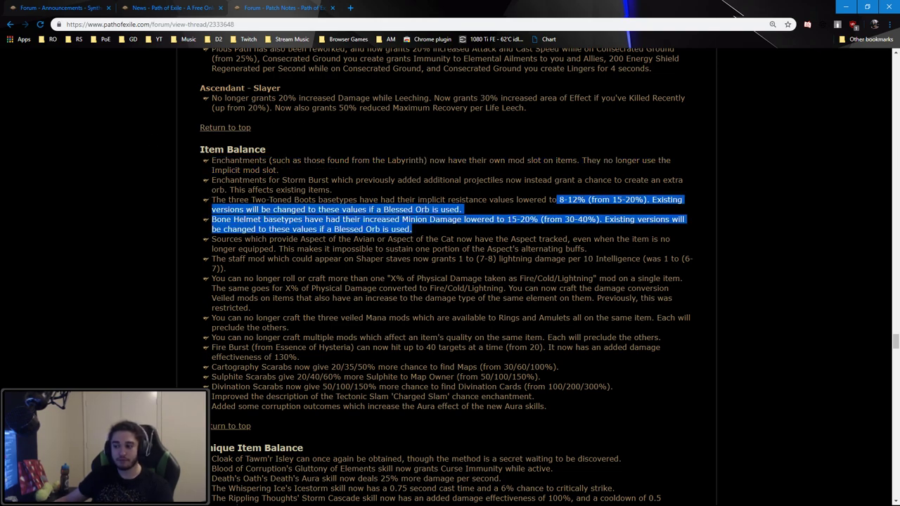
{"action": "scroll", "scroll_direction": "down", "scroll_amount": 3}
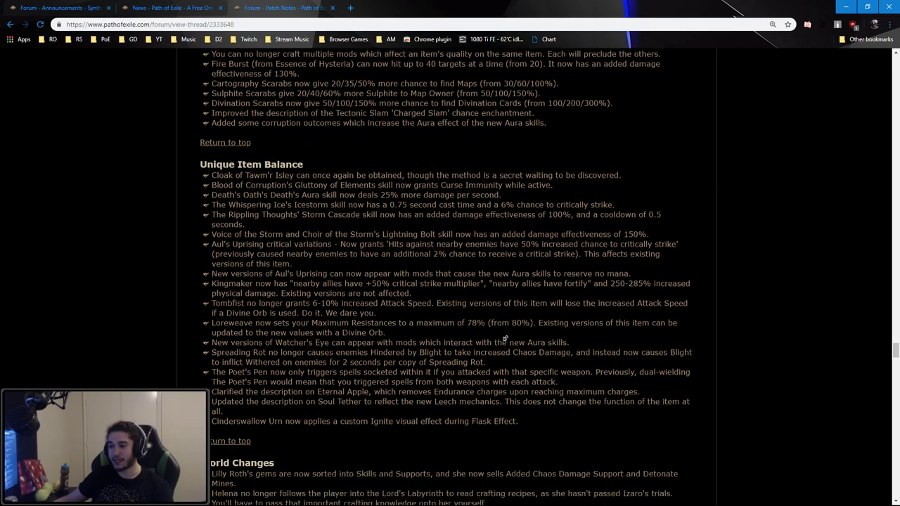
{"action": "scroll", "scroll_direction": "down", "scroll_amount": 3}
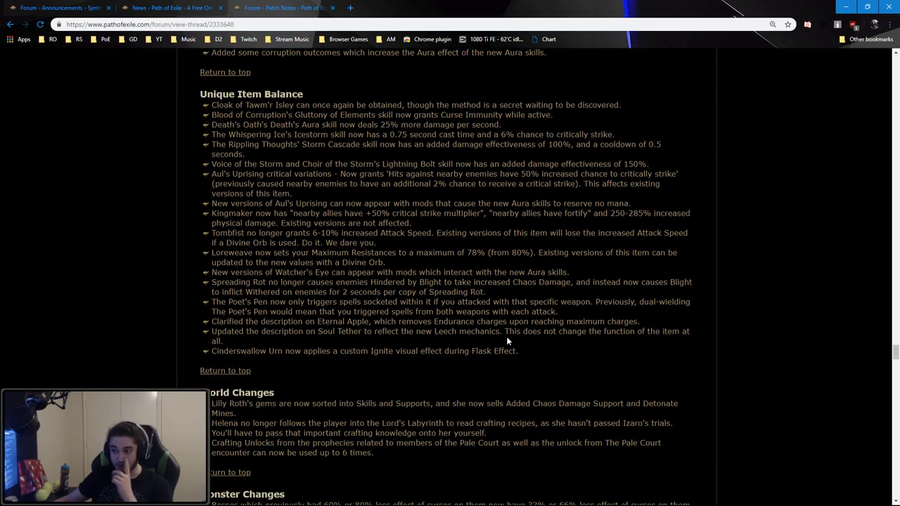
{"action": "scroll", "scroll_direction": "up", "scroll_amount": 3}
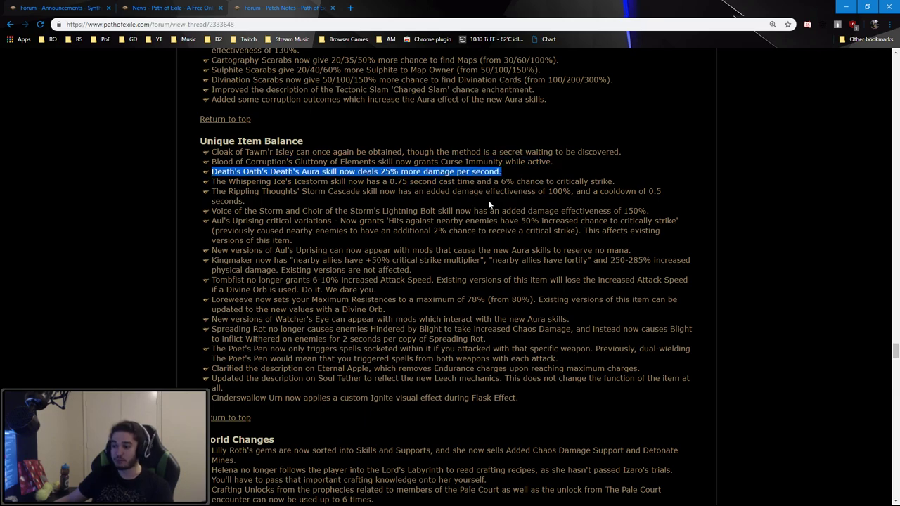
{"action": "scroll", "scroll_direction": "down", "scroll_amount": 3}
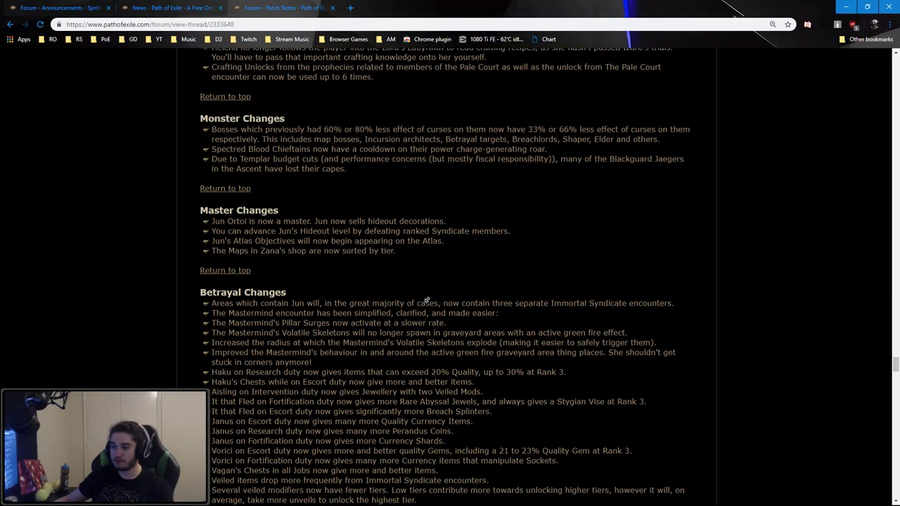
{"action": "scroll", "scroll_direction": "down", "scroll_amount": 3}
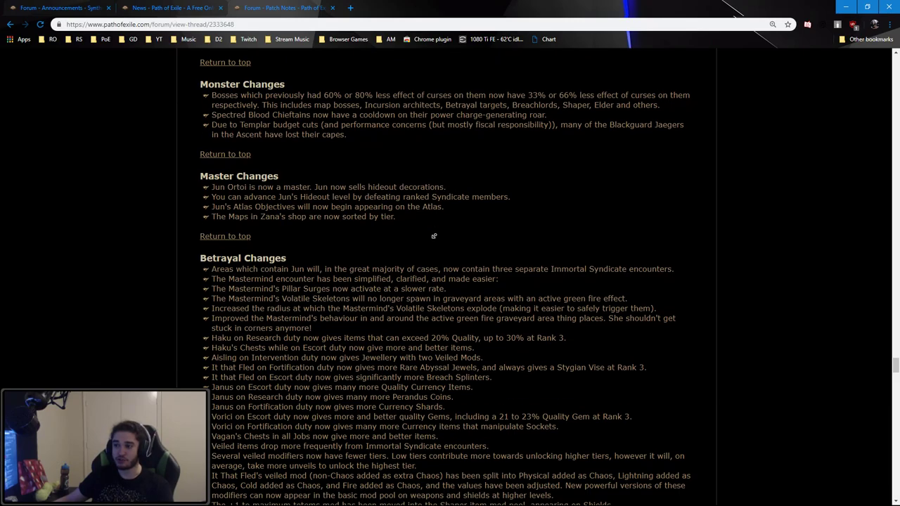
{"action": "scroll", "scroll_direction": "down", "scroll_amount": 3}
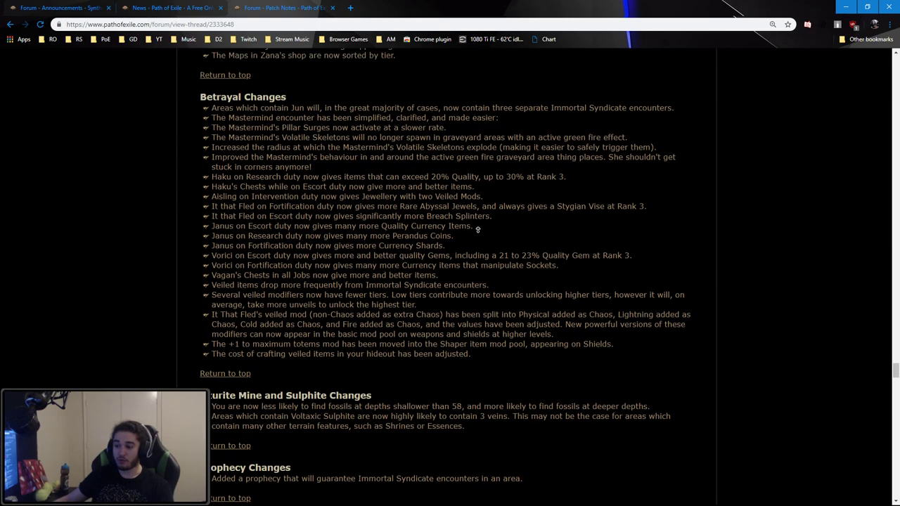
{"action": "scroll", "scroll_direction": "up", "scroll_amount": 3}
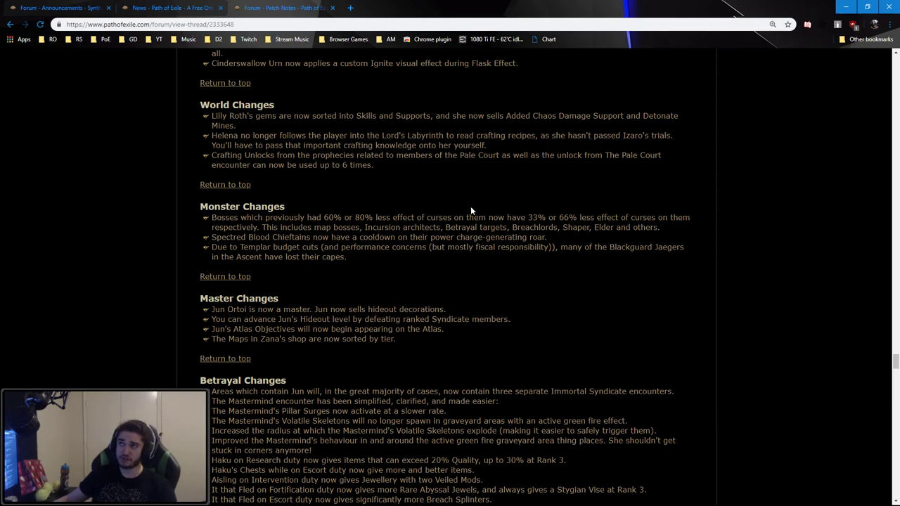
{"action": "mouse_move", "coordinate": [482, 280]}
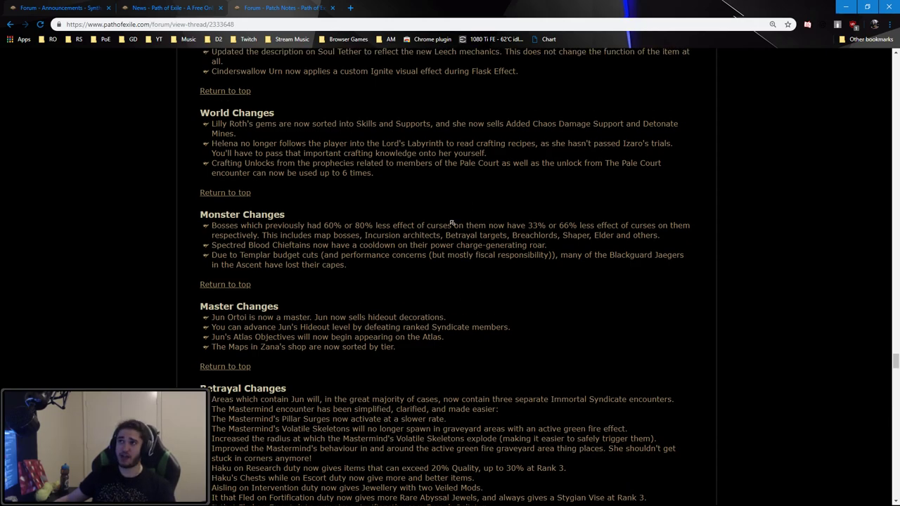
{"action": "scroll", "scroll_direction": "up", "scroll_amount": 3}
{"action": "type", "text": "enfee"}
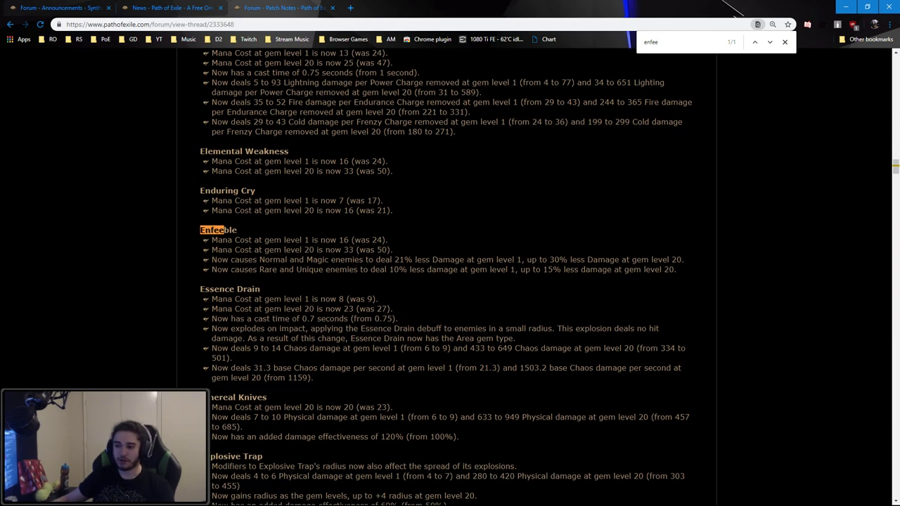
Highlight Enfeeble's reduction values against Normal, Magic, Rare and Unique enemies
{"action": "left_click_drag", "start_coordinate": [215, 260], "coordinate": [412, 259]}
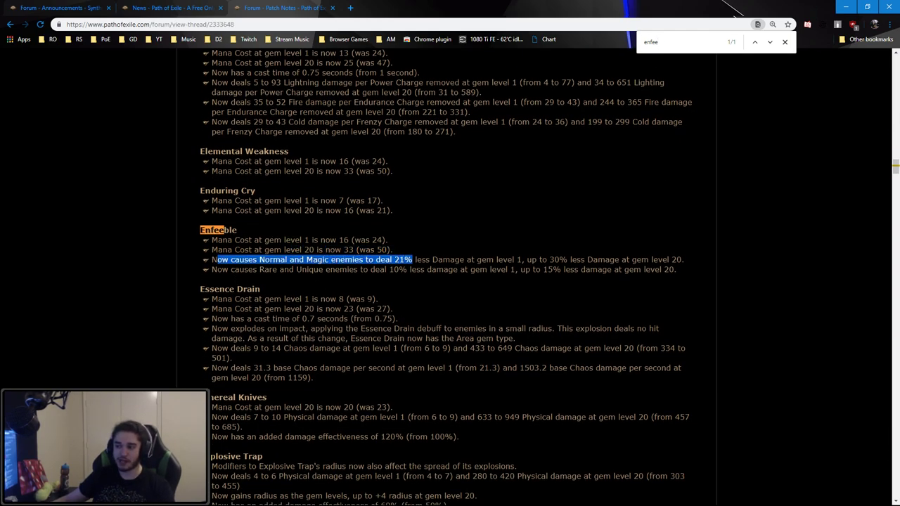
{"action": "left_click_drag", "start_coordinate": [413, 260], "coordinate": [515, 260]}
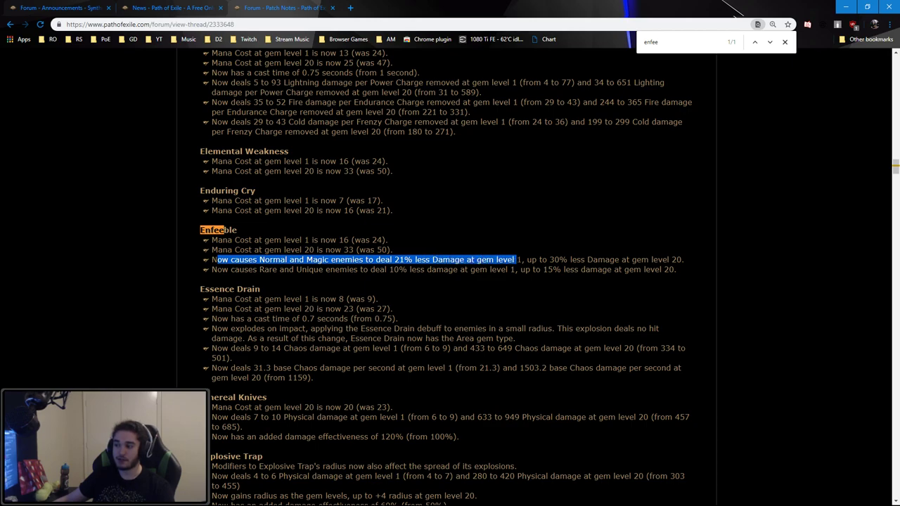
{"action": "left_click_drag", "start_coordinate": [517, 260], "coordinate": [682, 259]}
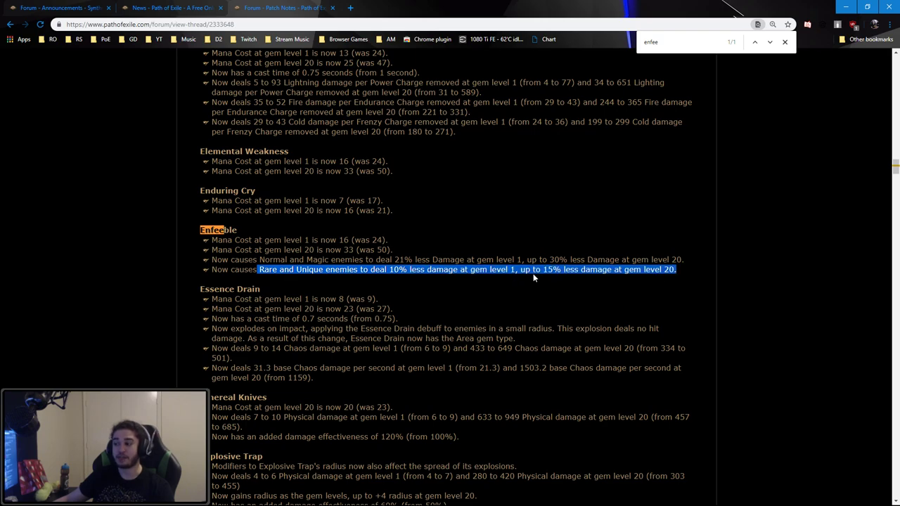
{"action": "mouse_move", "coordinate": [608, 295]}
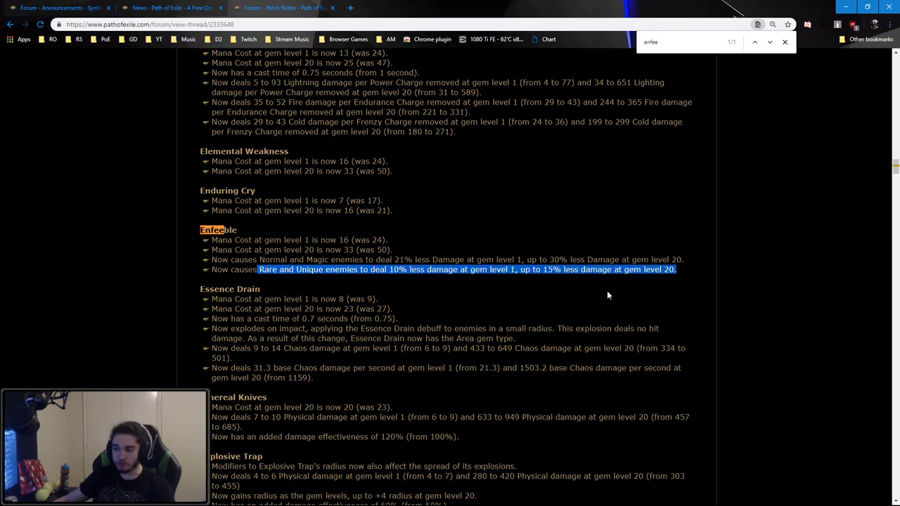
{"action": "mouse_move", "coordinate": [556, 285]}
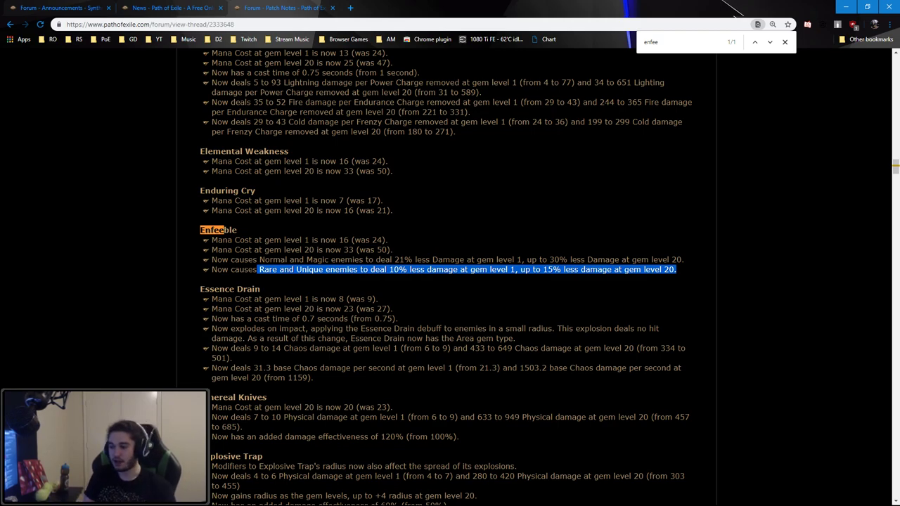
Scroll past the remaining gem balance entries down to the Item Balance section
{"action": "scroll", "scroll_direction": "down", "scroll_amount": 3}
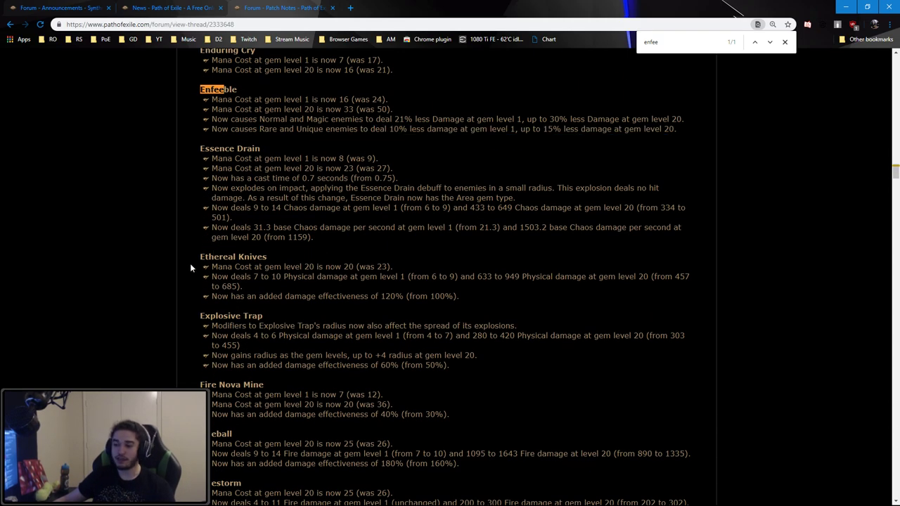
{"action": "scroll", "scroll_direction": "down", "scroll_amount": 3}
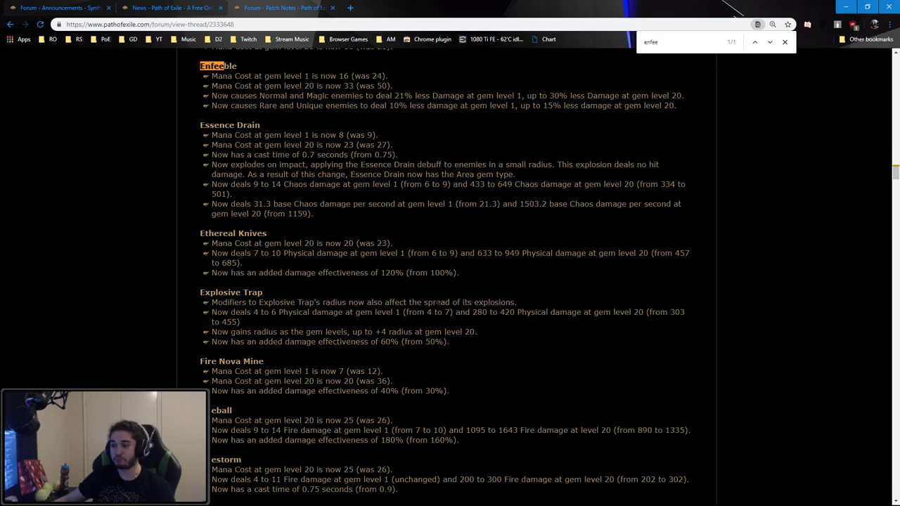
{"action": "scroll", "scroll_direction": "down", "scroll_amount": 3}
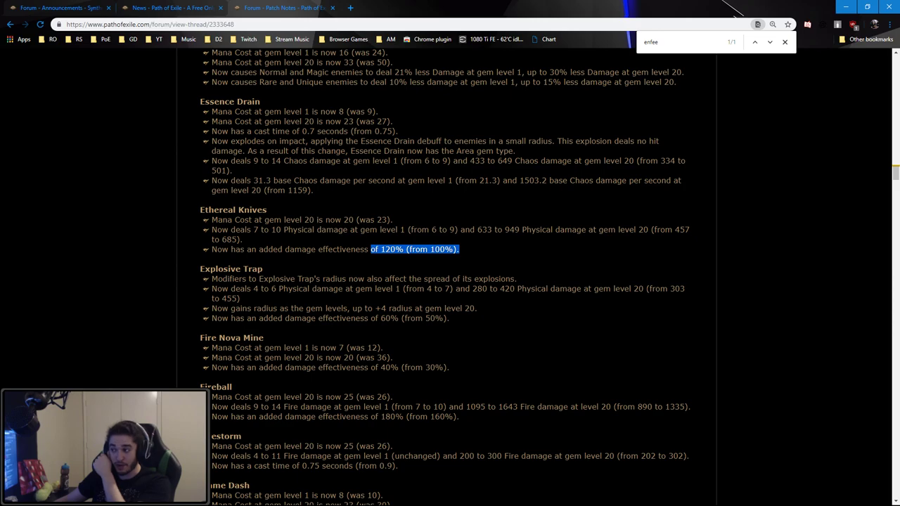
{"action": "scroll", "scroll_direction": "down", "scroll_amount": 3}
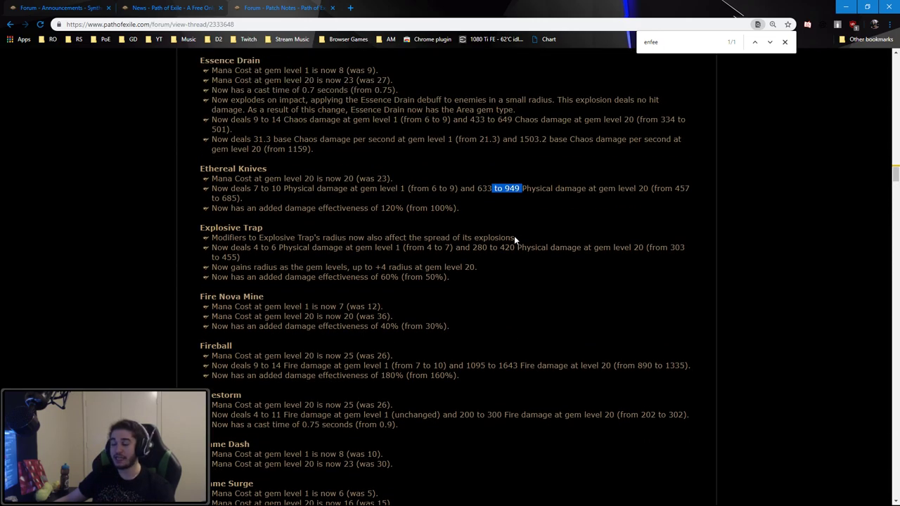
{"action": "scroll", "scroll_direction": "down", "scroll_amount": 3}
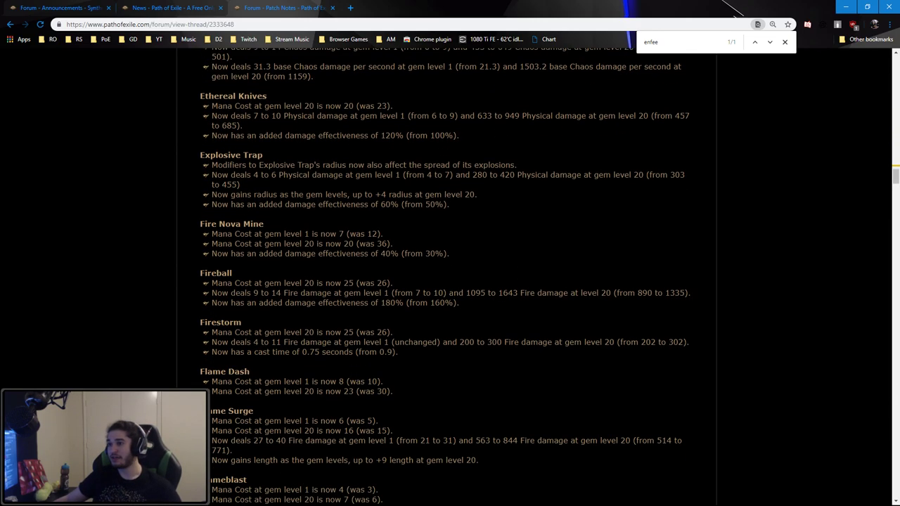
{"action": "scroll", "scroll_direction": "down", "scroll_amount": 3}
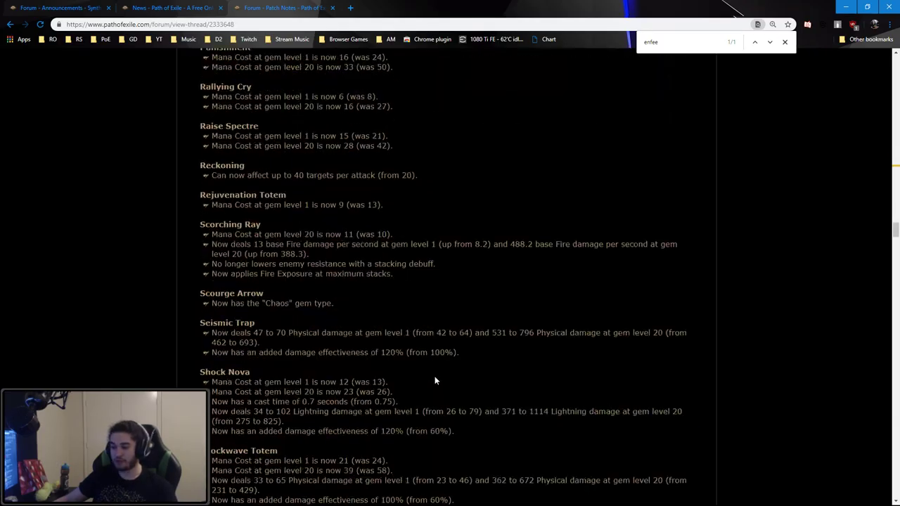
{"action": "scroll", "scroll_direction": "down", "scroll_amount": 3}
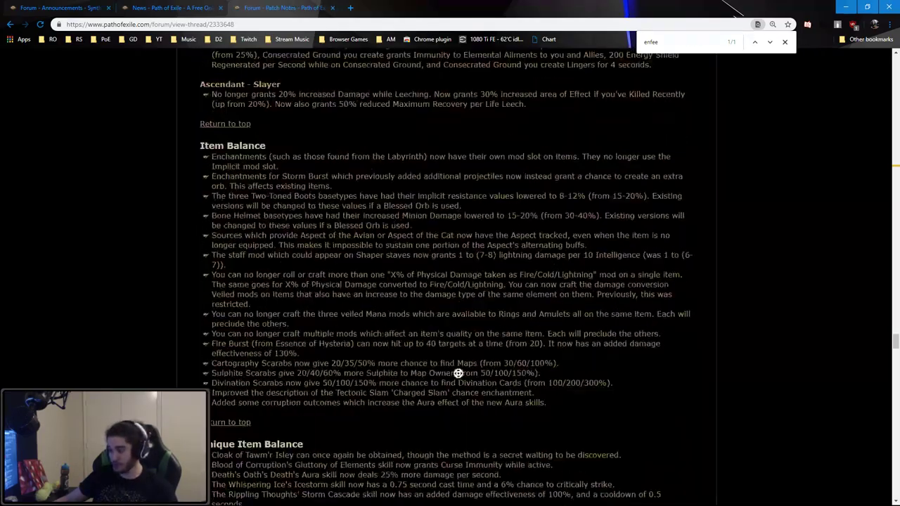
{"action": "scroll", "scroll_direction": "up", "scroll_amount": 3}
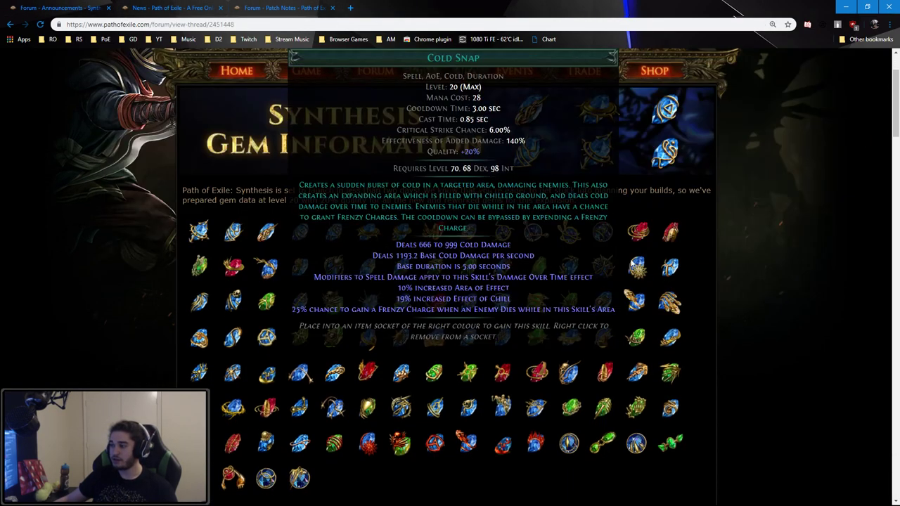
{"action": "mouse_move", "coordinate": [568, 234]}
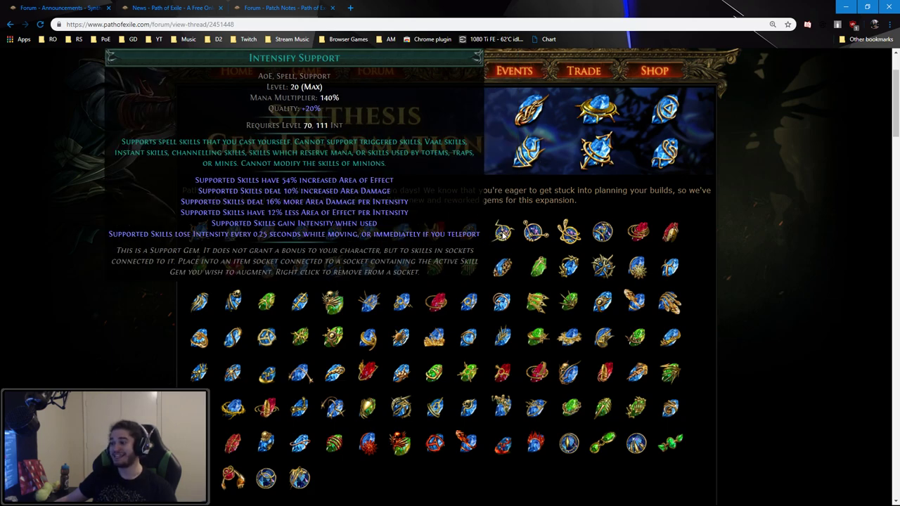
{"action": "mouse_move", "coordinate": [535, 231]}
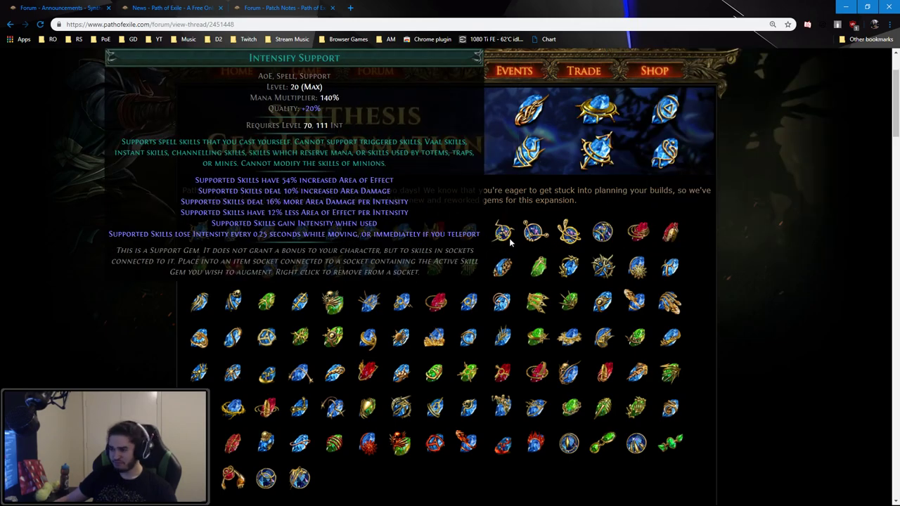
{"action": "mouse_move", "coordinate": [514, 245]}
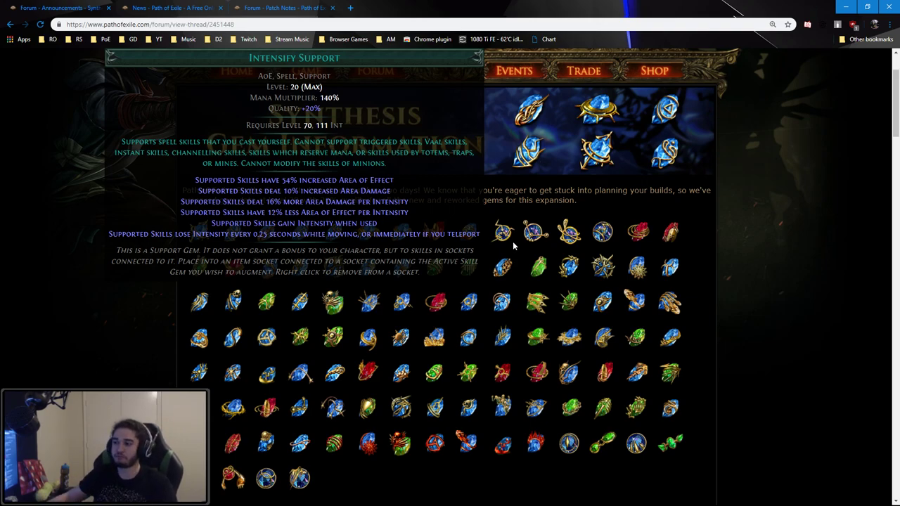
Scroll the Synthesis Gem Information page while viewing Cold Snap and Intensify Support stats
{"action": "scroll", "scroll_direction": "down", "scroll_amount": 3}
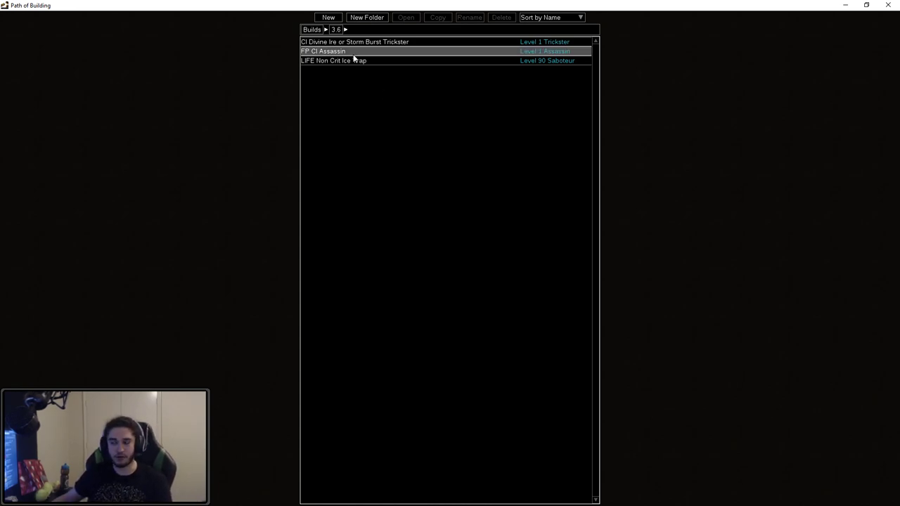
{"action": "left_click", "coordinate": [334, 60]}
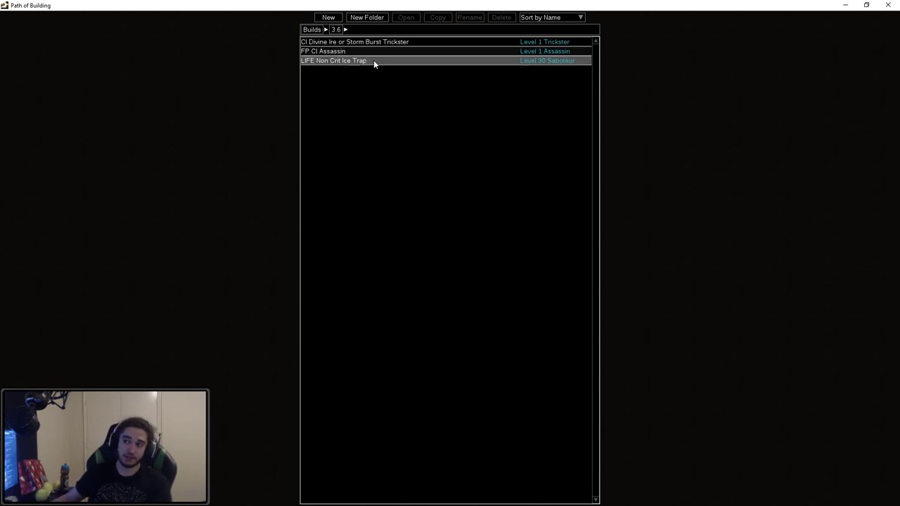
{"action": "double_click", "coordinate": [334, 60]}
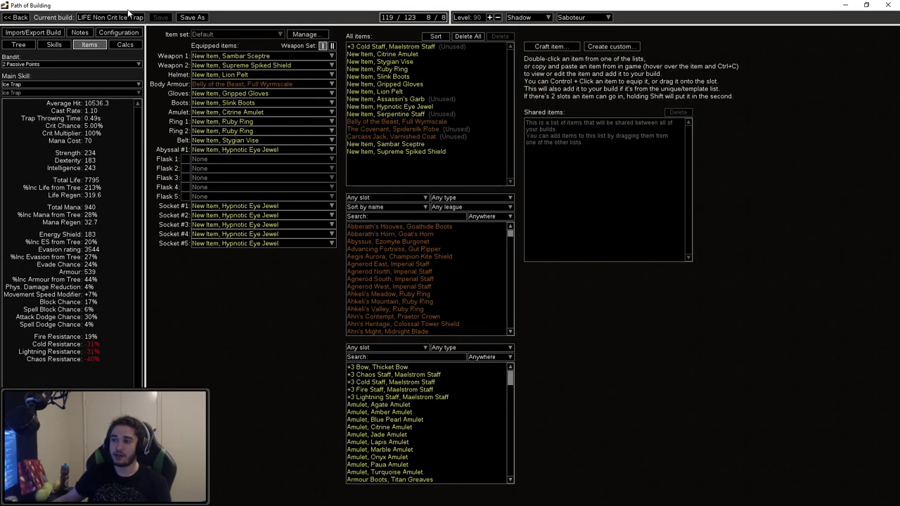
{"action": "left_click", "coordinate": [19, 44]}
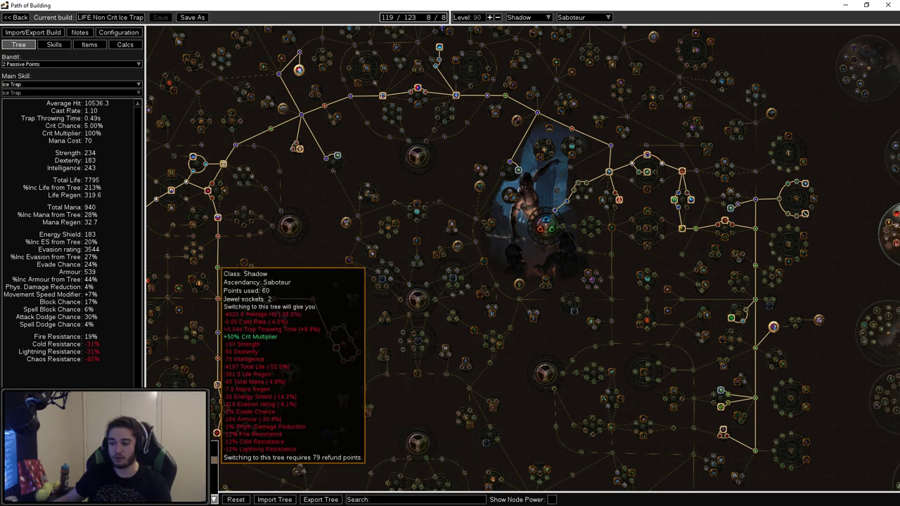
{"action": "mouse_move", "coordinate": [449, 205]}
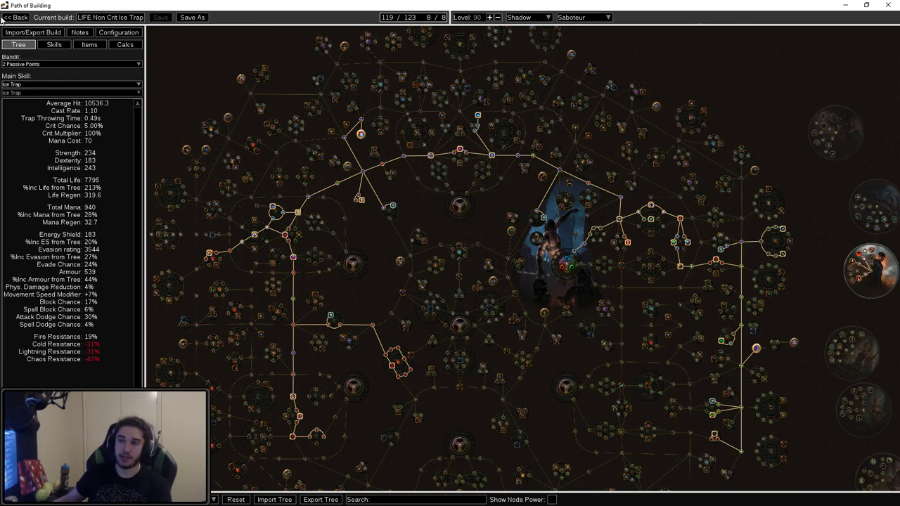
{"action": "left_click", "coordinate": [14, 17]}
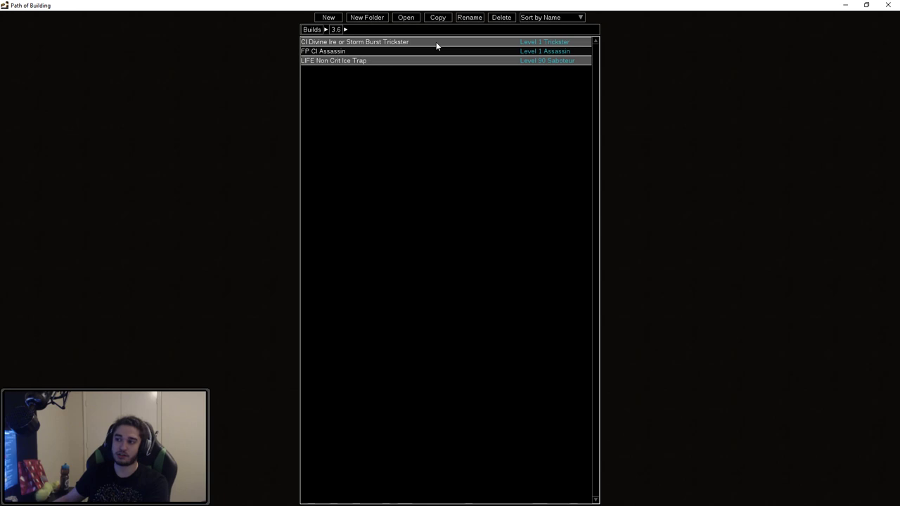
{"action": "left_click", "coordinate": [393, 51]}
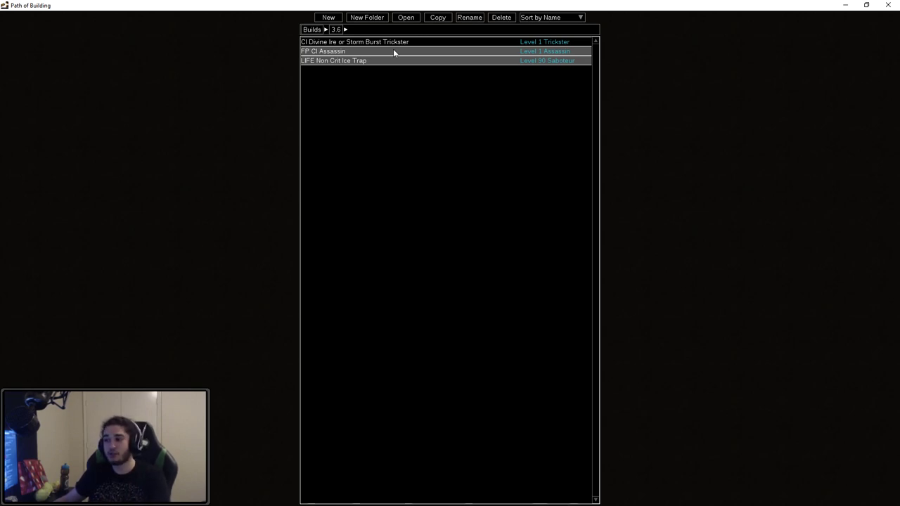
{"action": "mouse_move", "coordinate": [383, 52]}
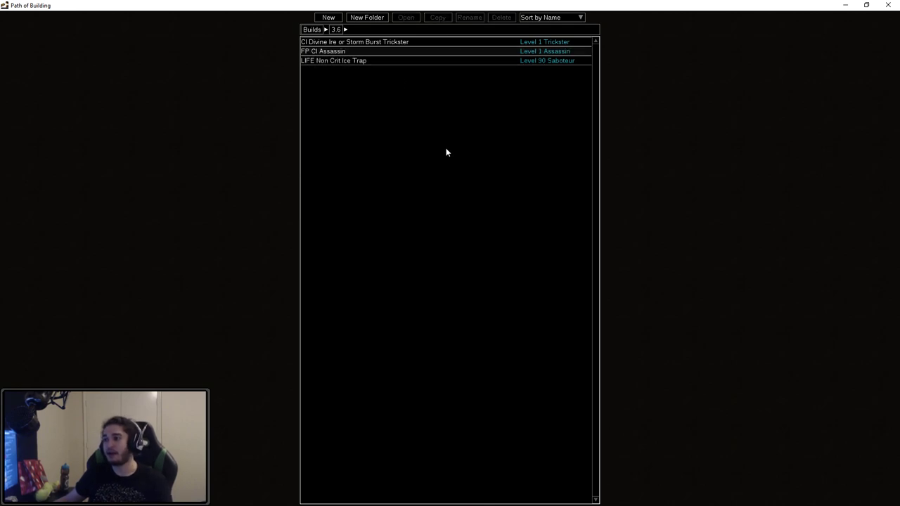
{"action": "mouse_move", "coordinate": [345, 68]}
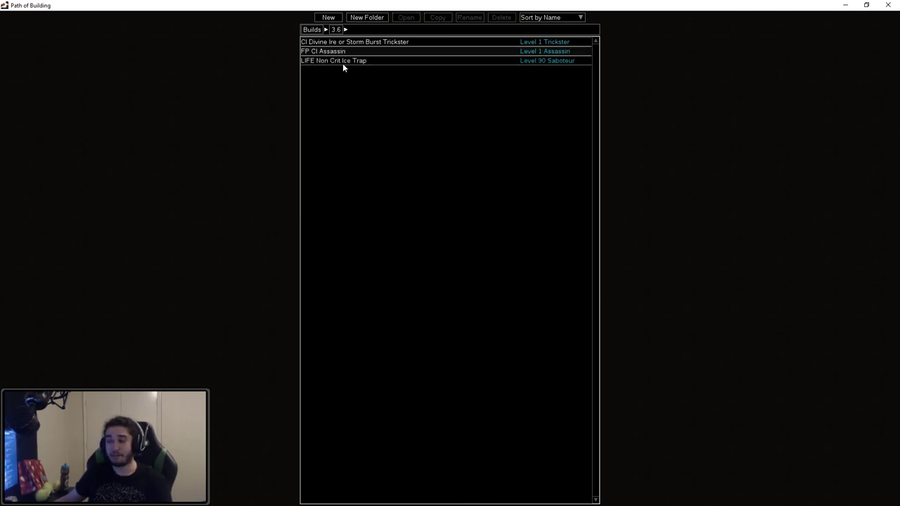
{"action": "mouse_move", "coordinate": [421, 101]}
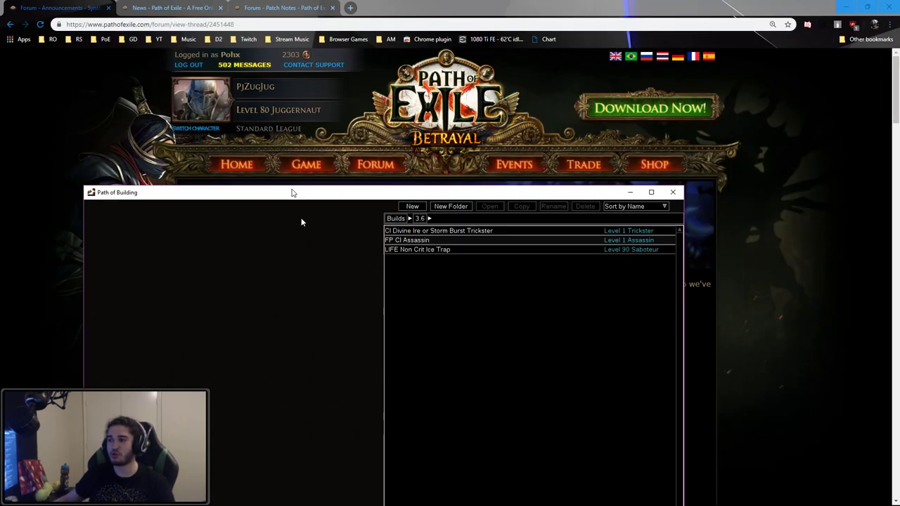
{"action": "left_click", "coordinate": [650, 192]}
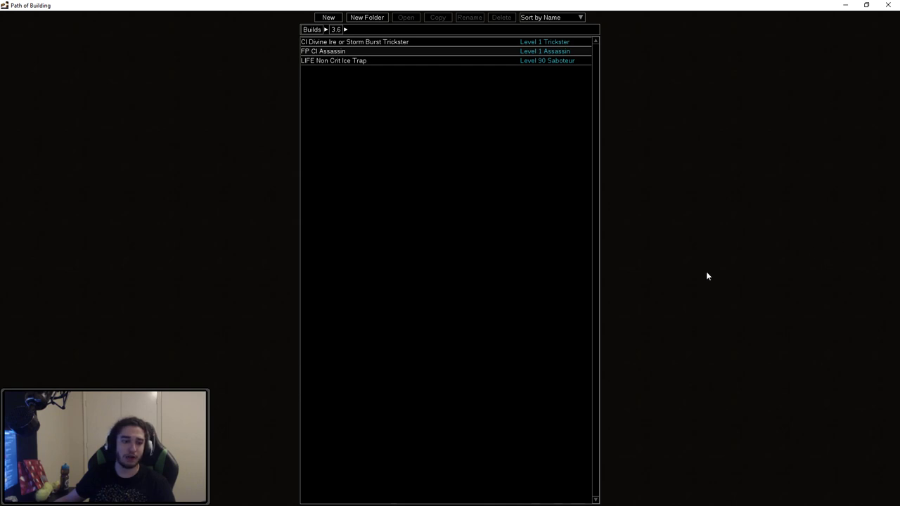
{"action": "mouse_move", "coordinate": [69, 282]}
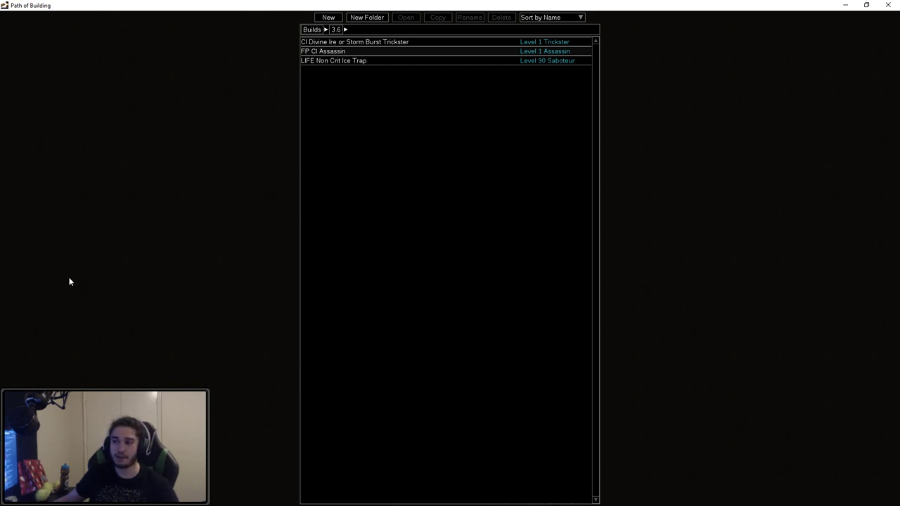
{"action": "mouse_move", "coordinate": [162, 268]}
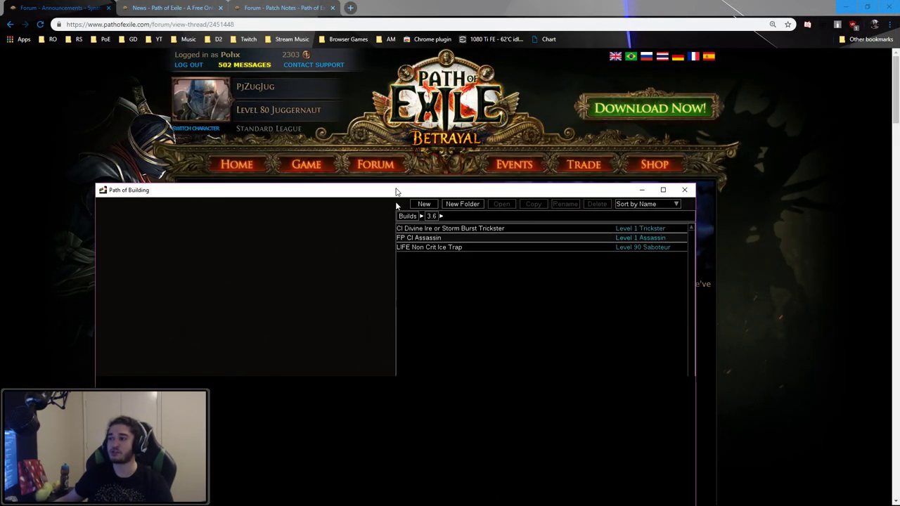
{"action": "left_click", "coordinate": [663, 190]}
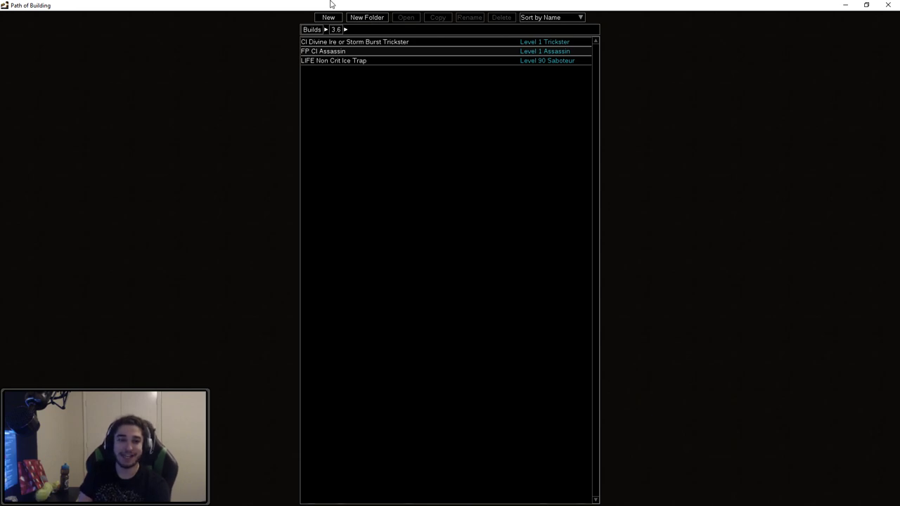
{"action": "mouse_move", "coordinate": [174, 250]}
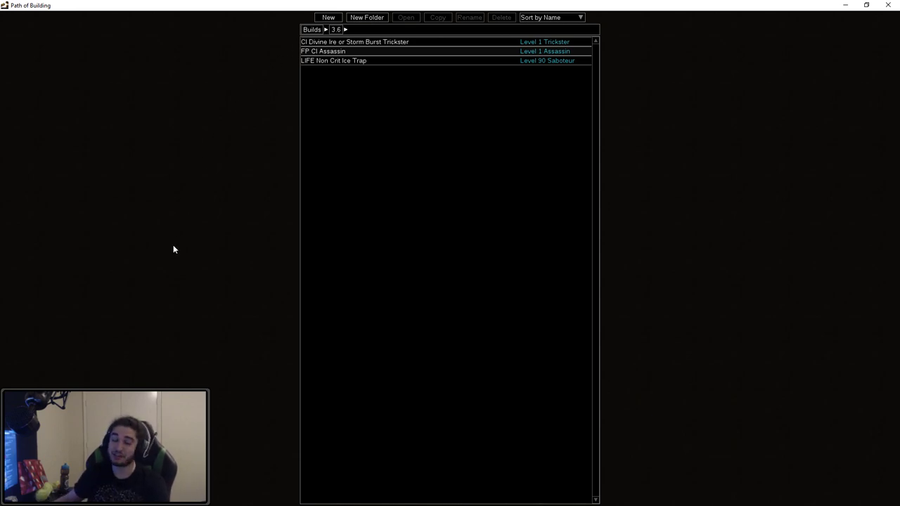